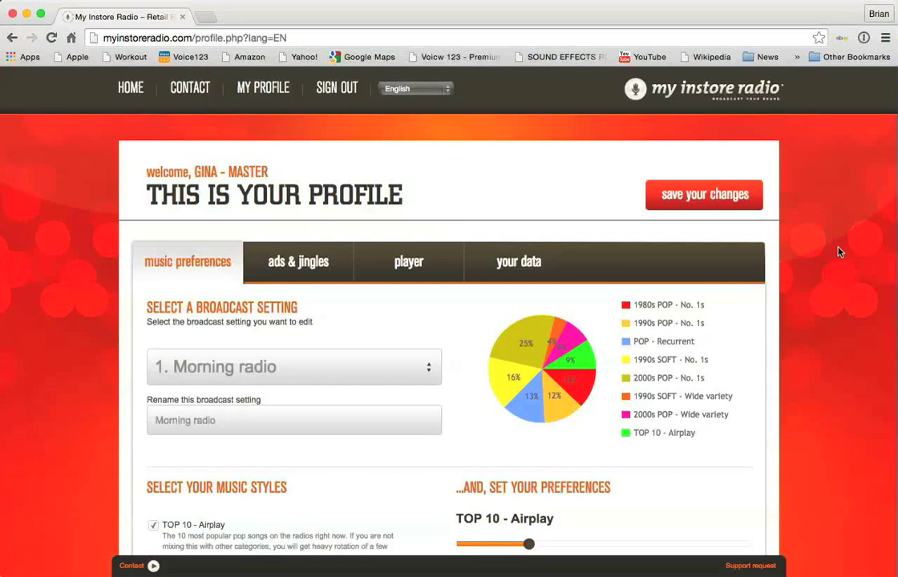
mouse_move(580, 199)
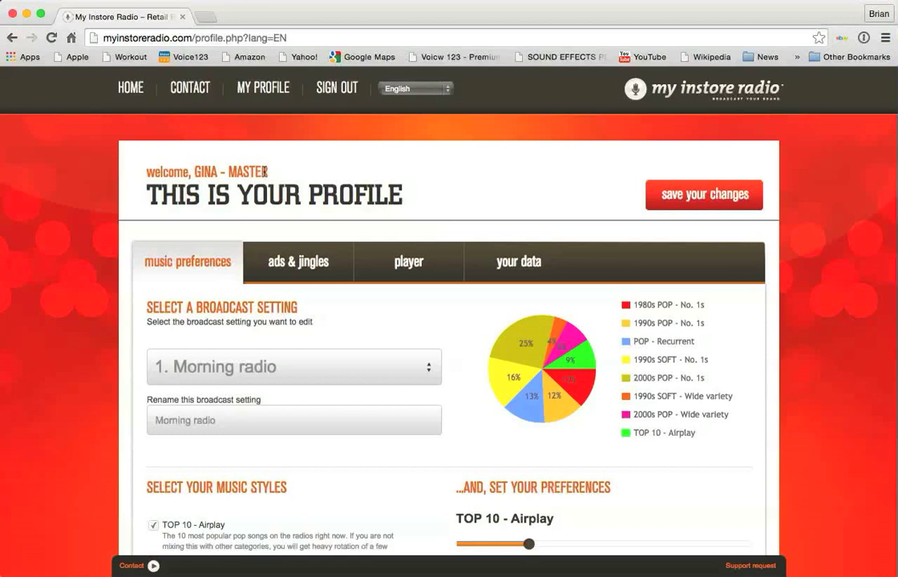
mouse_move(111, 249)
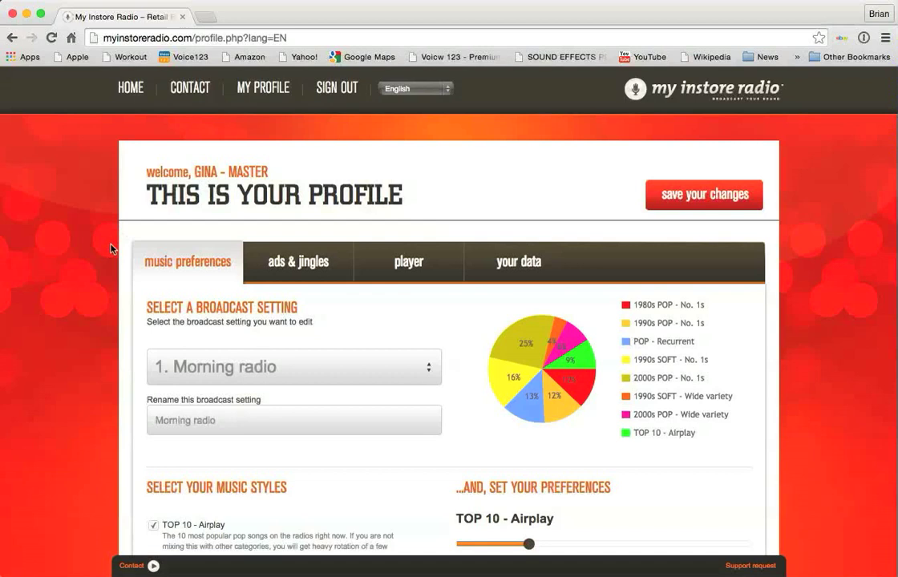
mouse_move(109, 265)
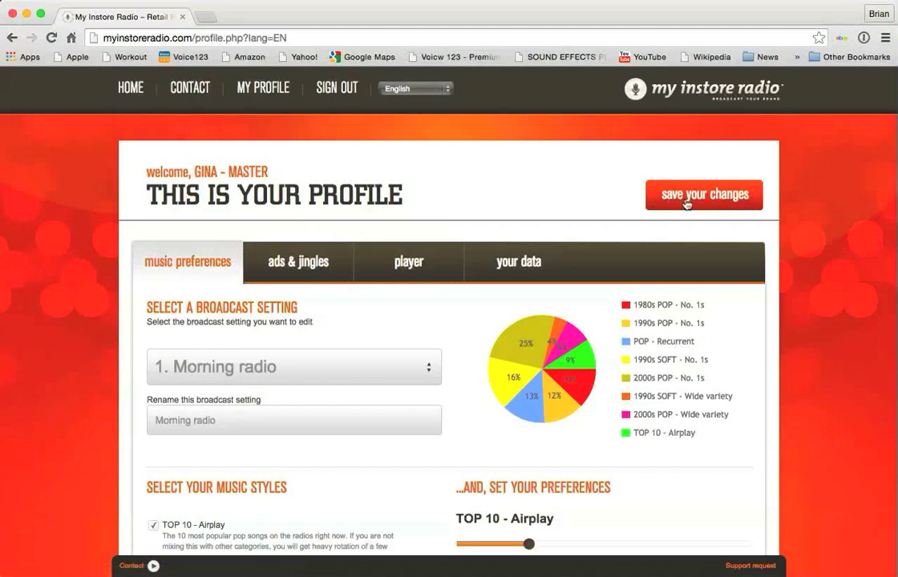
- Review the ads & jingles media list, then show the MIR-Player hardware player section
scroll("down", 3)
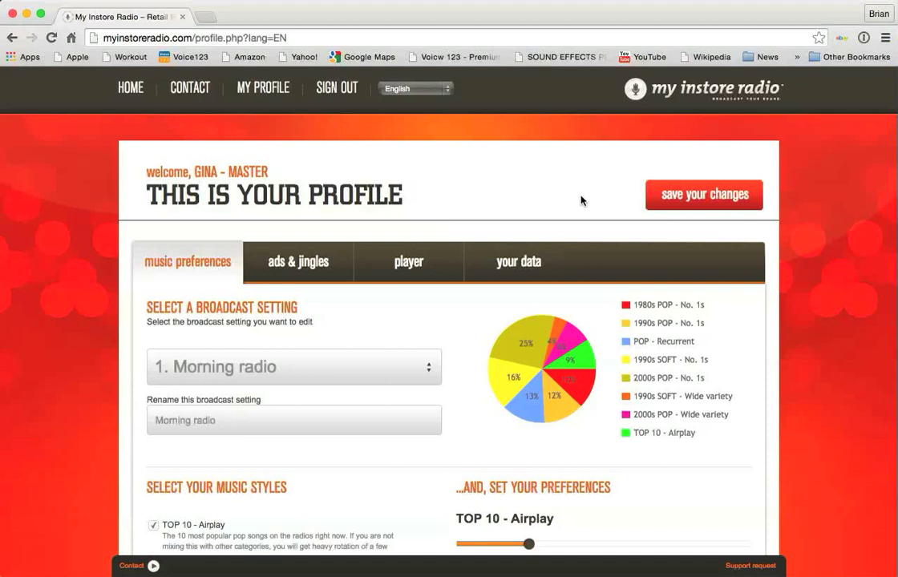
mouse_move(482, 218)
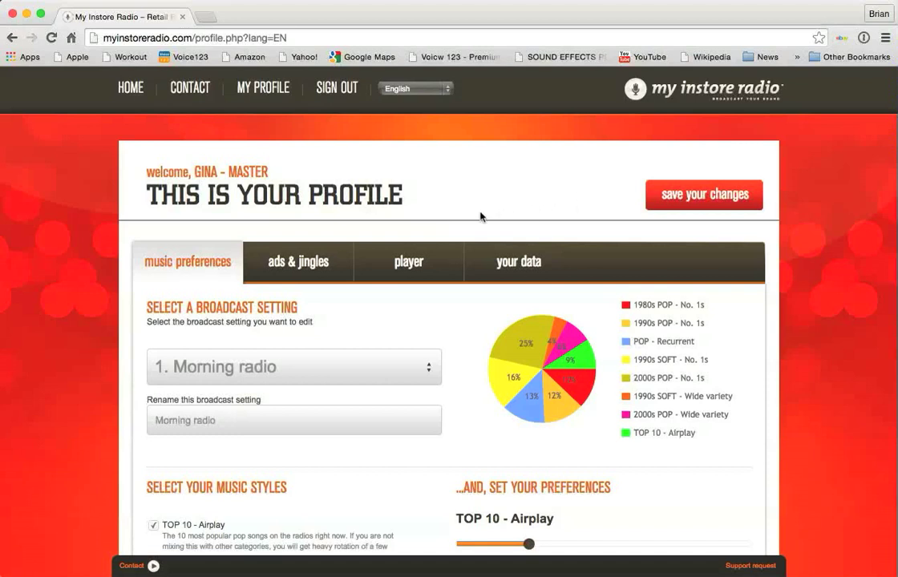
mouse_move(393, 222)
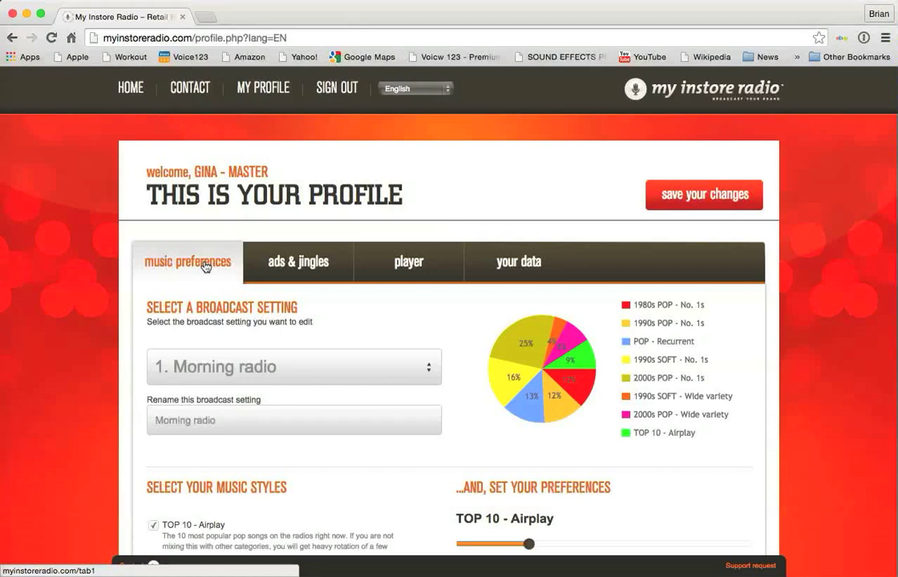
left_click(297, 261)
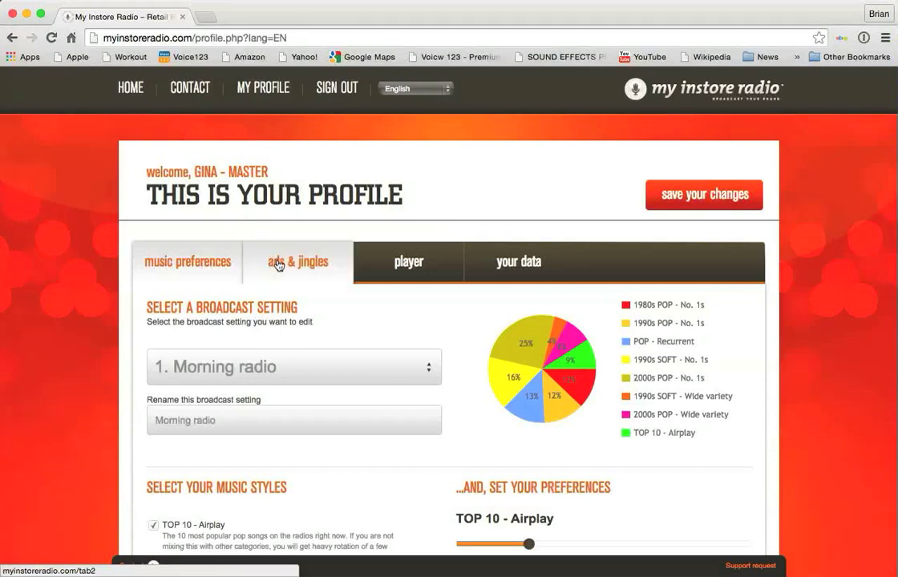
left_click(297, 261)
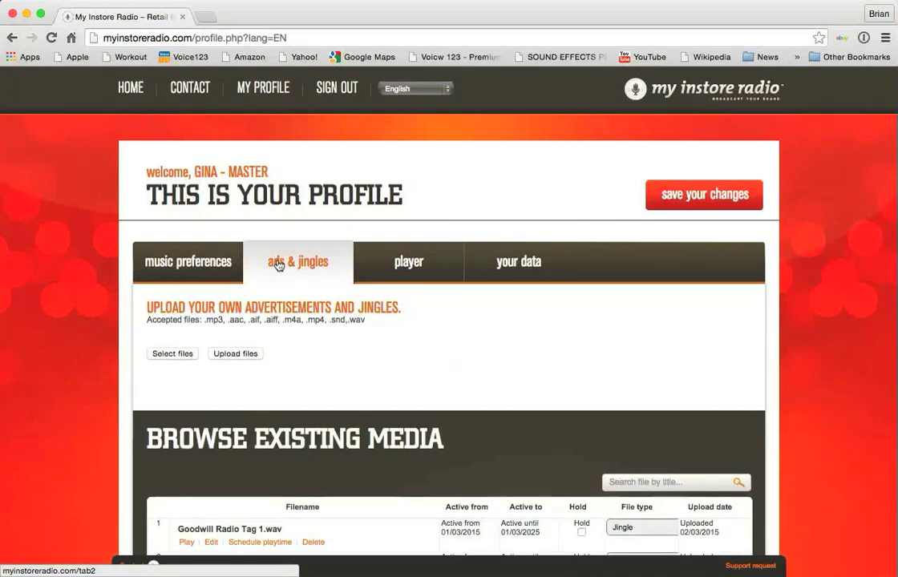
left_click(408, 261)
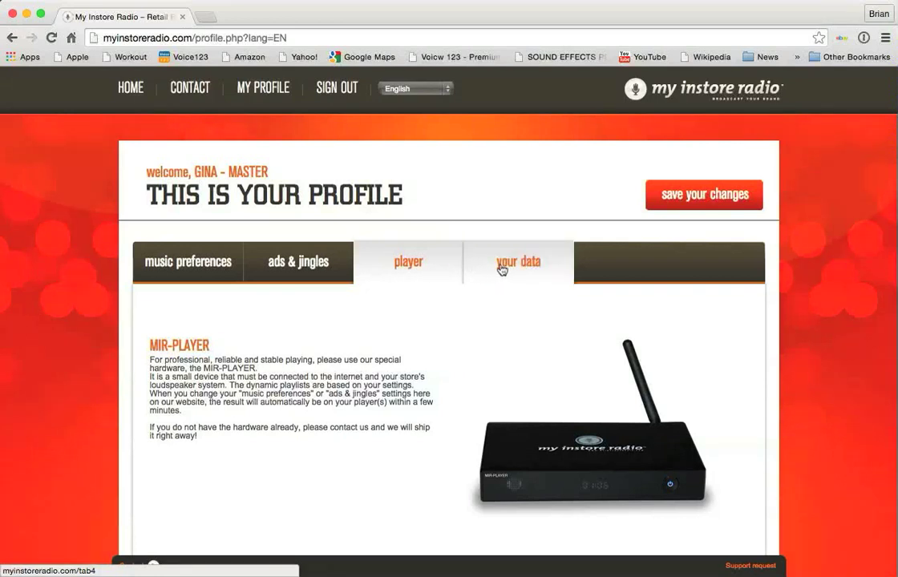
- Open 'your data' and scroll through the company, contact, password and newsletter fields
left_click(518, 262)
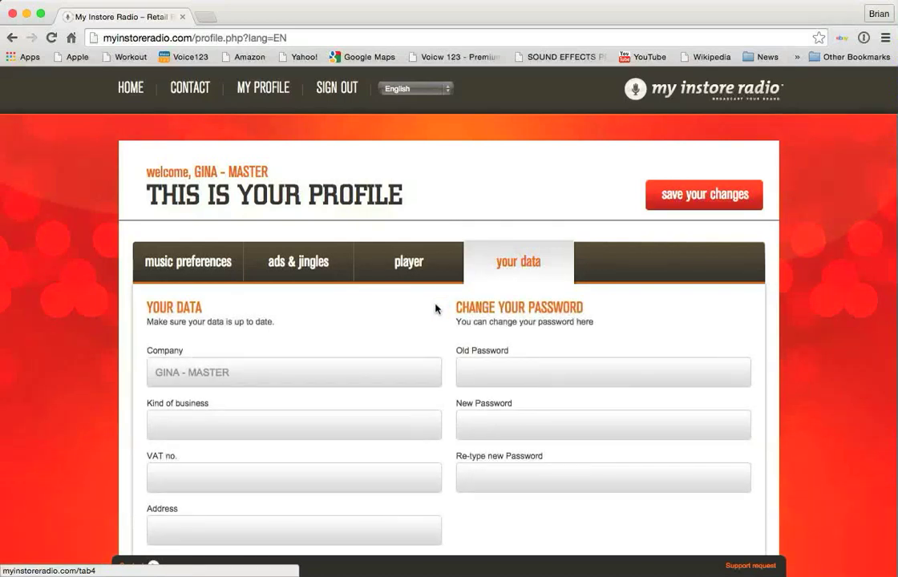
scroll("down", 3)
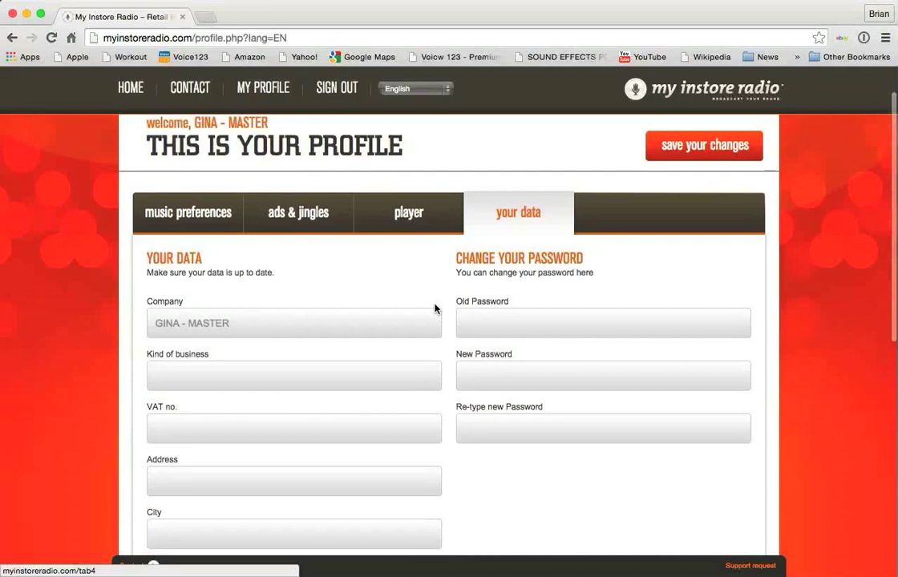
scroll("down", 3)
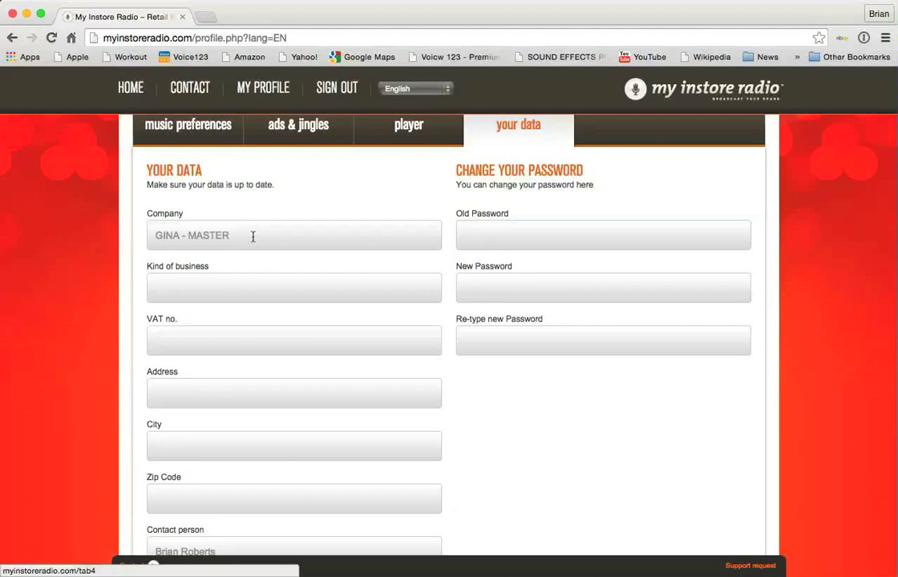
mouse_move(76, 236)
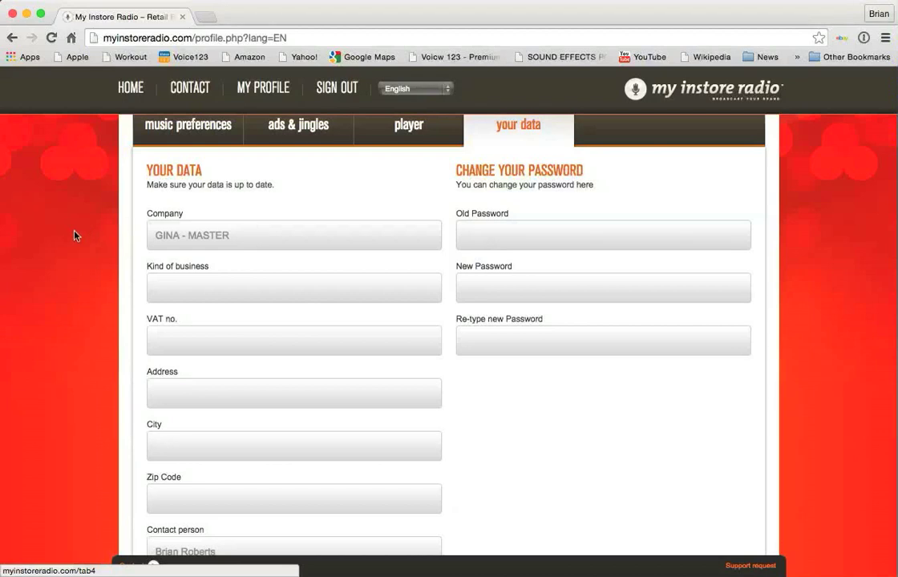
scroll("down", 3)
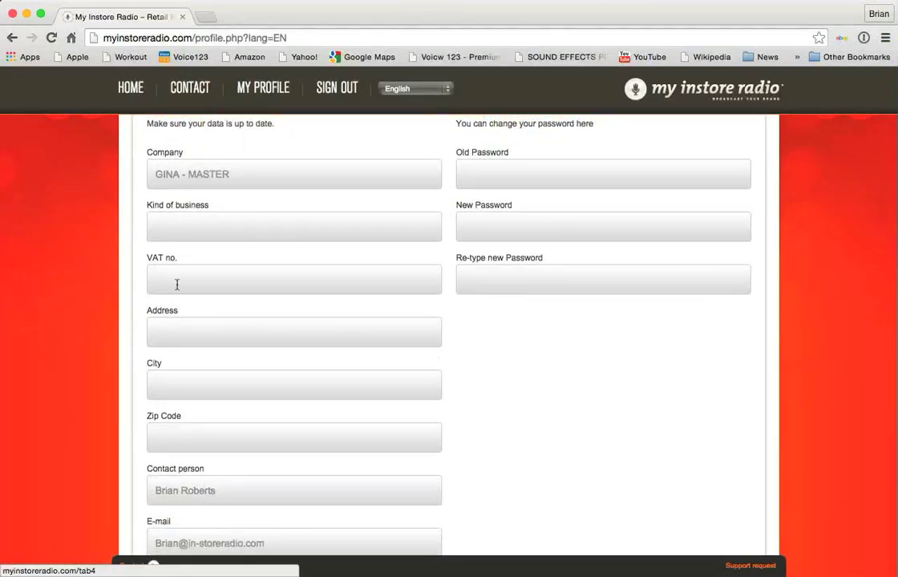
mouse_move(131, 231)
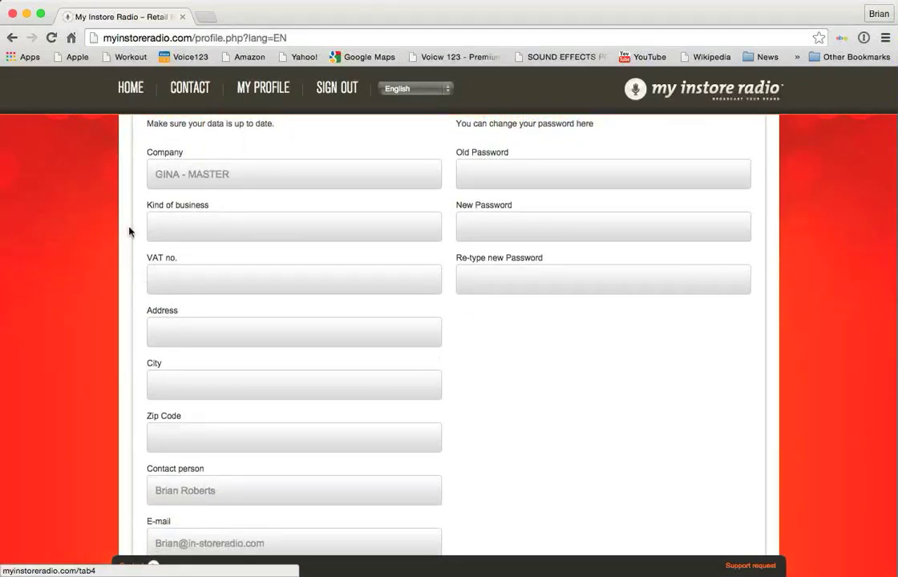
mouse_move(132, 274)
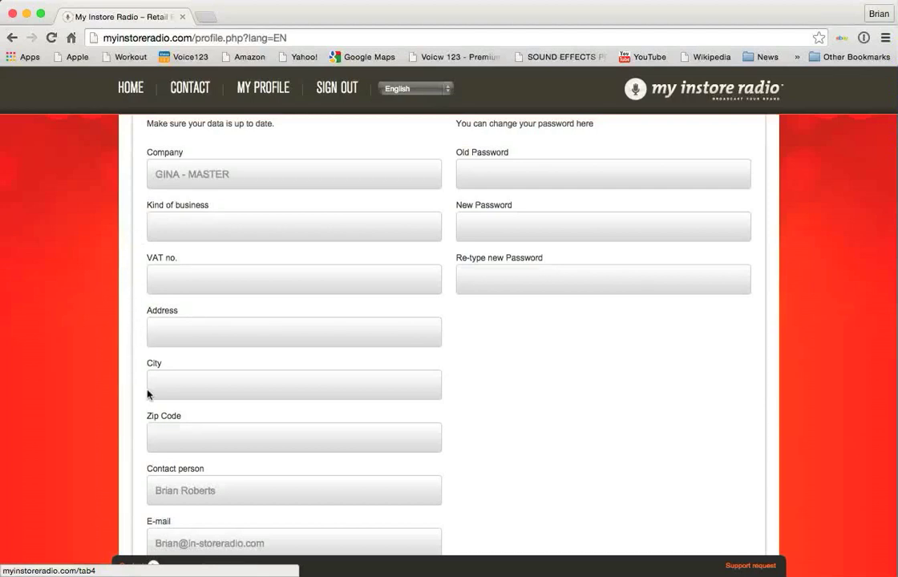
mouse_move(136, 483)
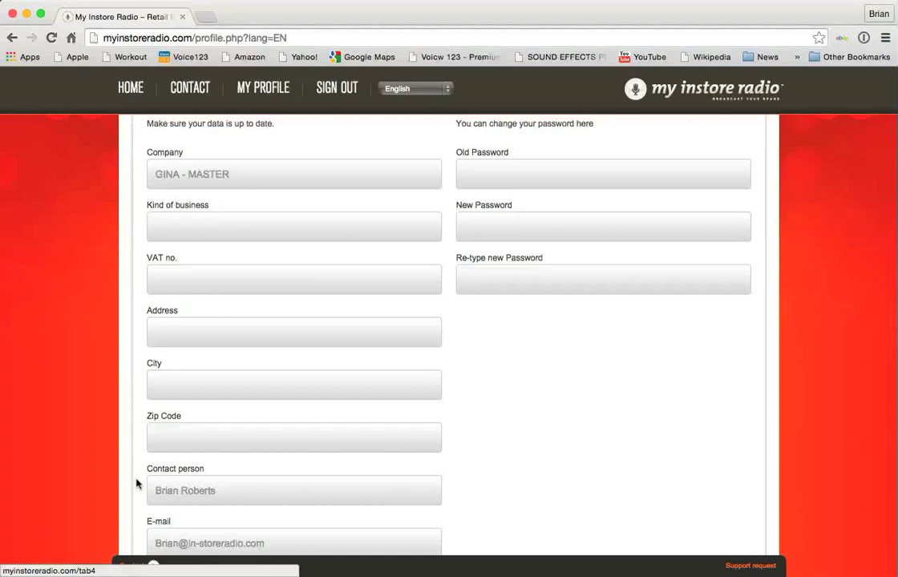
scroll("down", 3)
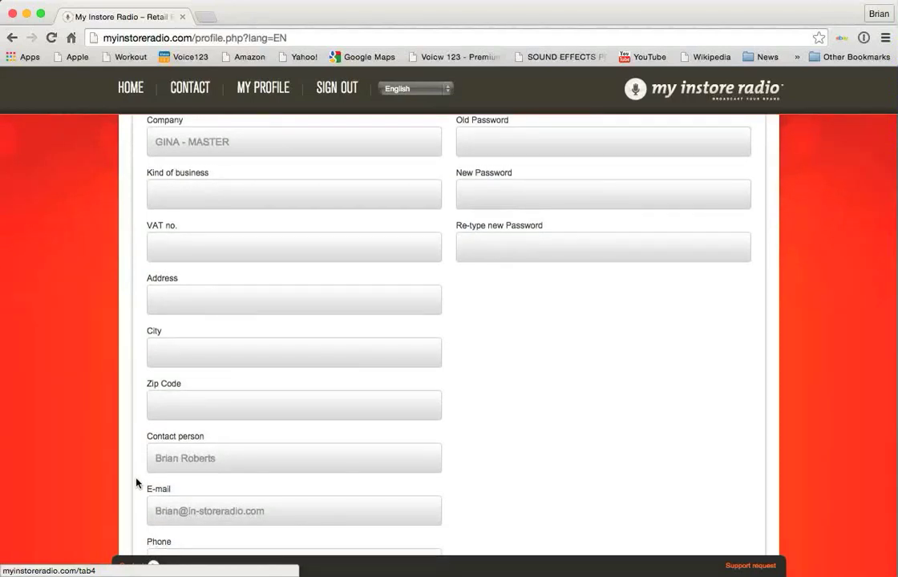
scroll("down", 3)
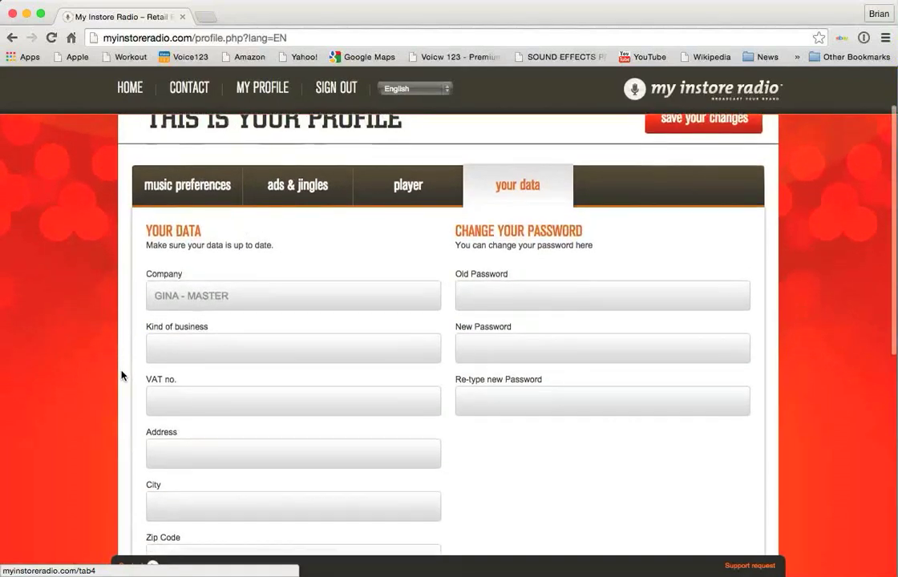
scroll("down", 3)
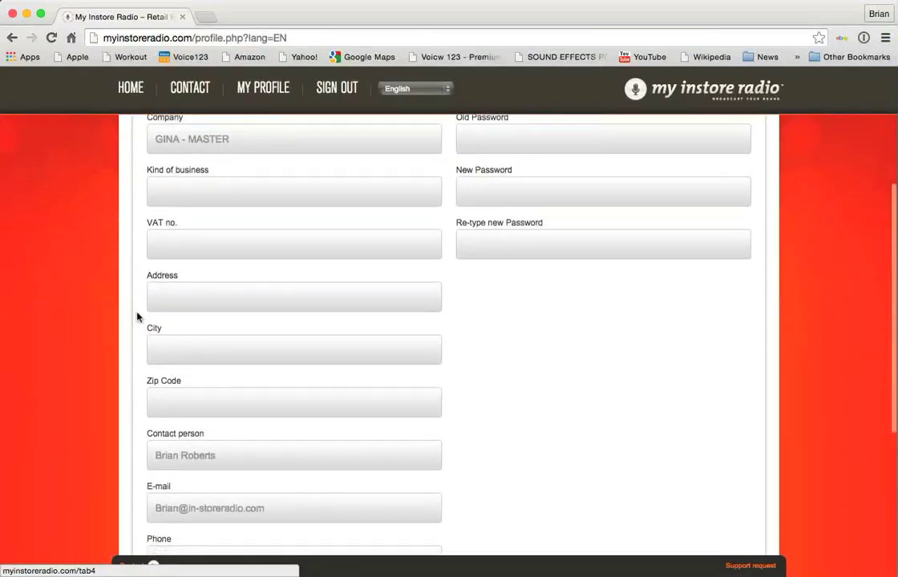
scroll("down", 3)
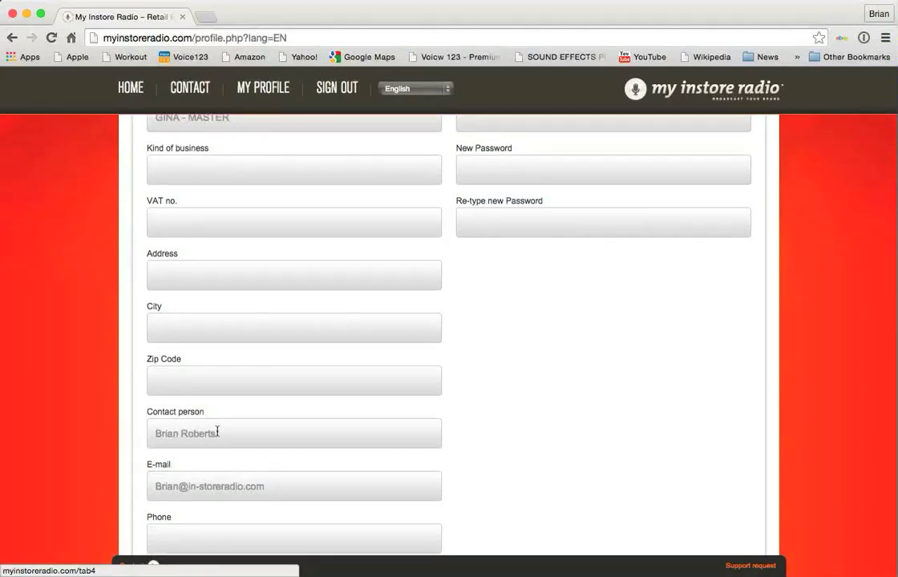
scroll("down", 3)
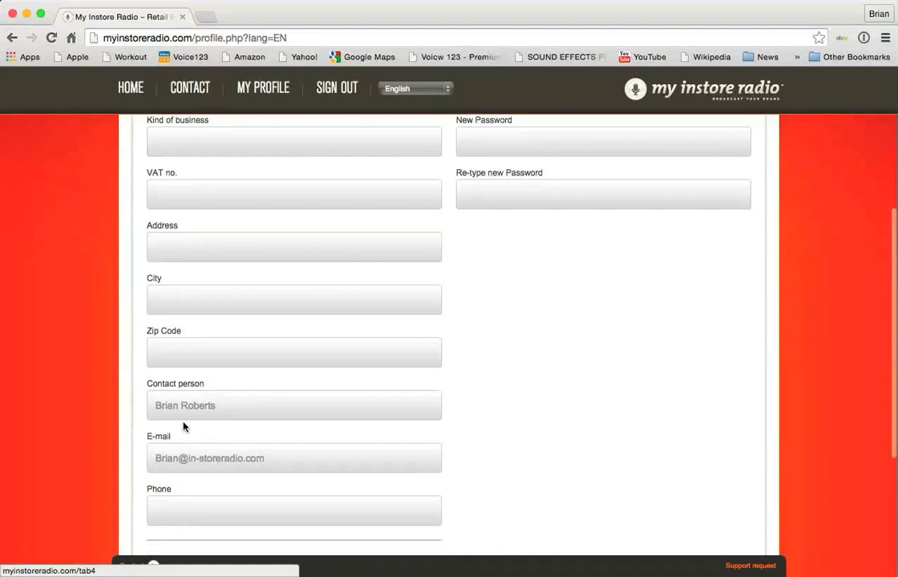
scroll("down", 3)
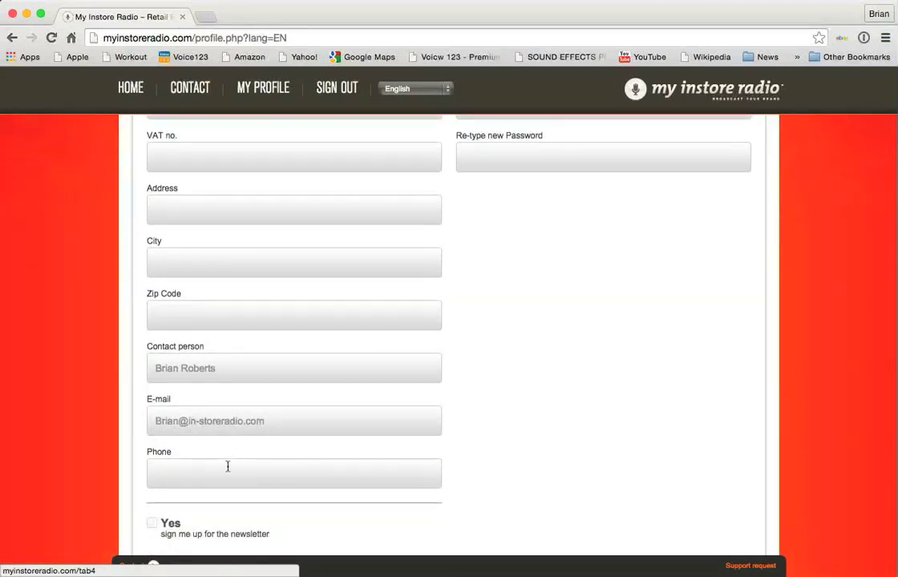
mouse_move(505, 411)
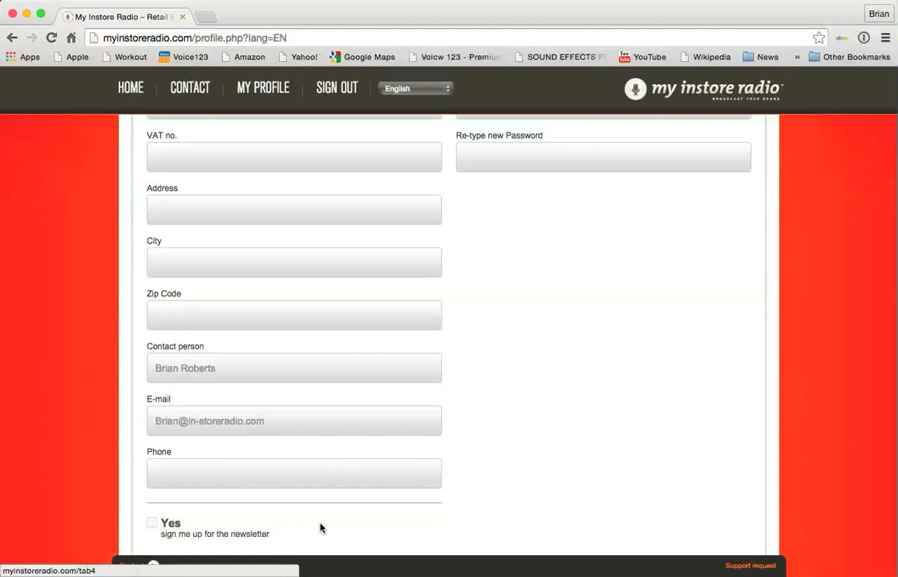
mouse_move(471, 451)
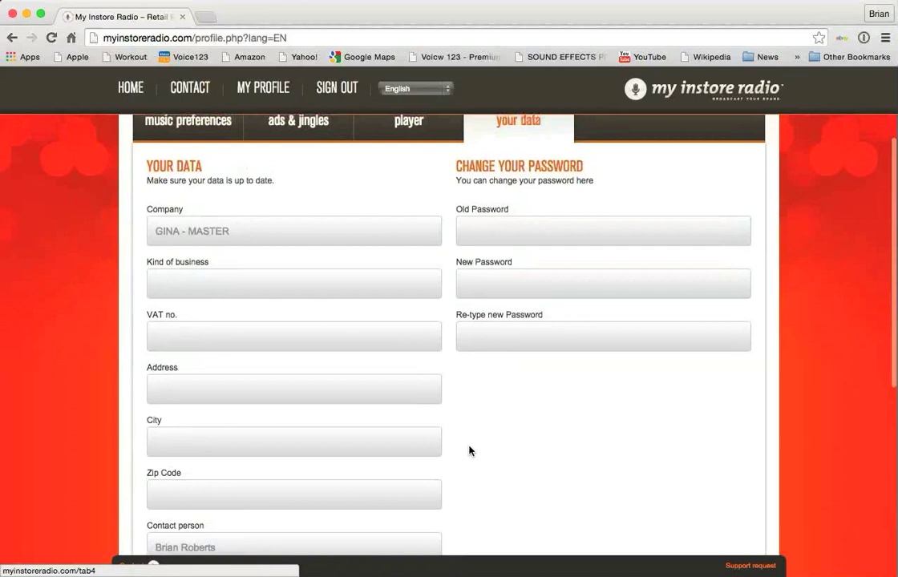
mouse_move(495, 198)
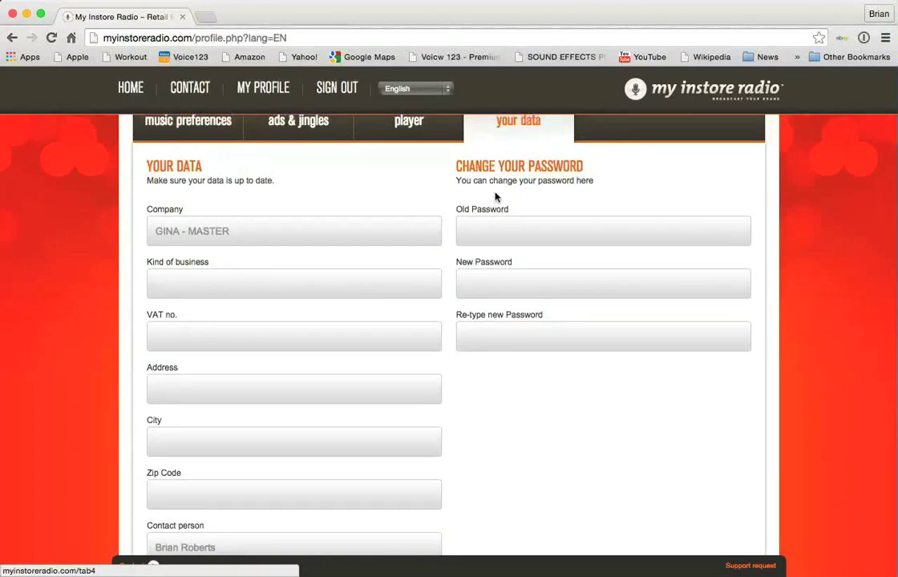
mouse_move(535, 197)
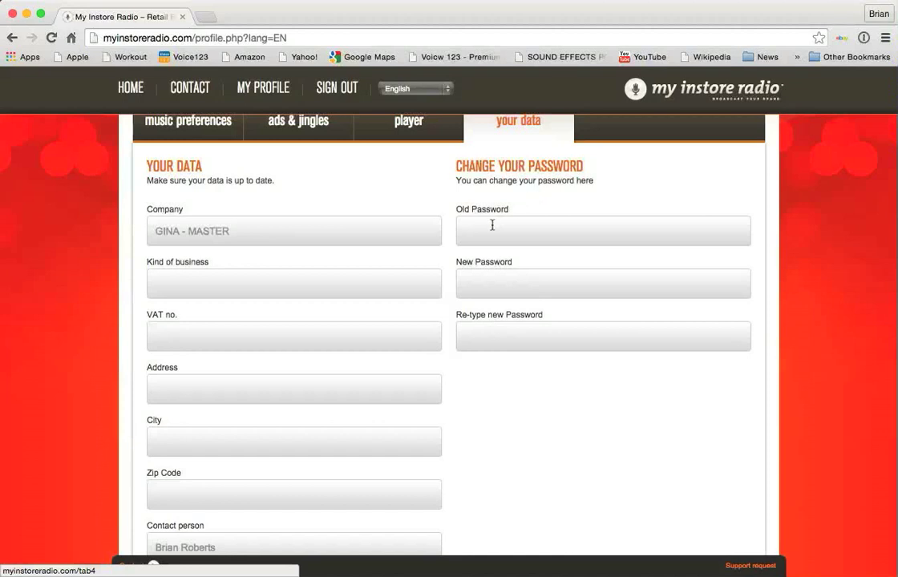
mouse_move(505, 283)
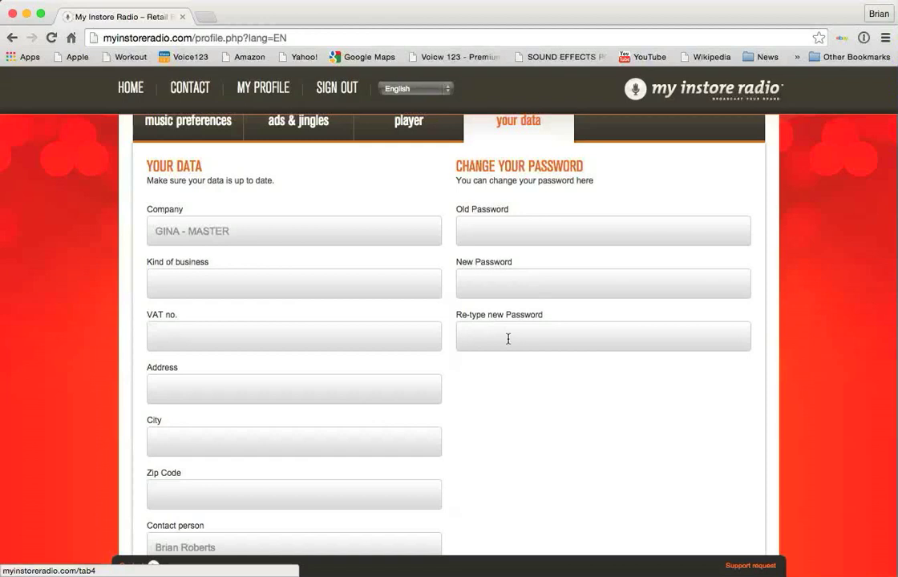
mouse_move(514, 388)
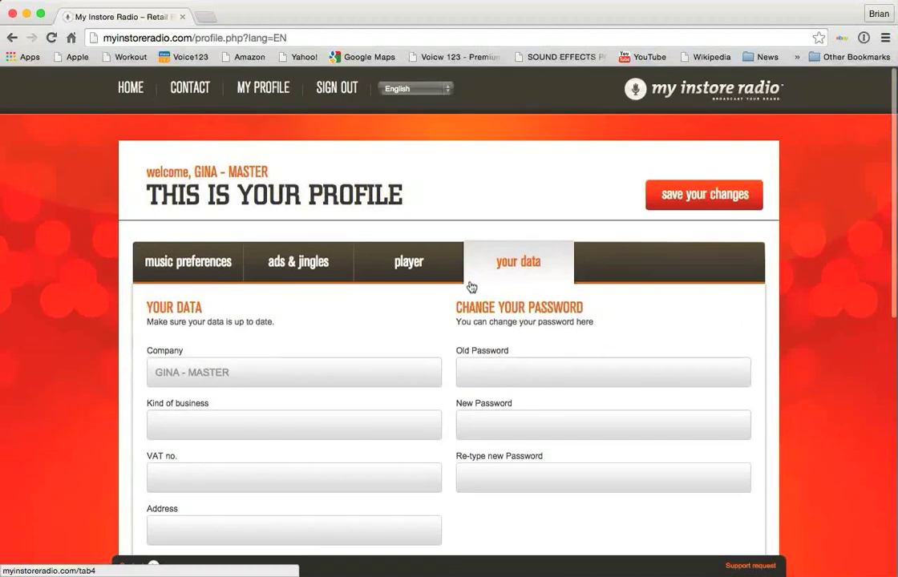
left_click(188, 261)
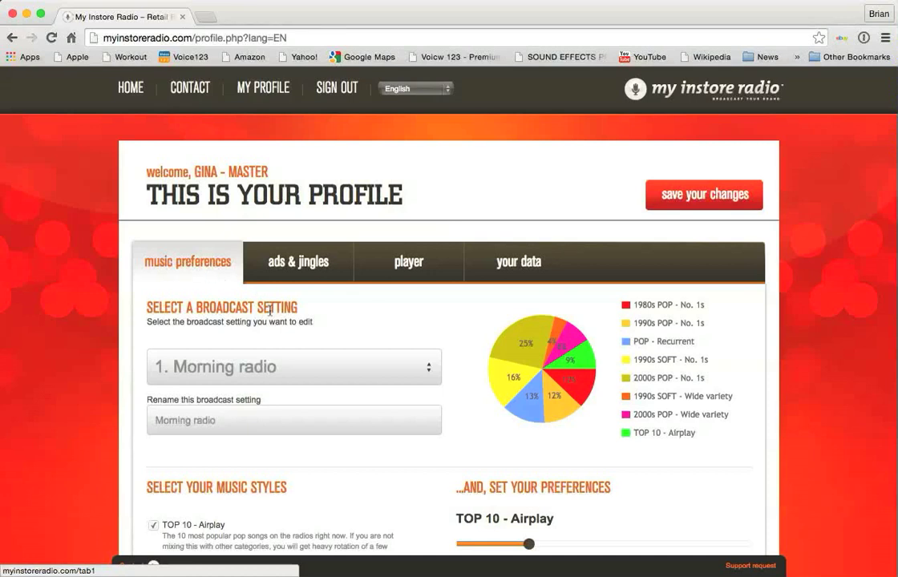
mouse_move(119, 307)
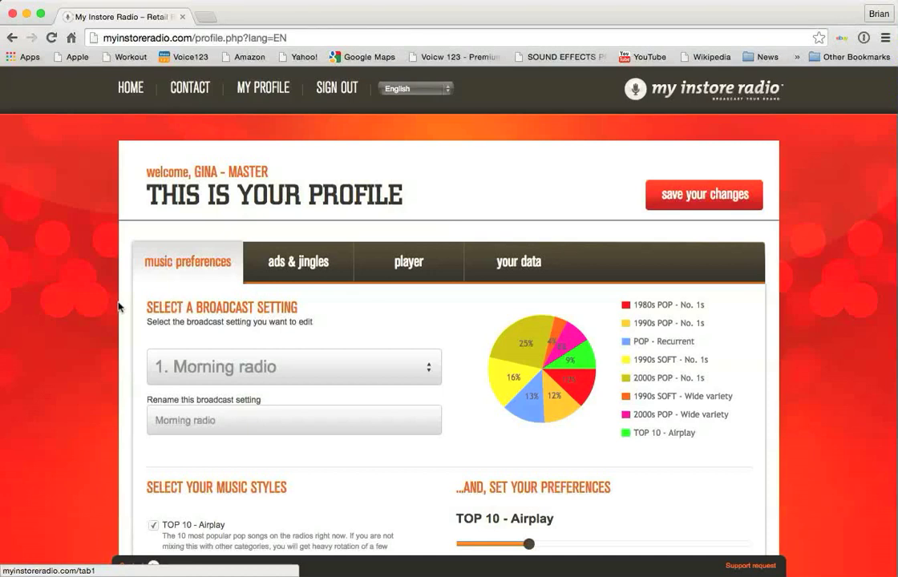
scroll("down", 3)
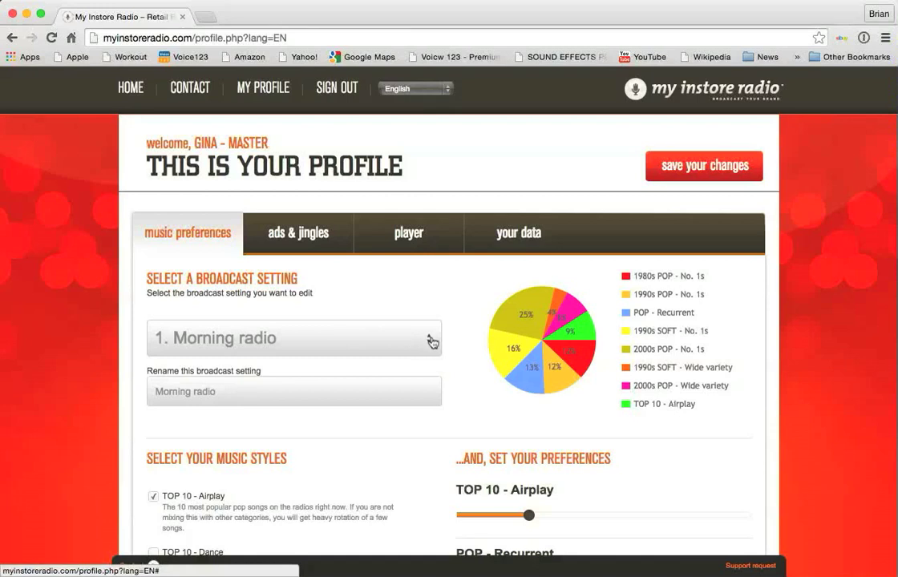
left_click(294, 337)
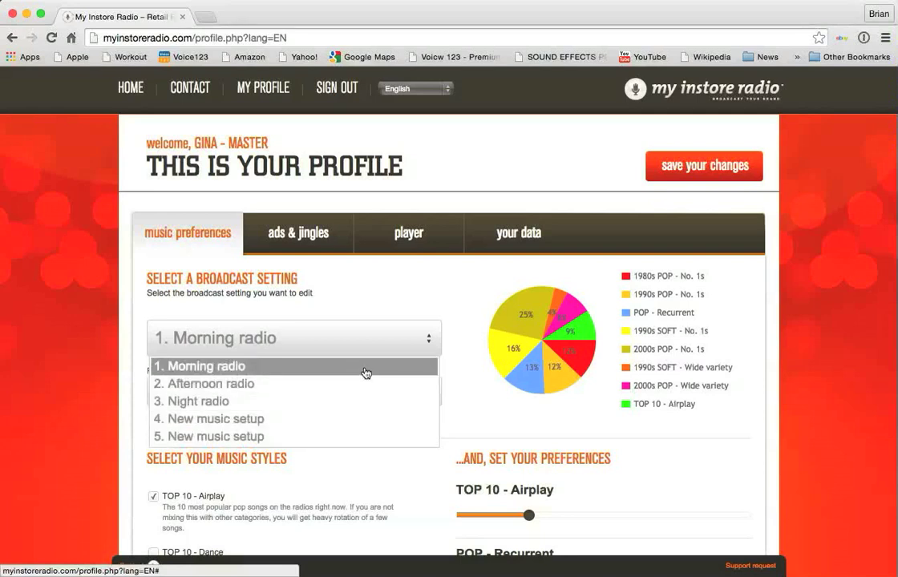
mouse_move(355, 402)
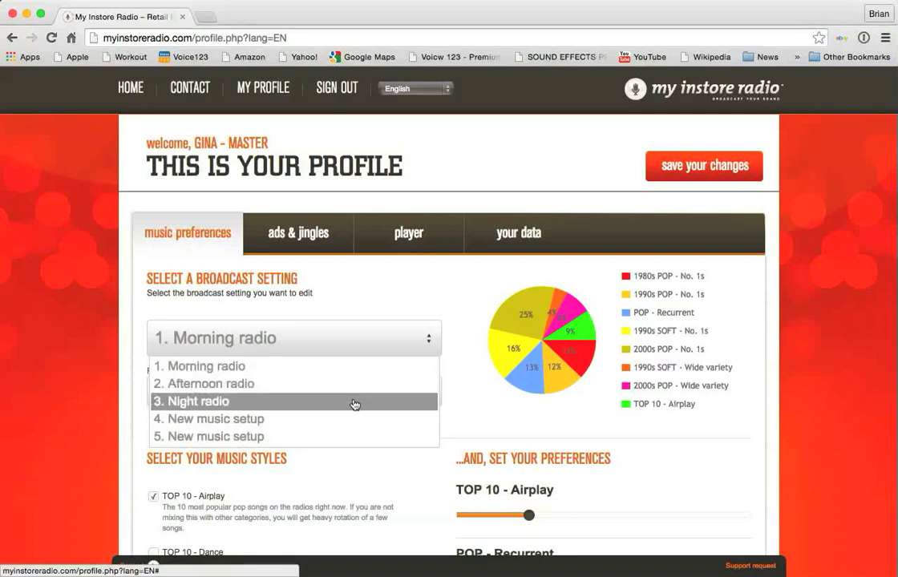
mouse_move(349, 437)
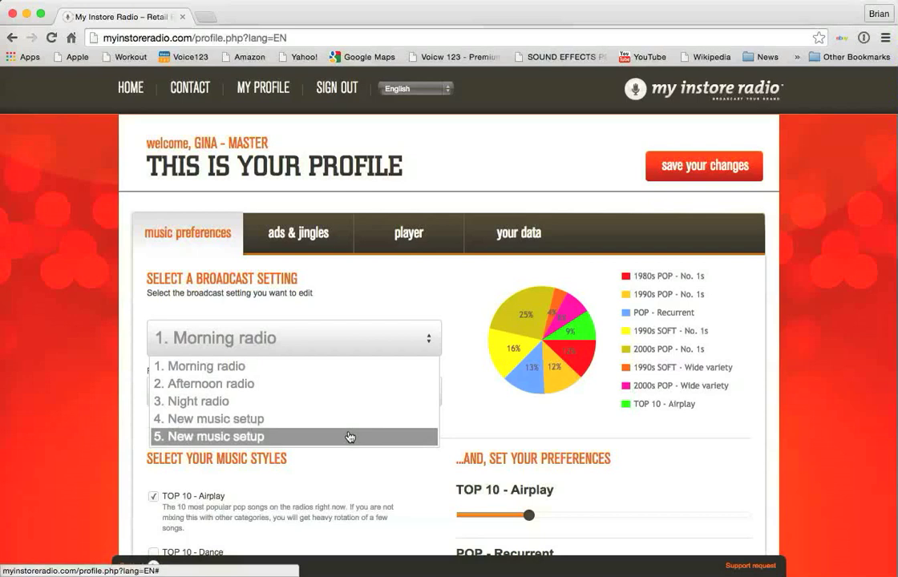
mouse_move(348, 366)
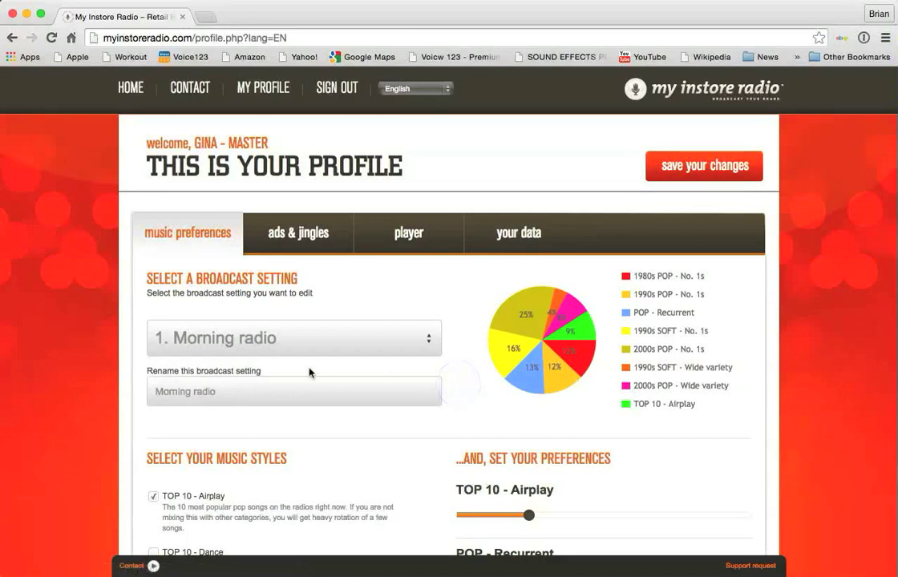
mouse_move(215, 359)
type("Breakfast")
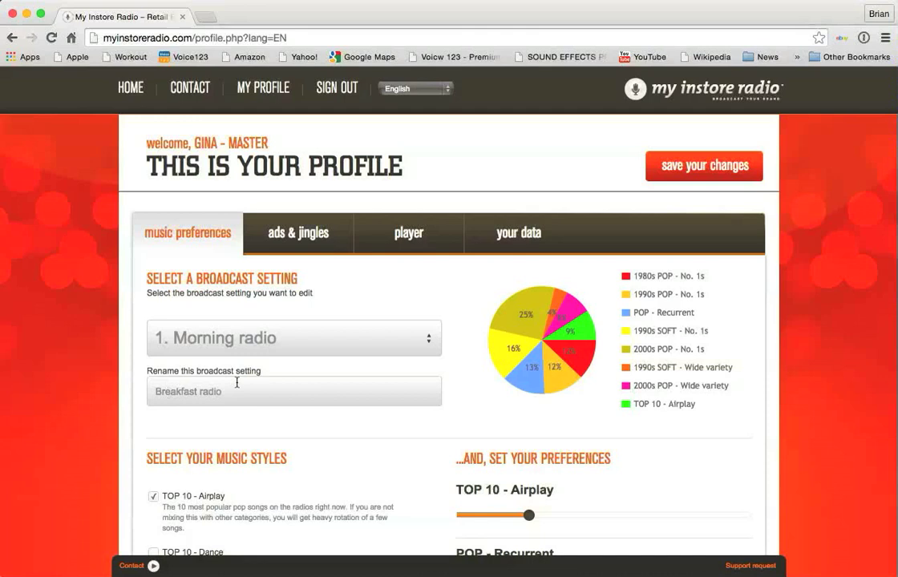
- Save the 'Breakfast radio' name for the first broadcast setting and acknowledge the success alert
left_click(704, 166)
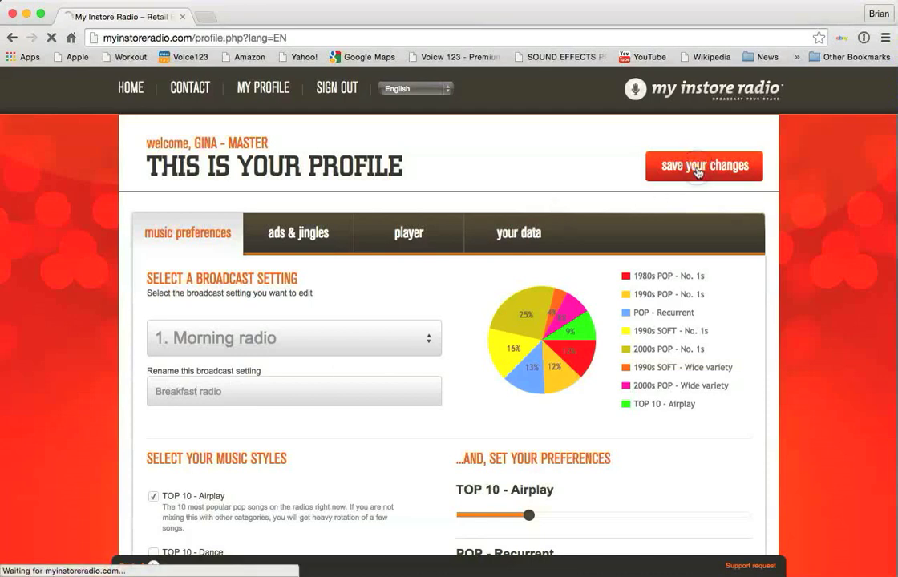
left_click(703, 166)
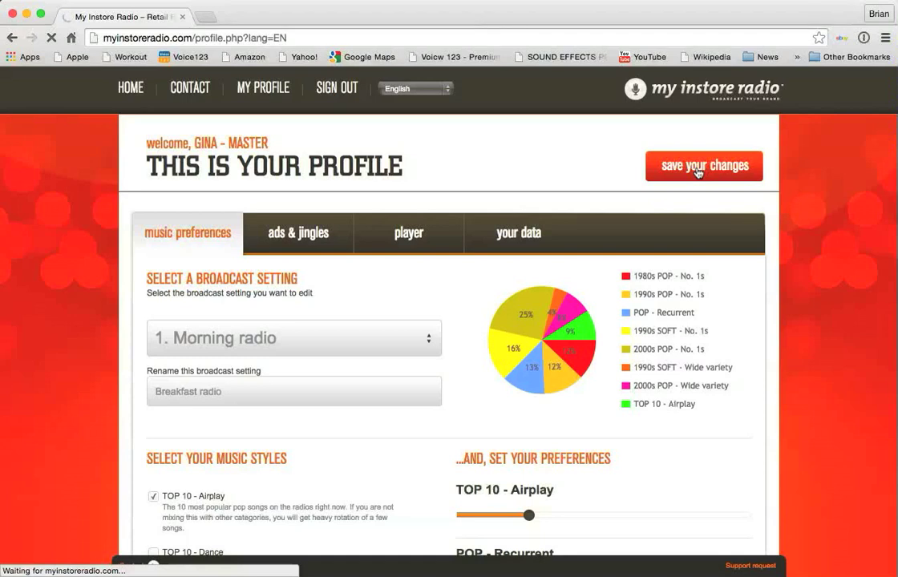
left_click(703, 166)
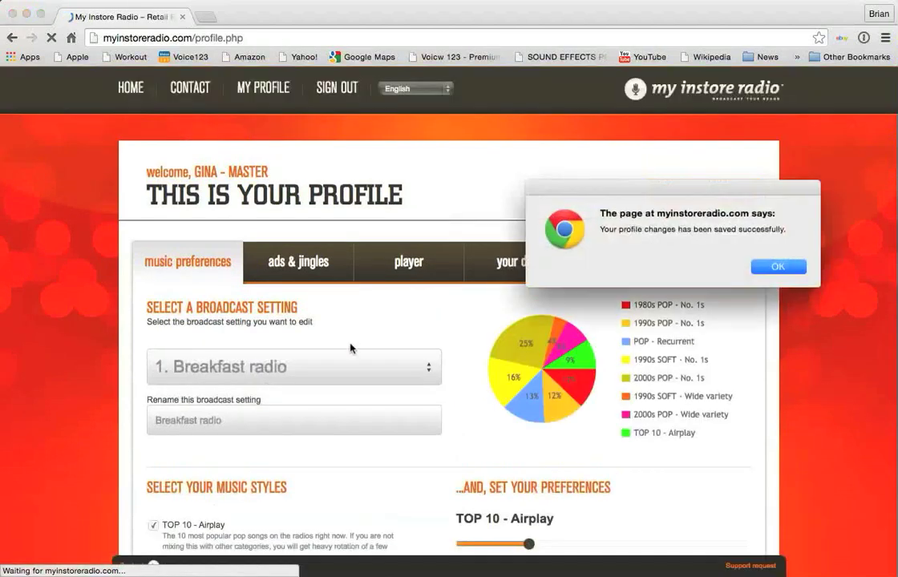
left_click(778, 267)
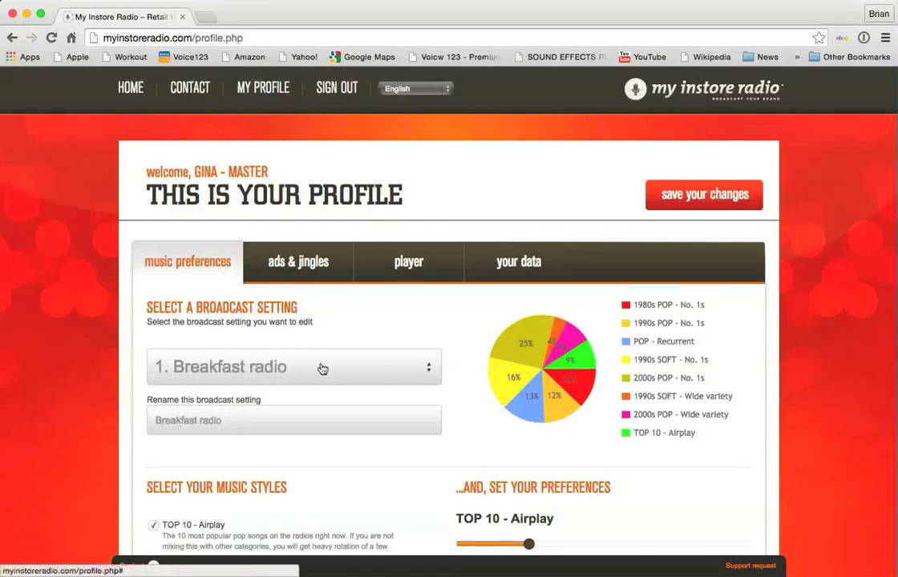
- Restore the first broadcast setting's name to 'Morning radio', save, and dismiss the alert
left_click(293, 367)
type("Morning")
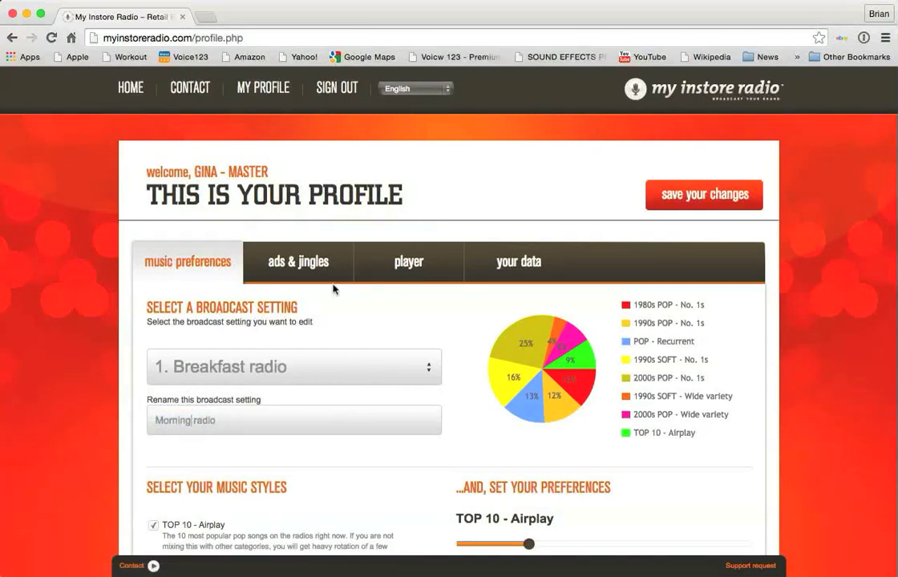
left_click(704, 195)
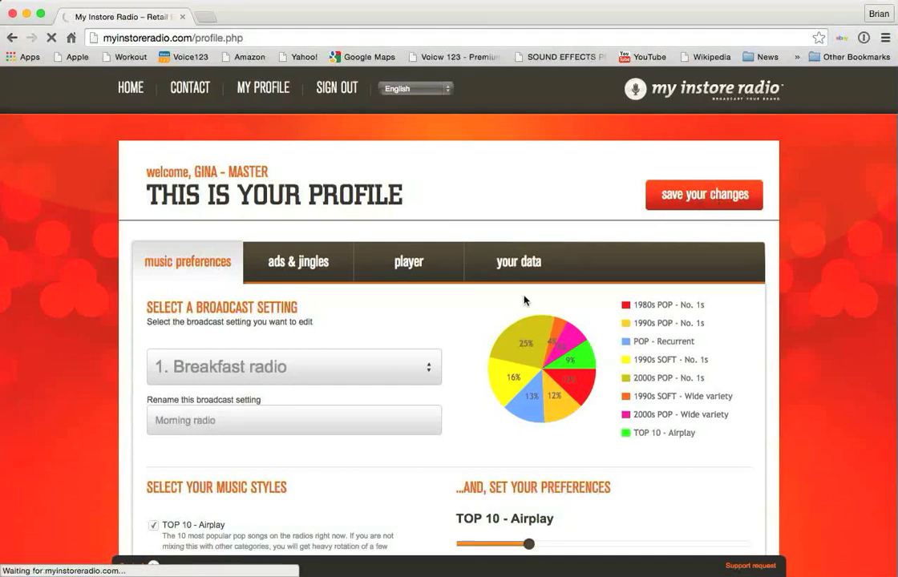
left_click(704, 194)
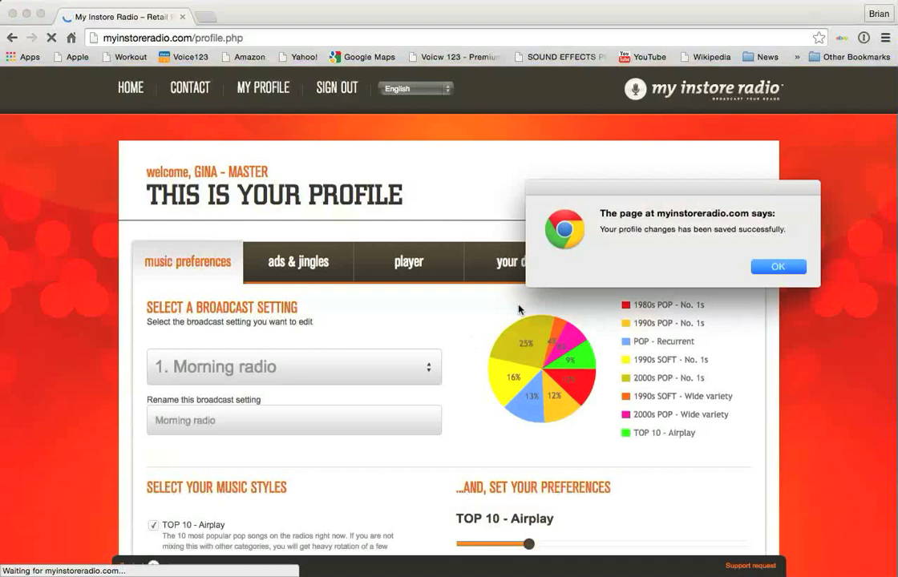
left_click(778, 267)
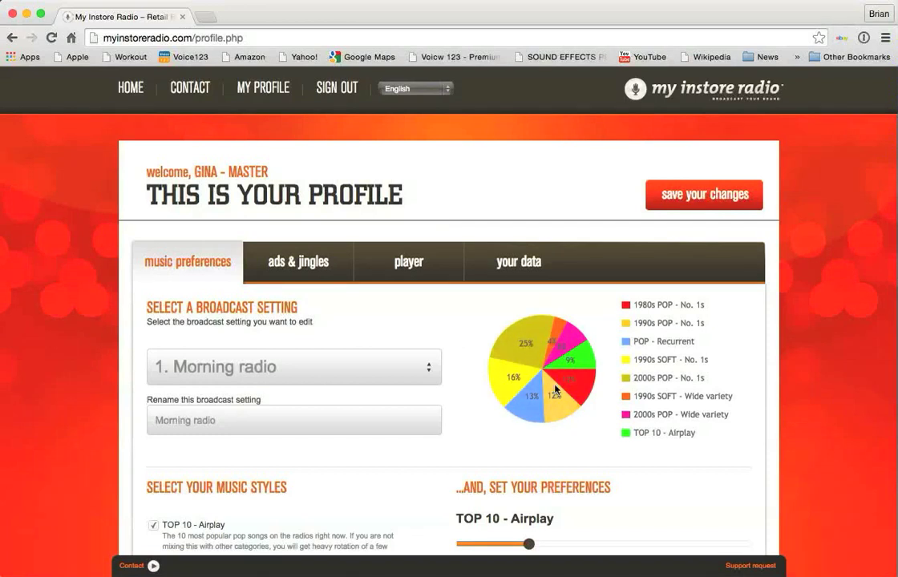
mouse_move(638, 413)
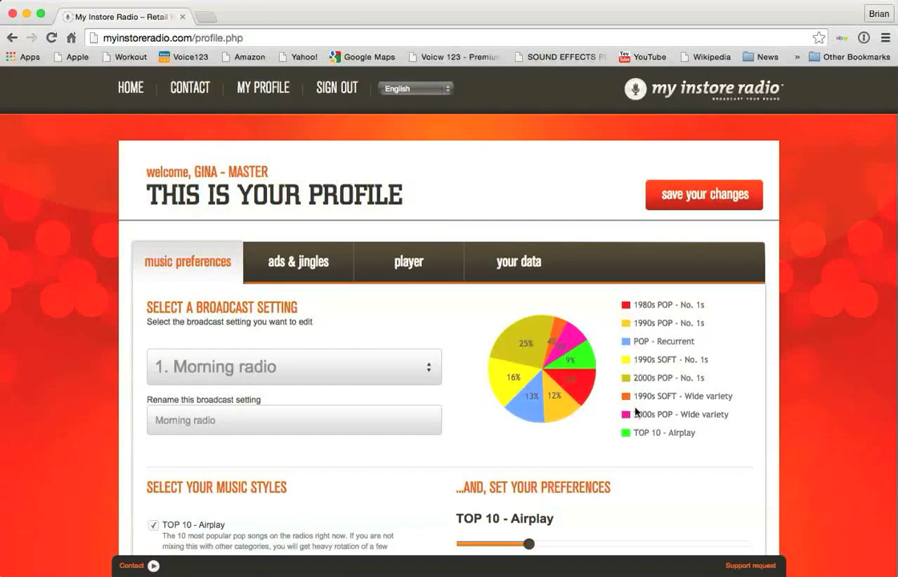
mouse_move(615, 433)
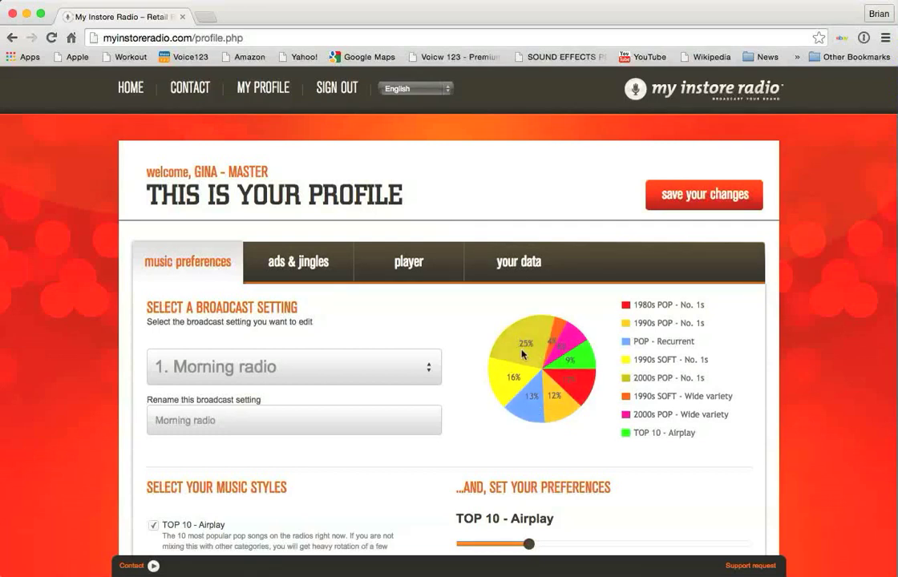
mouse_move(525, 345)
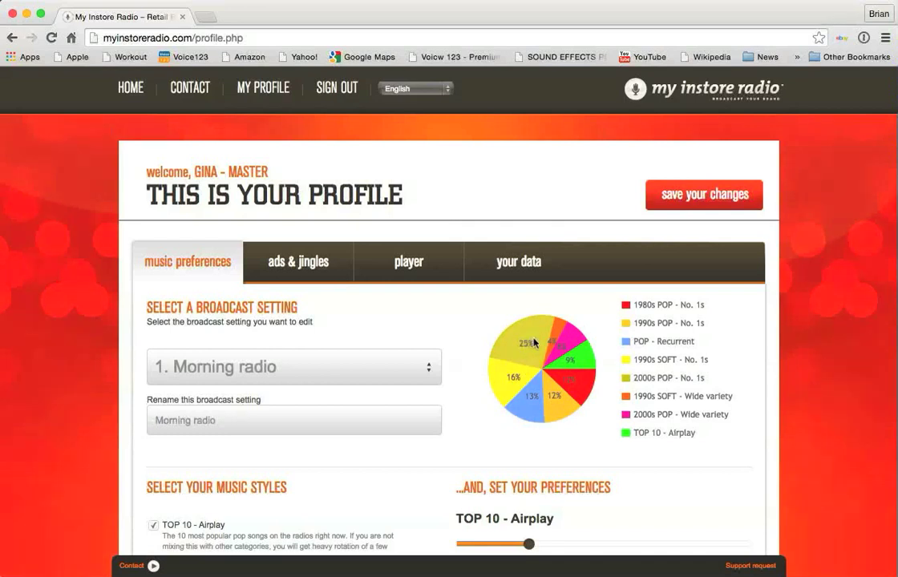
mouse_move(660, 326)
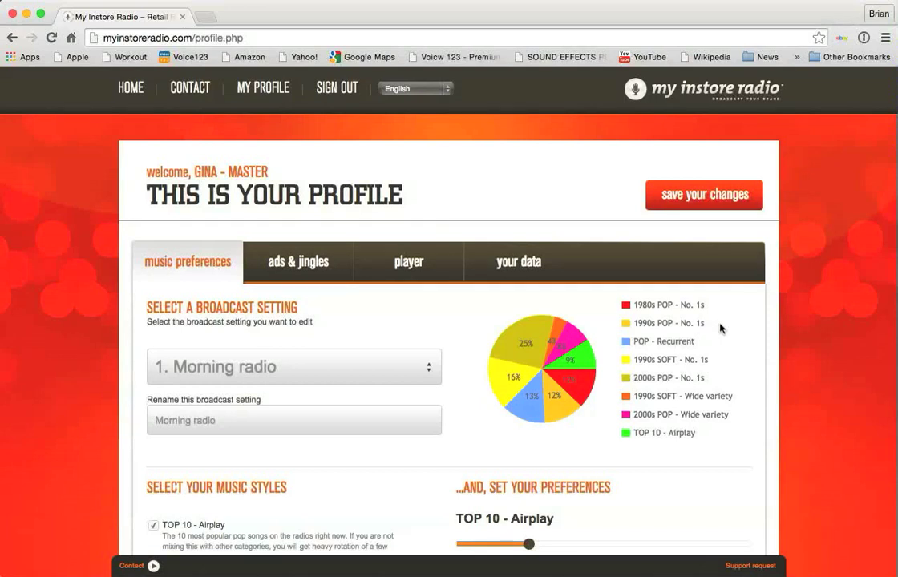
mouse_move(594, 430)
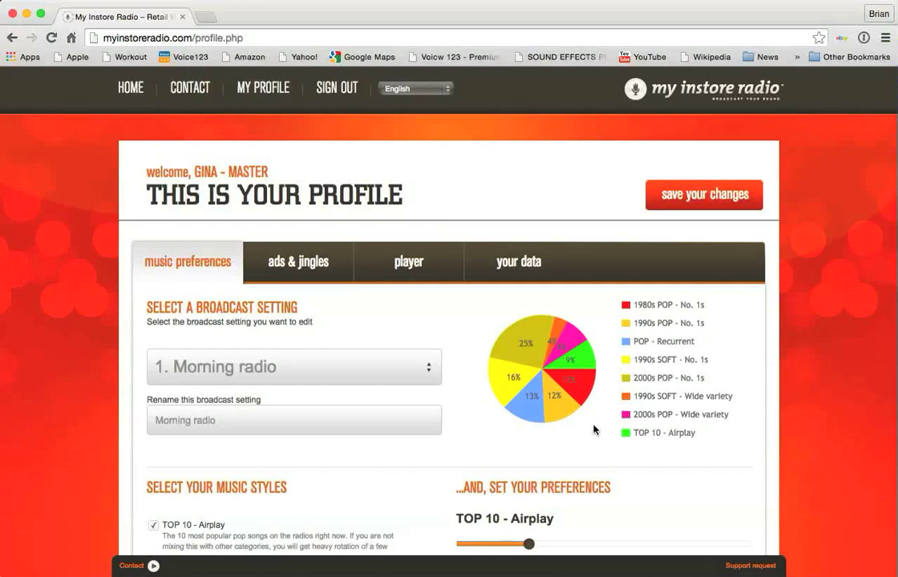
scroll("down", 3)
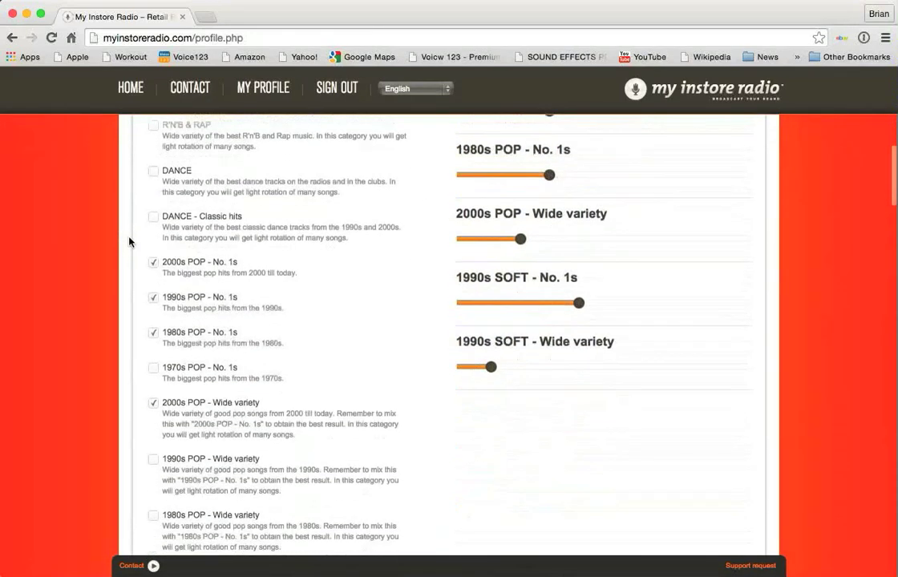
scroll("down", 3)
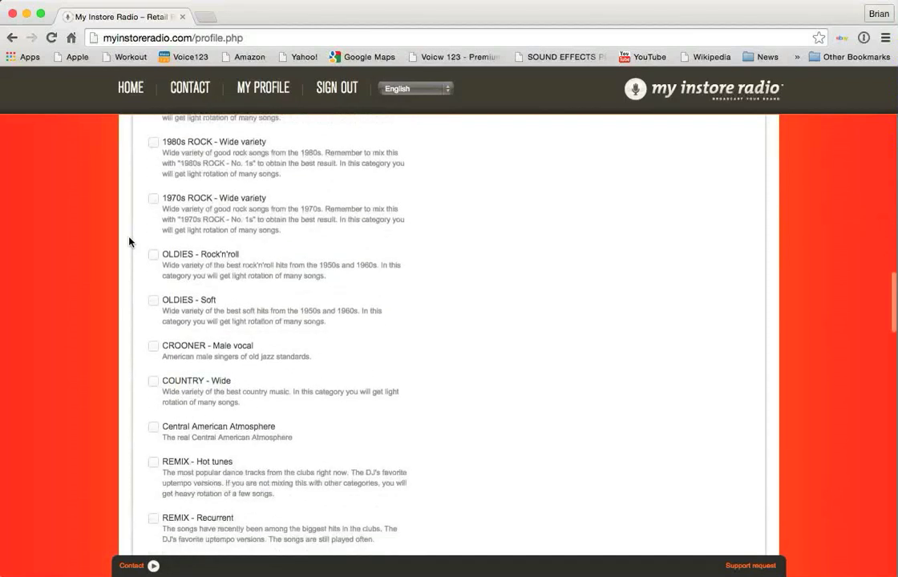
scroll("down", 3)
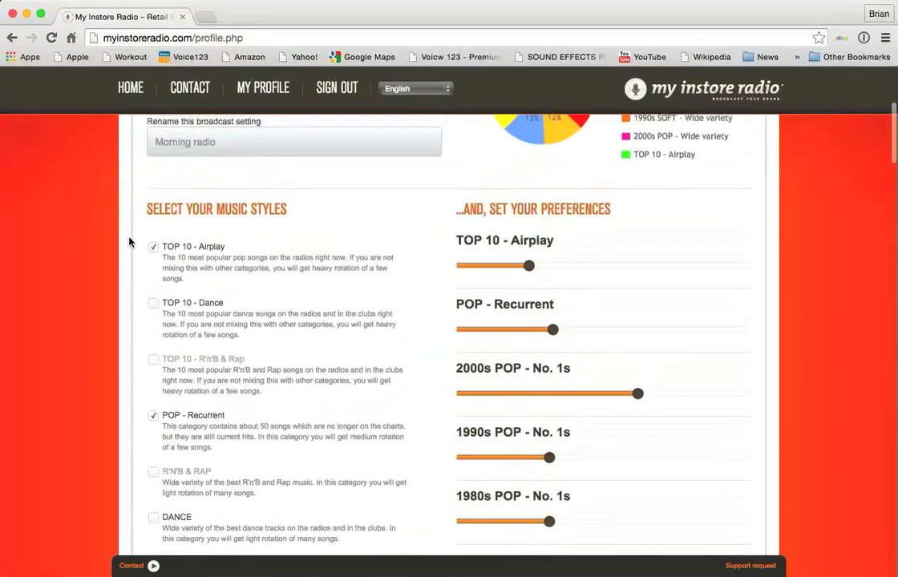
scroll("down", 3)
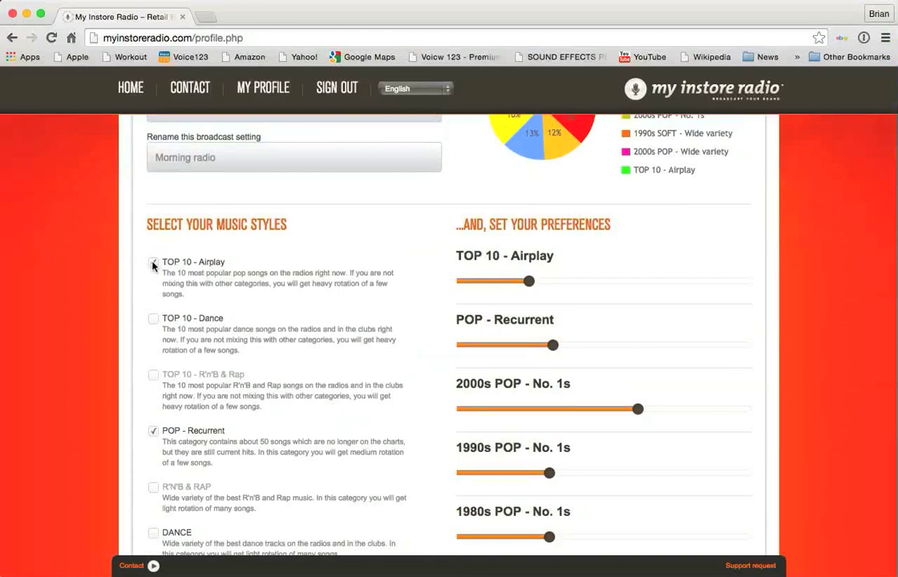
- Move the TOP 10 - Airplay slider up and down, leaving it slightly below its original level
left_click(153, 262)
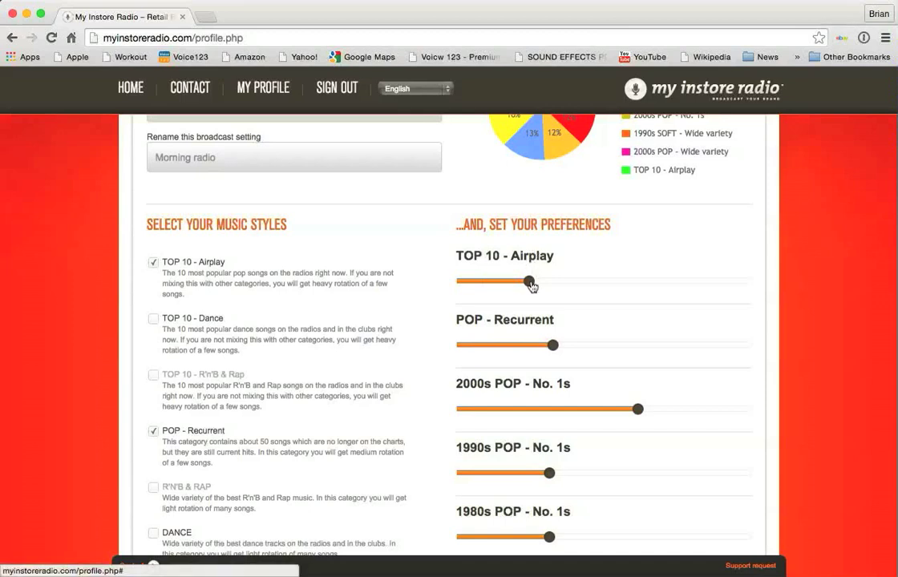
left_click_drag(530, 282, 612, 282)
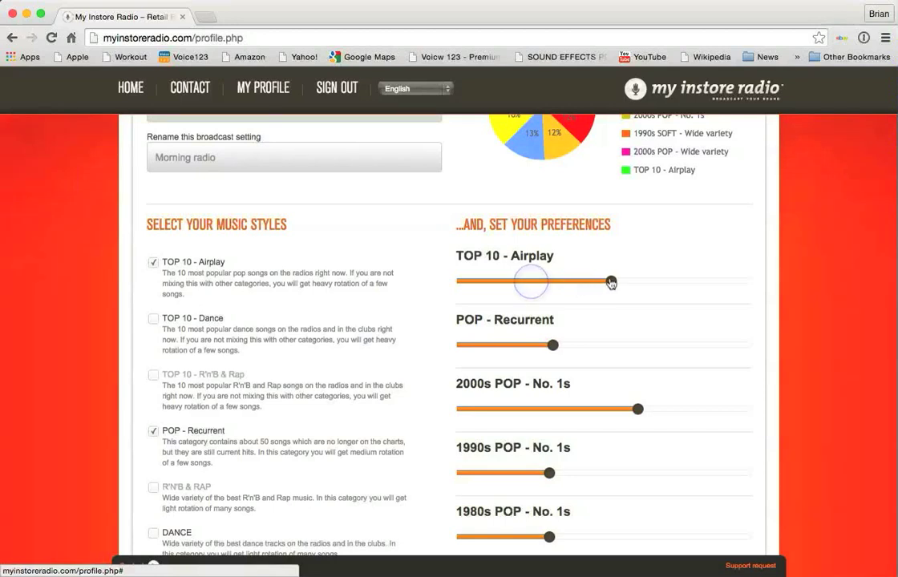
left_click_drag(612, 282, 628, 282)
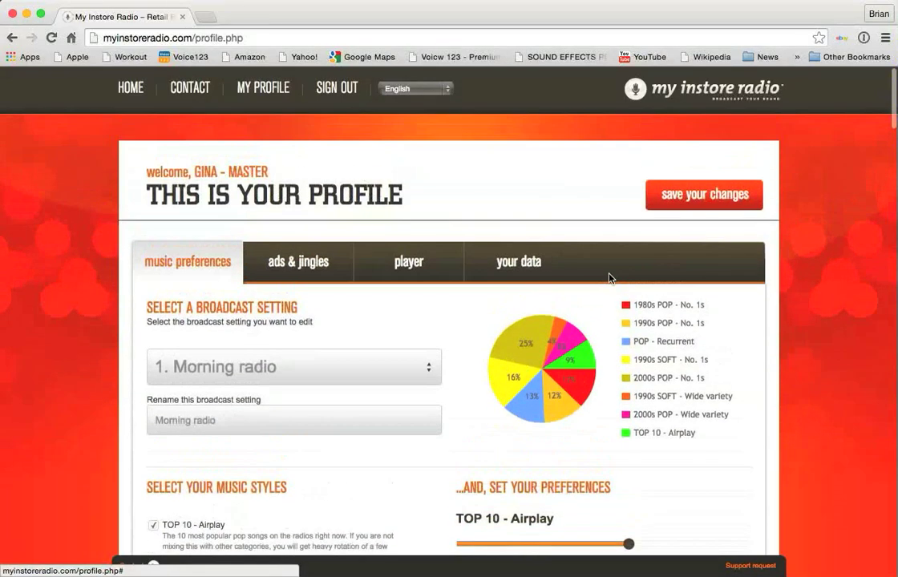
scroll("down", 3)
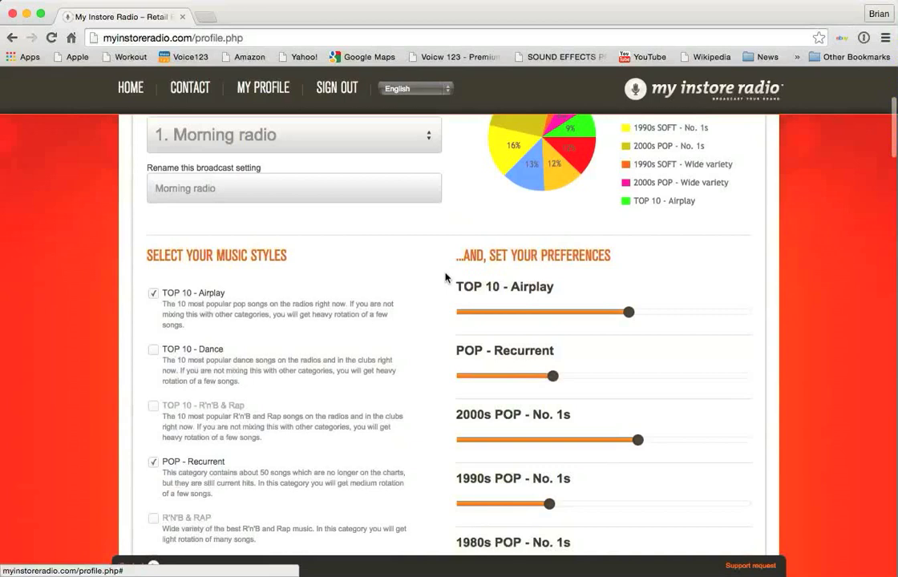
left_click_drag(628, 312, 564, 314)
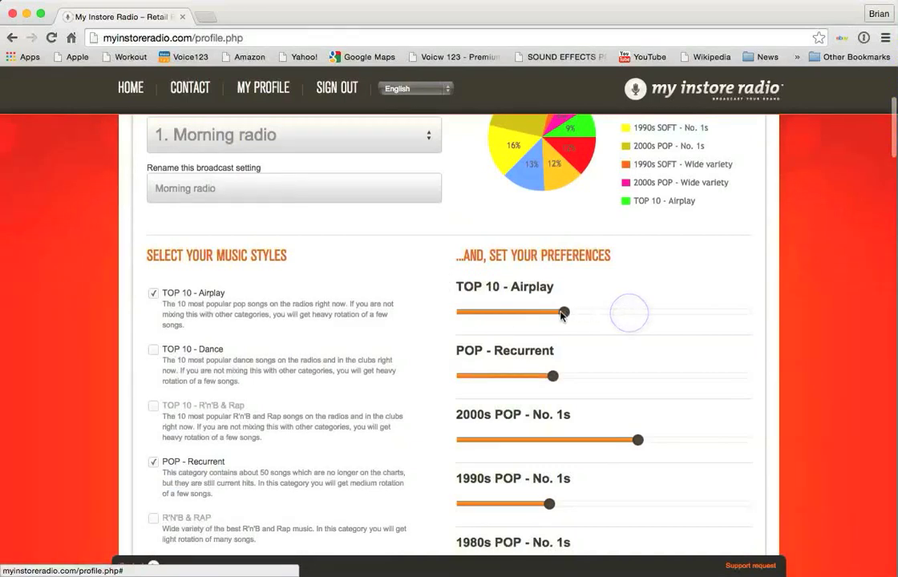
left_click_drag(564, 313, 660, 313)
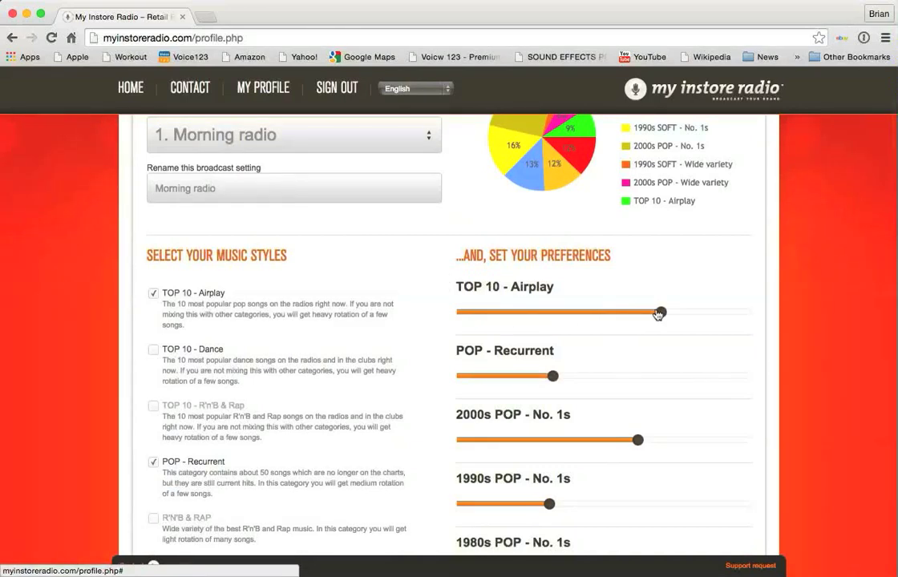
left_click_drag(660, 312, 502, 313)
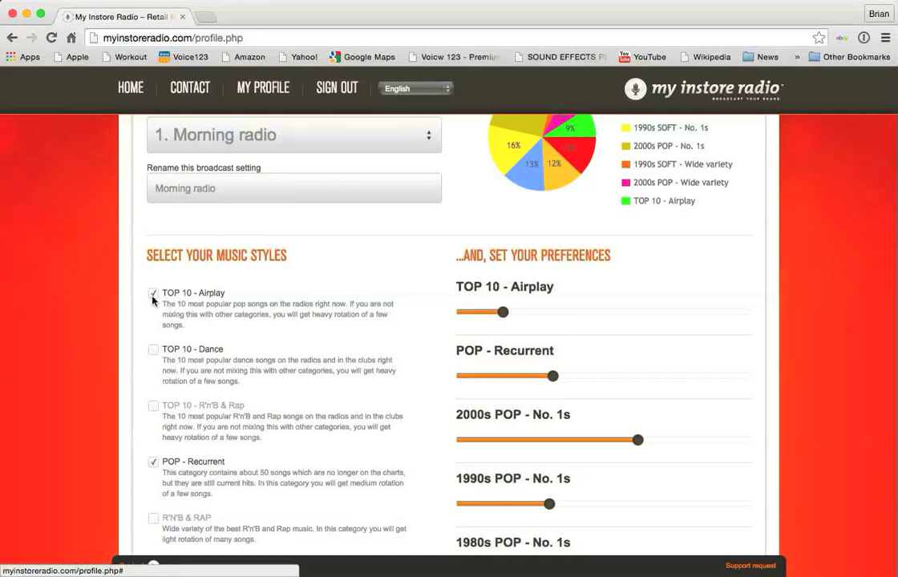
mouse_move(243, 354)
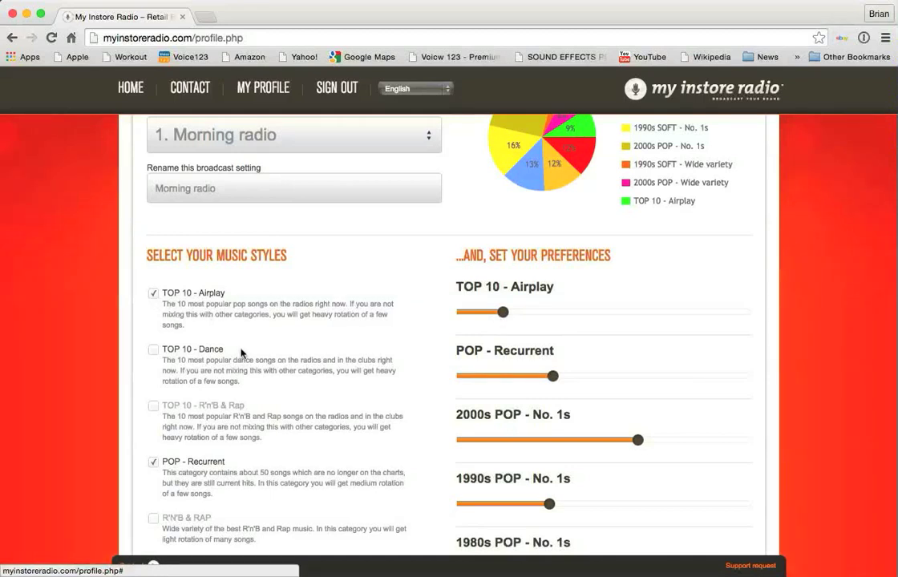
- Scroll the music category checklist down to the Christmas and 'SILENCE - No music' options
scroll("down", 3)
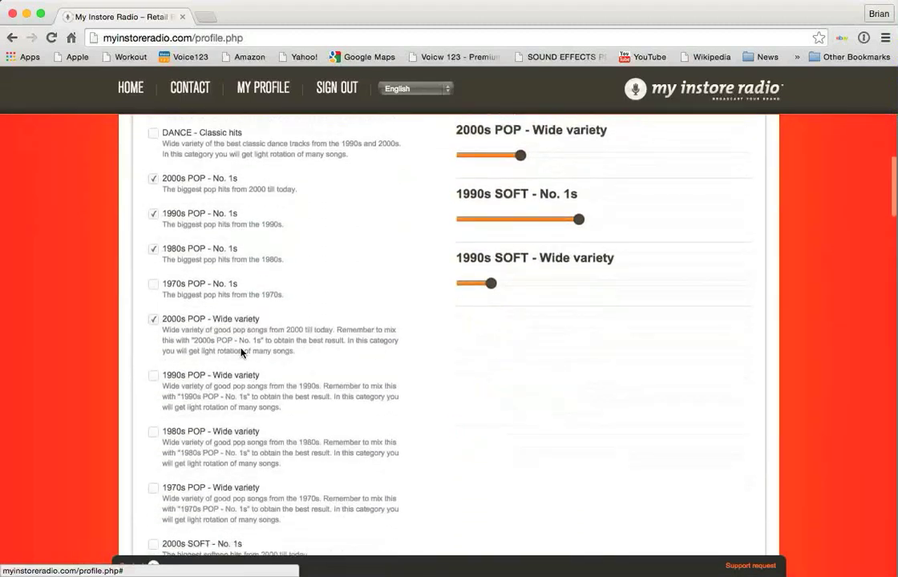
scroll("down", 3)
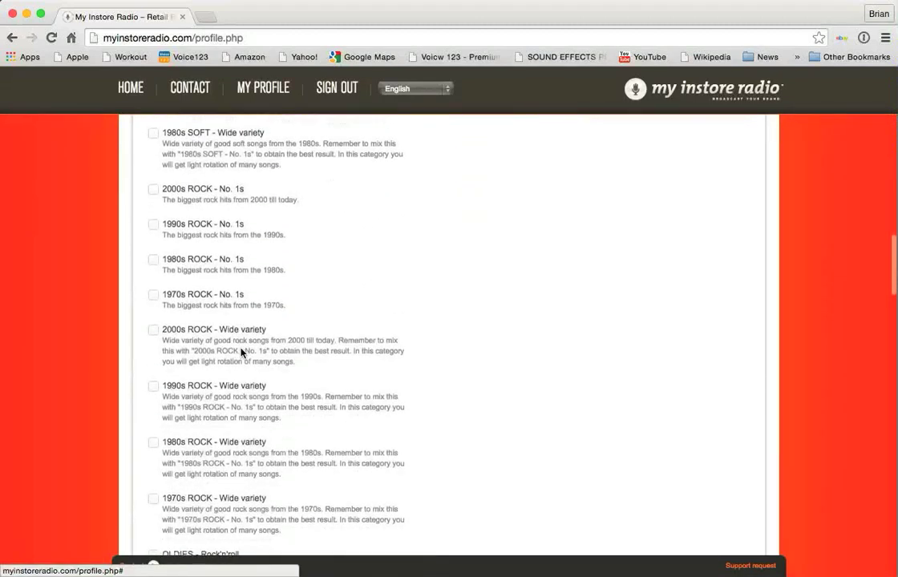
scroll("down", 3)
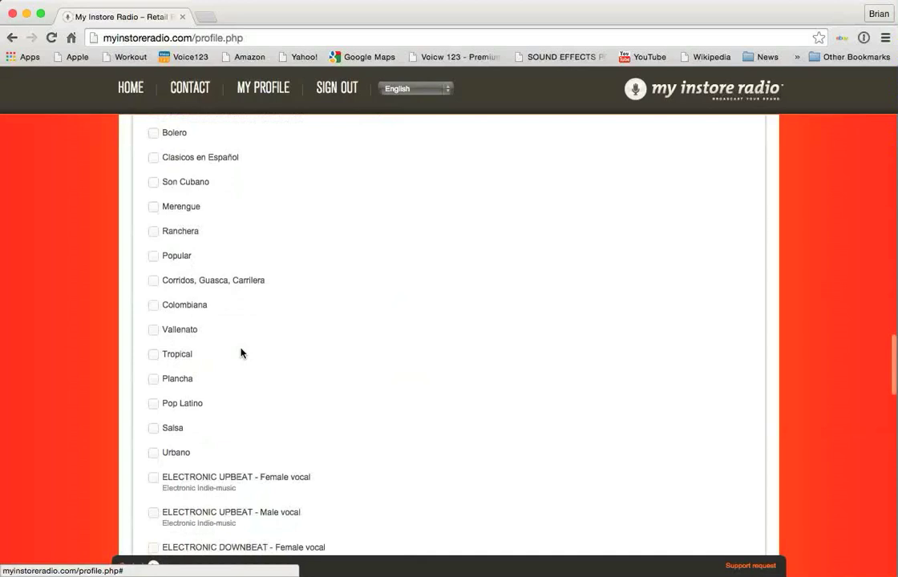
scroll("down", 3)
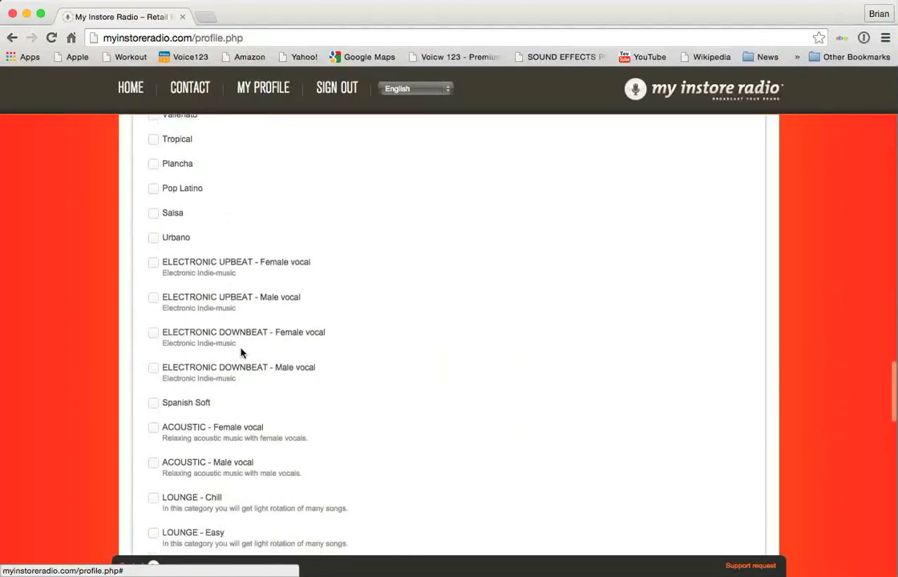
scroll("down", 3)
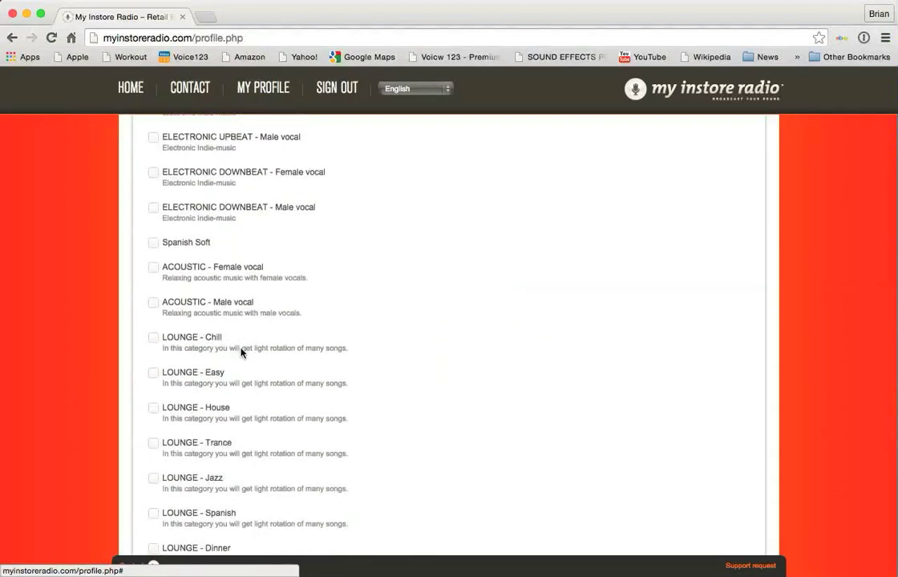
scroll("down", 3)
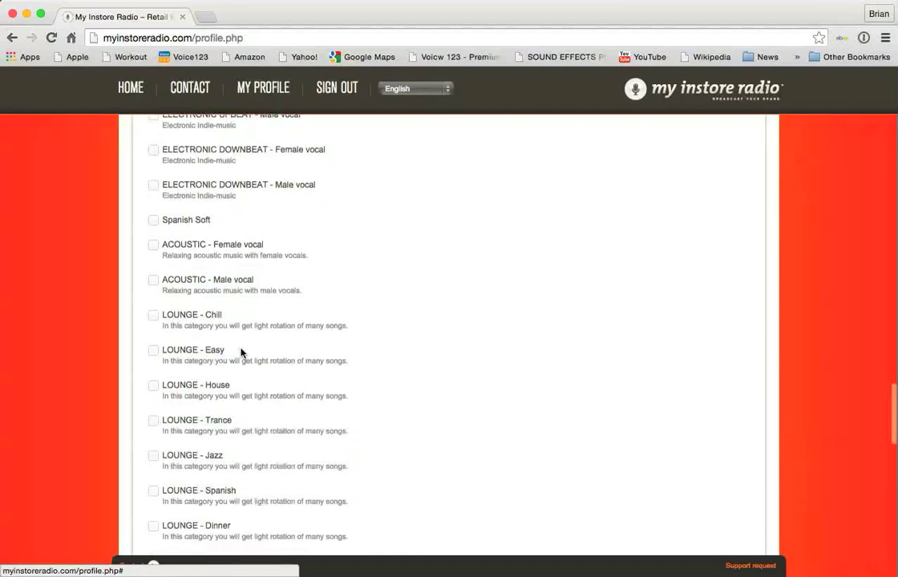
scroll("down", 3)
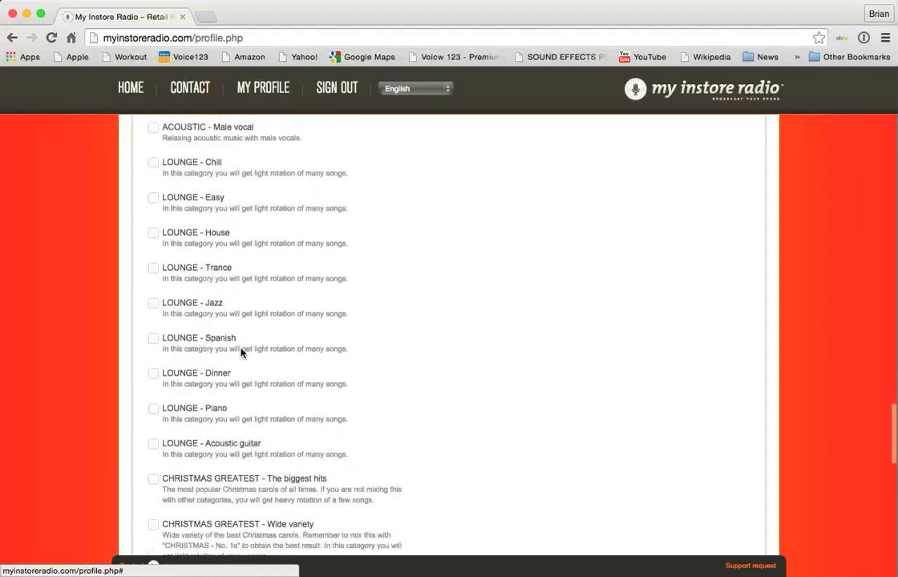
scroll("down", 3)
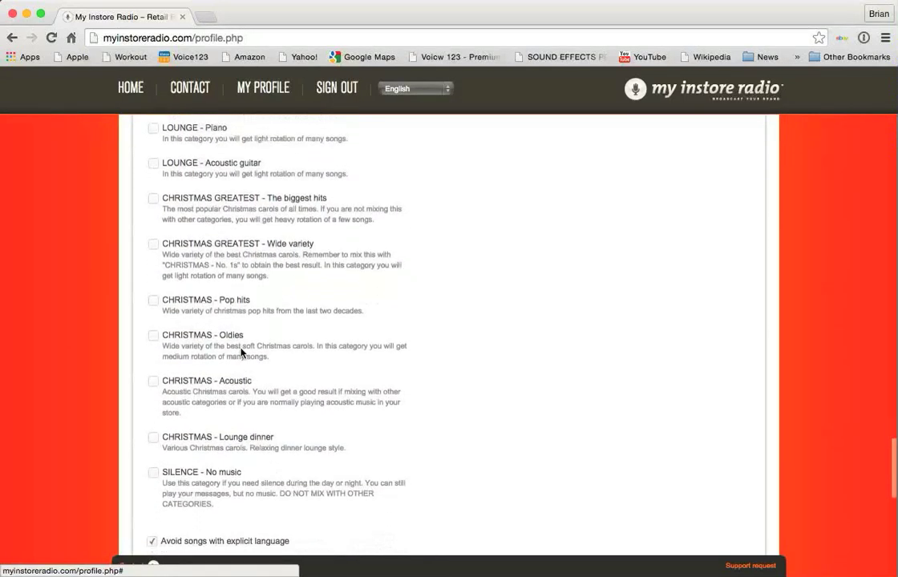
scroll("down", 3)
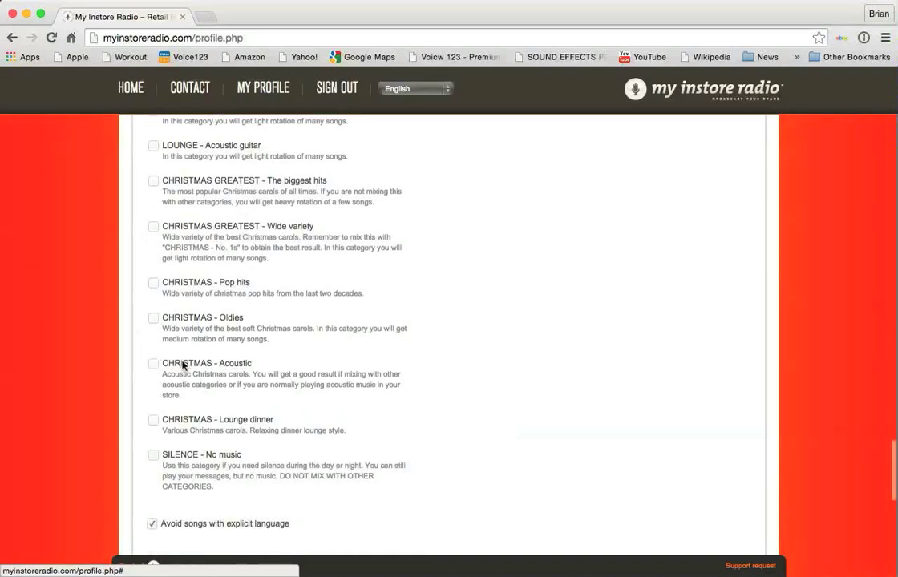
mouse_move(242, 430)
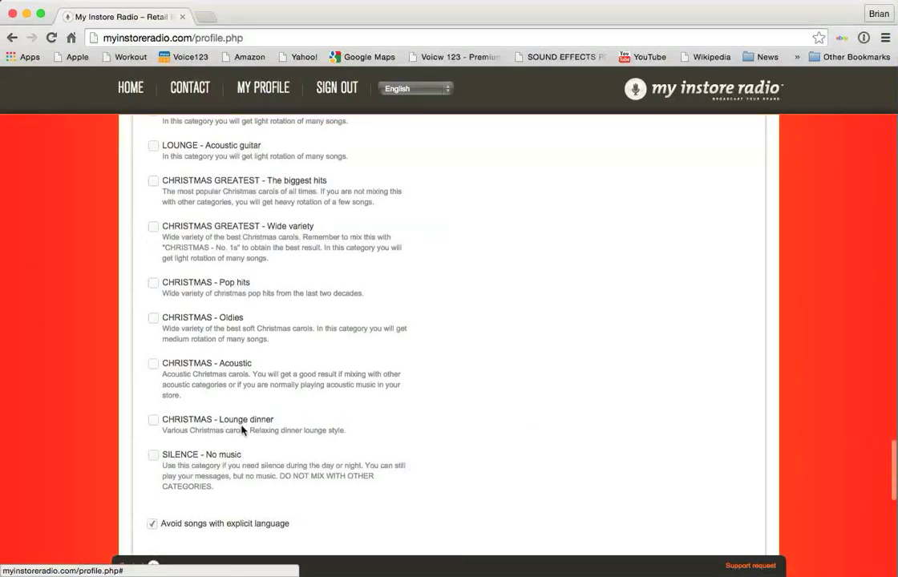
mouse_move(183, 447)
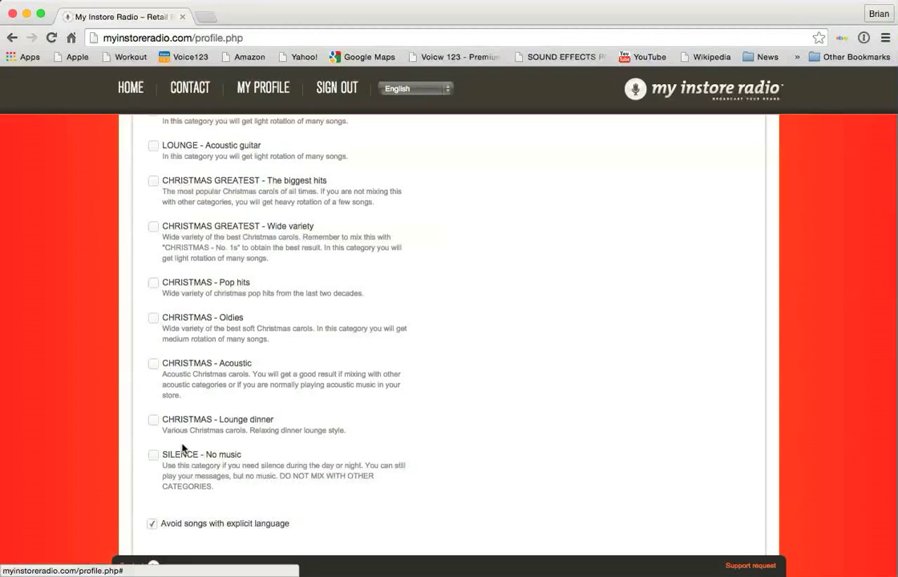
- Scroll past explicit-language avoidance to show 3 ads per break and 2 songs between ads
scroll("down", 3)
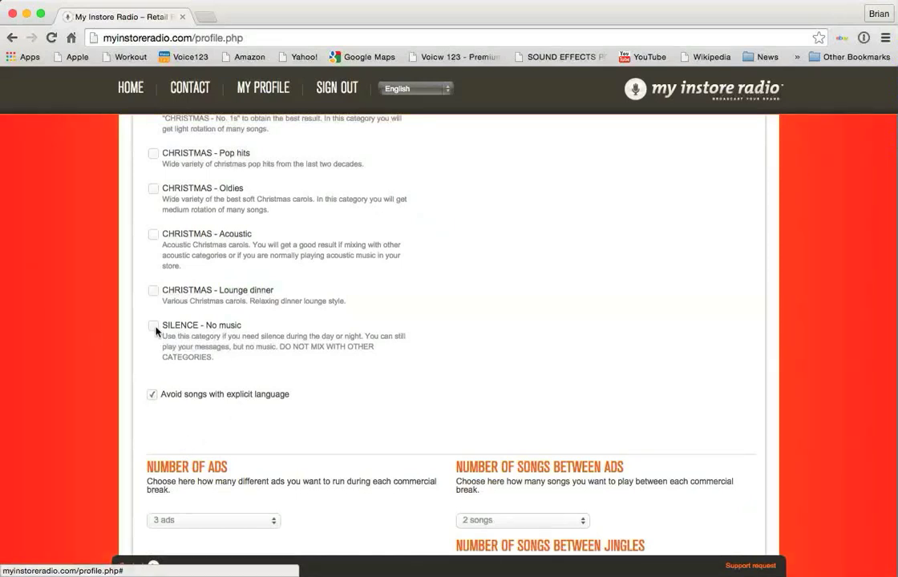
mouse_move(347, 348)
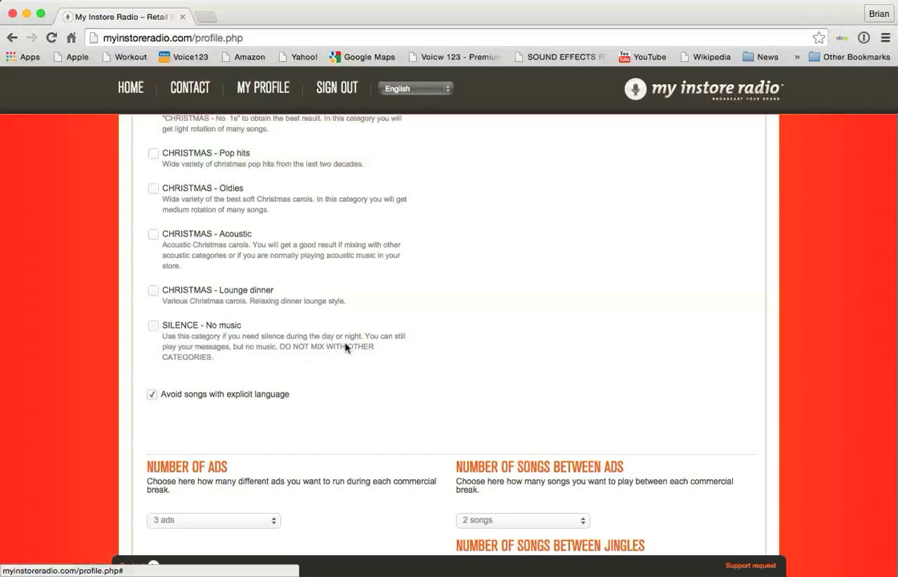
mouse_move(227, 332)
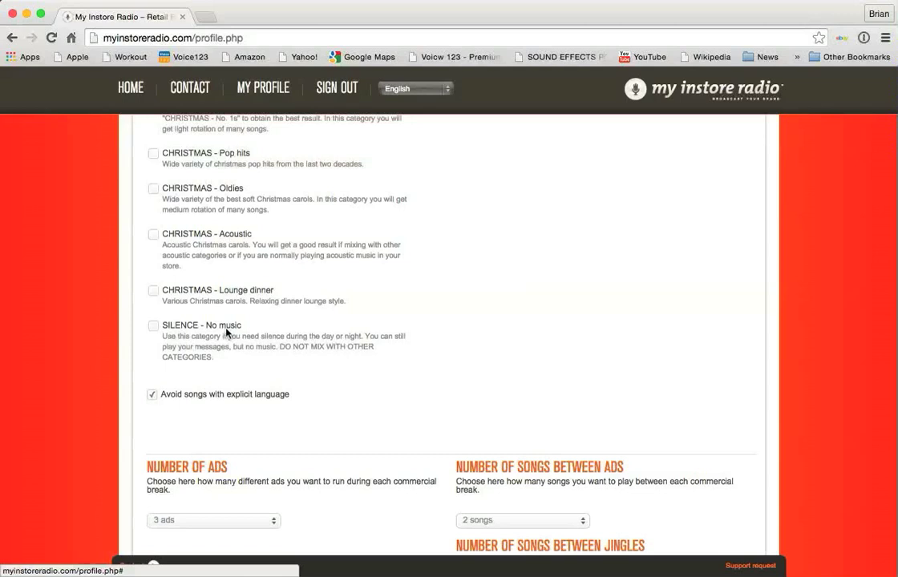
mouse_move(315, 346)
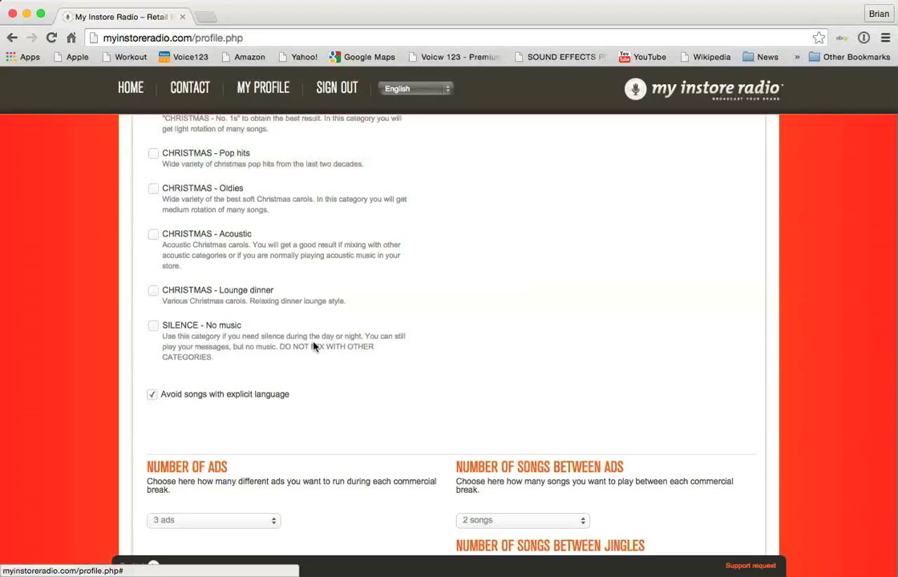
mouse_move(176, 328)
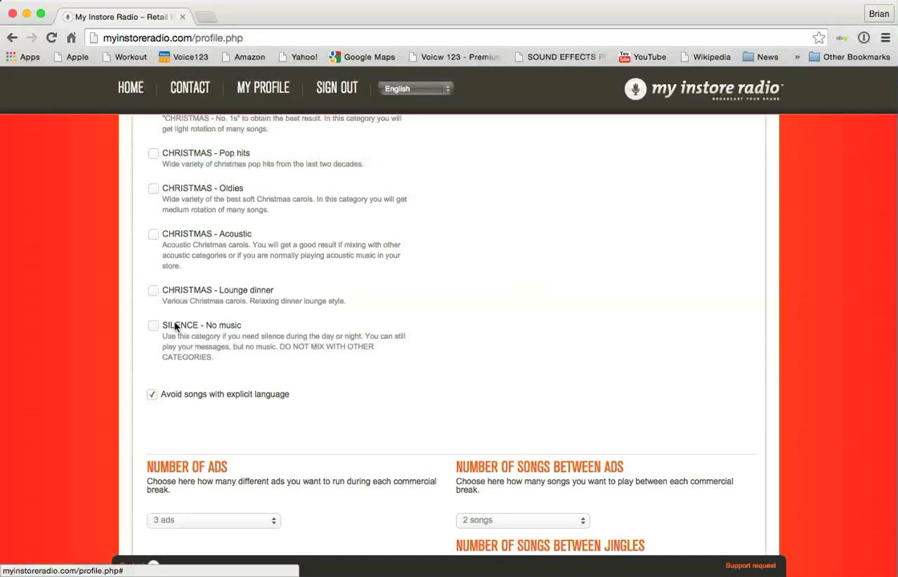
mouse_move(190, 337)
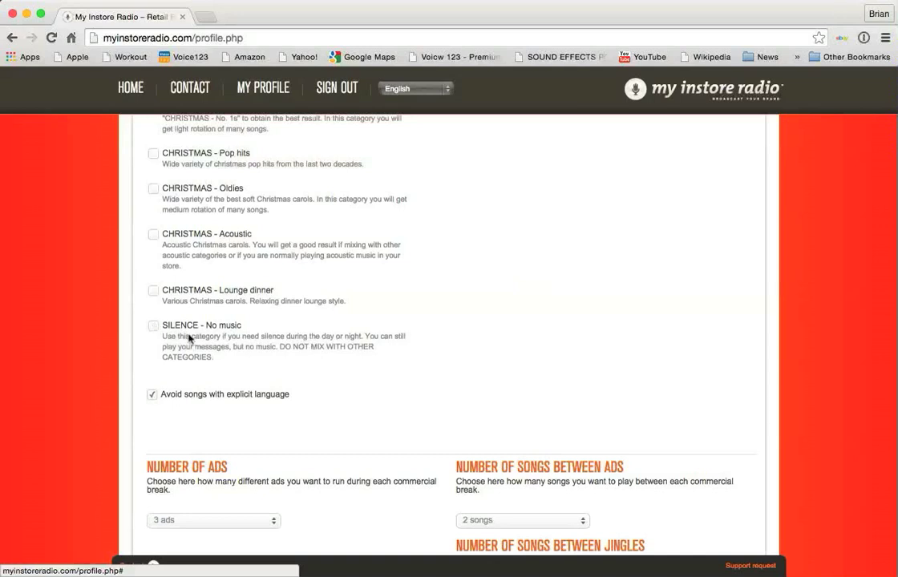
mouse_move(191, 339)
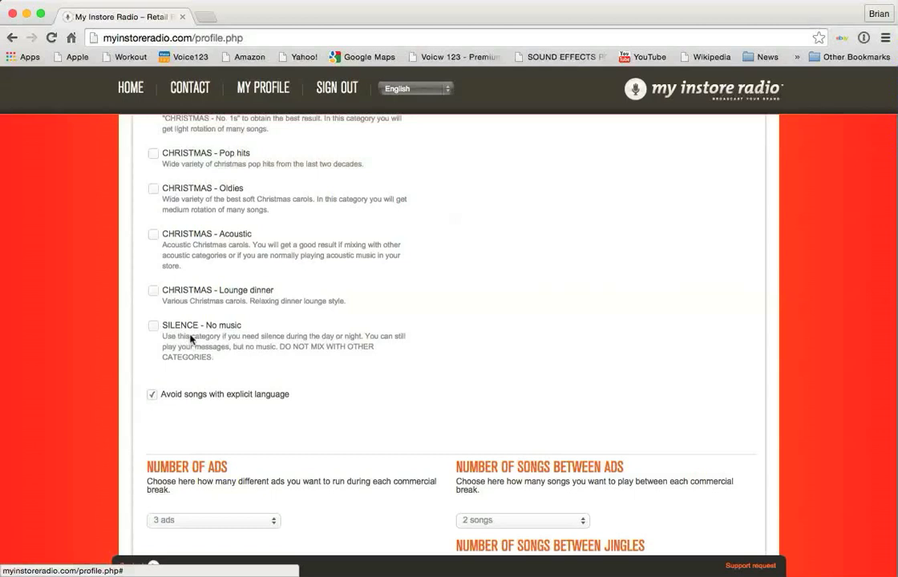
mouse_move(297, 391)
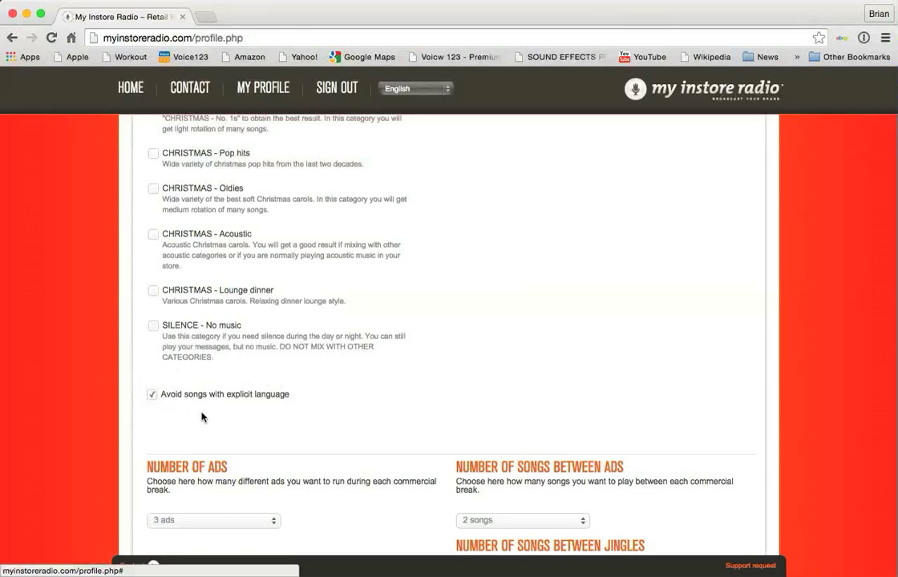
mouse_move(247, 408)
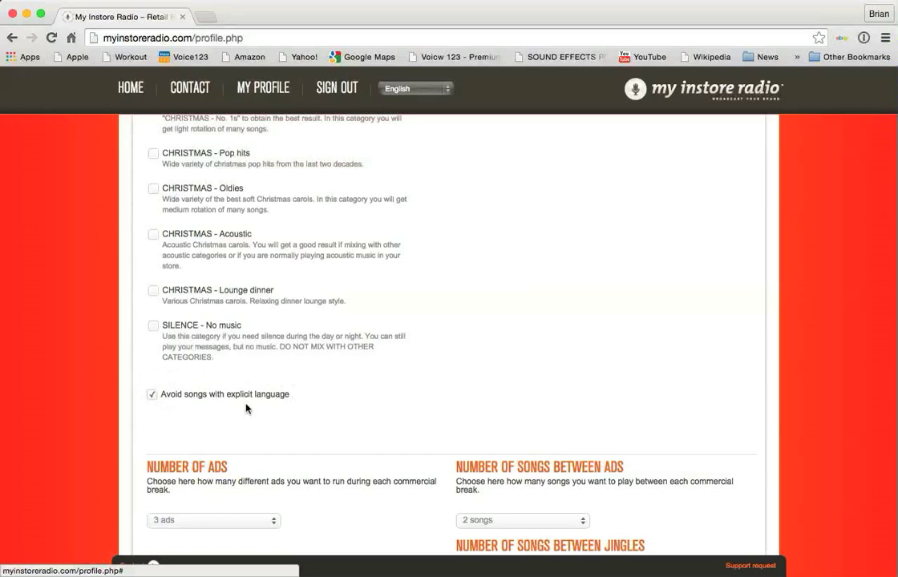
mouse_move(198, 418)
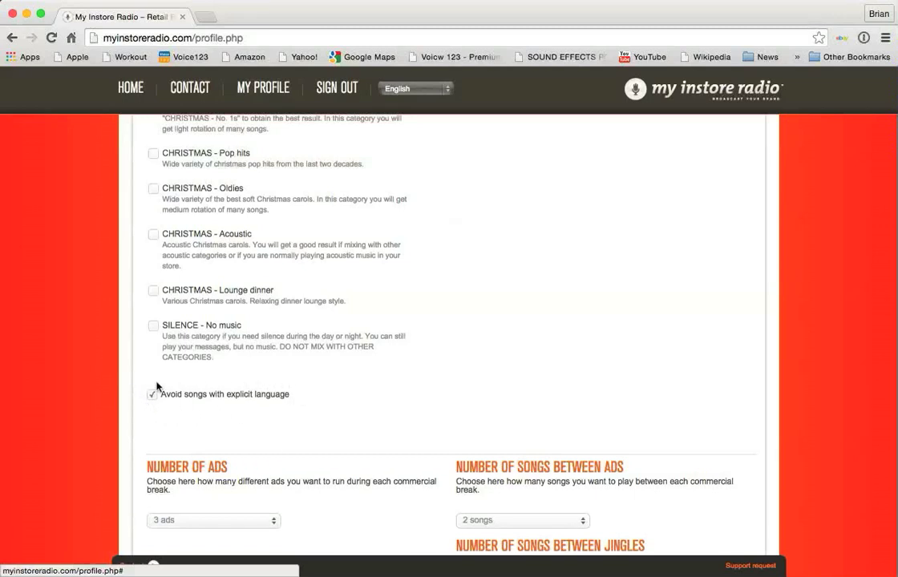
mouse_move(152, 413)
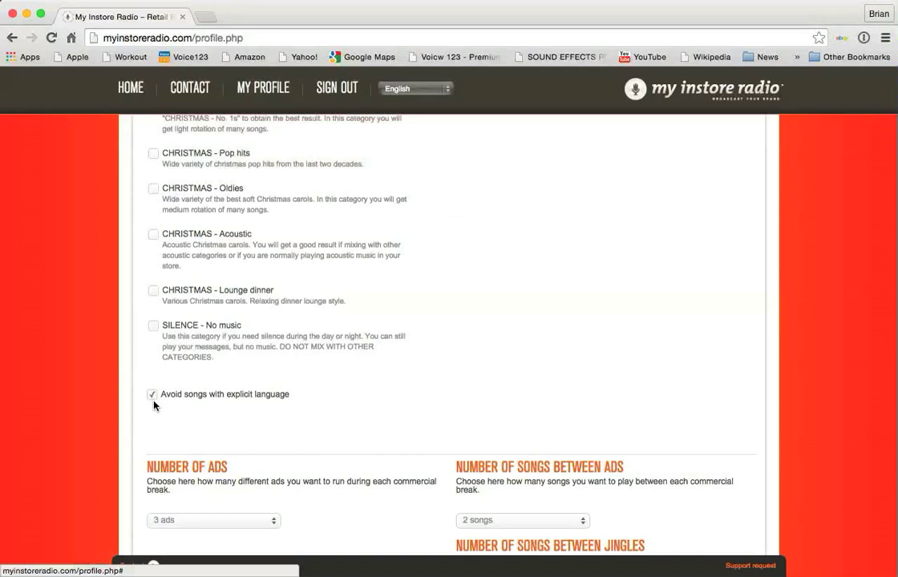
- Scroll through the ad and jingle break settings down to the weekly schedule through Sunday
scroll("down", 3)
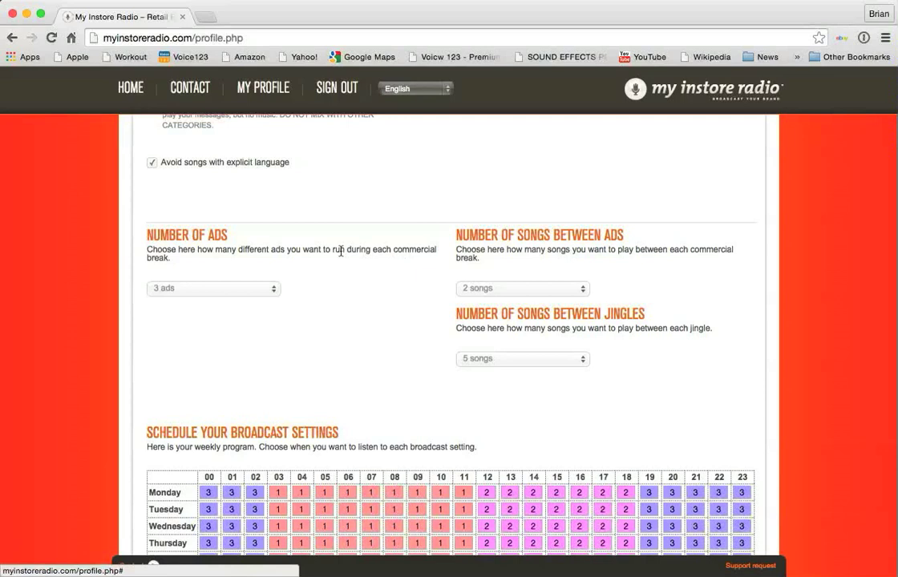
mouse_move(296, 263)
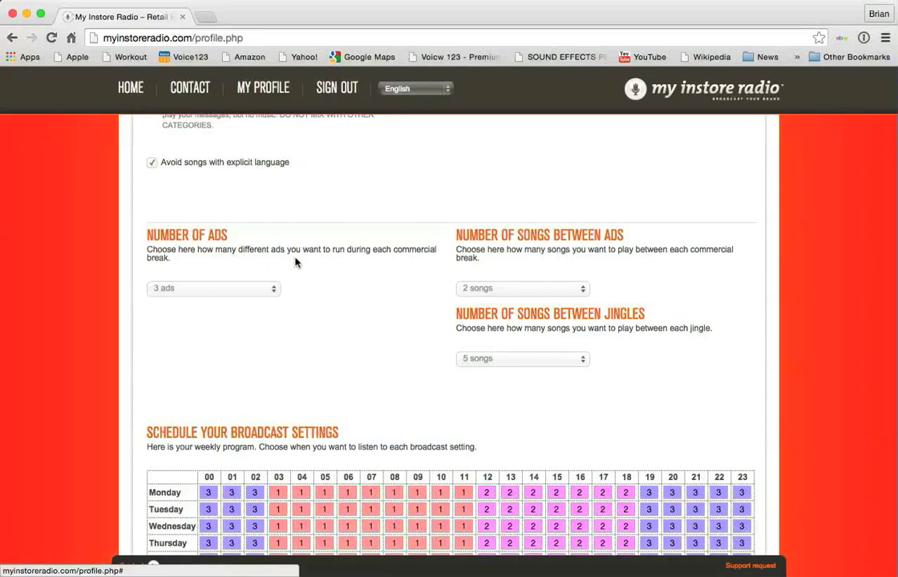
mouse_move(238, 271)
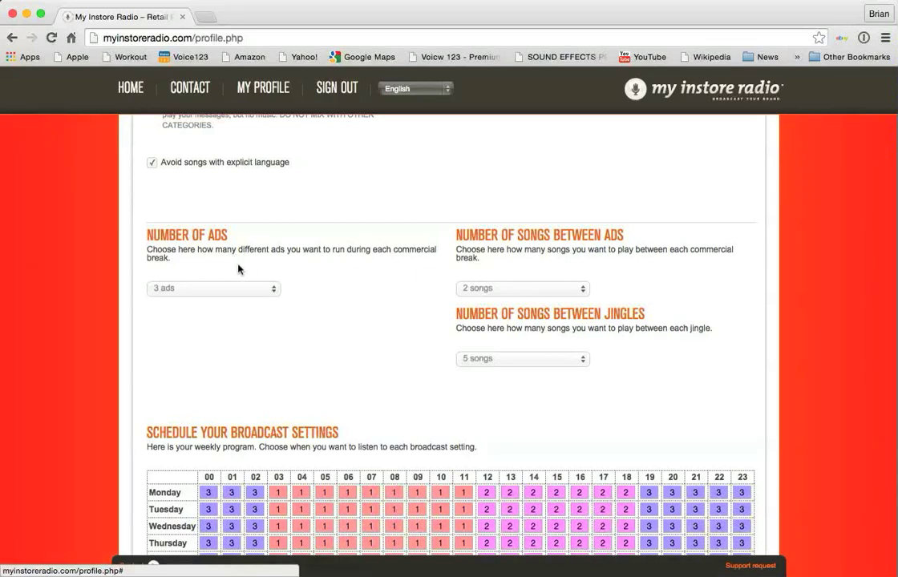
mouse_move(214, 263)
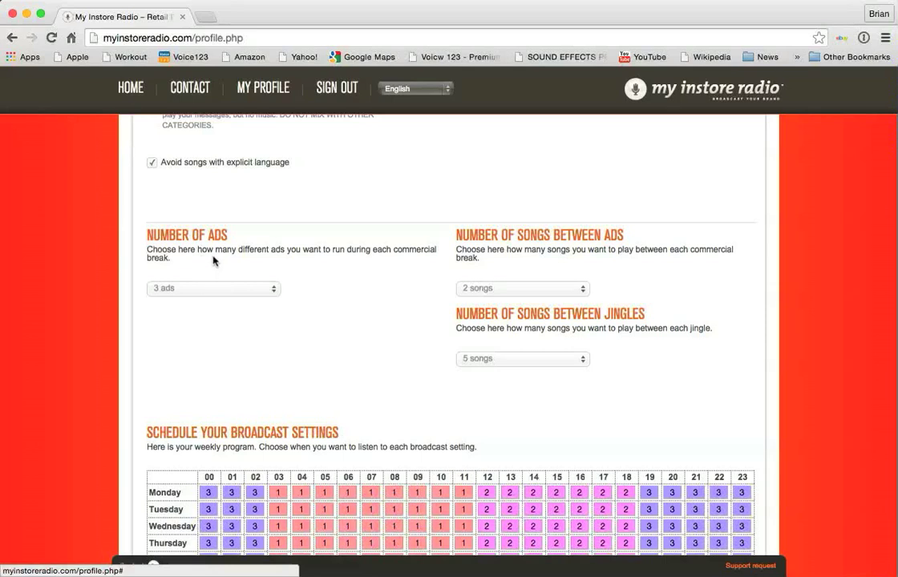
mouse_move(215, 291)
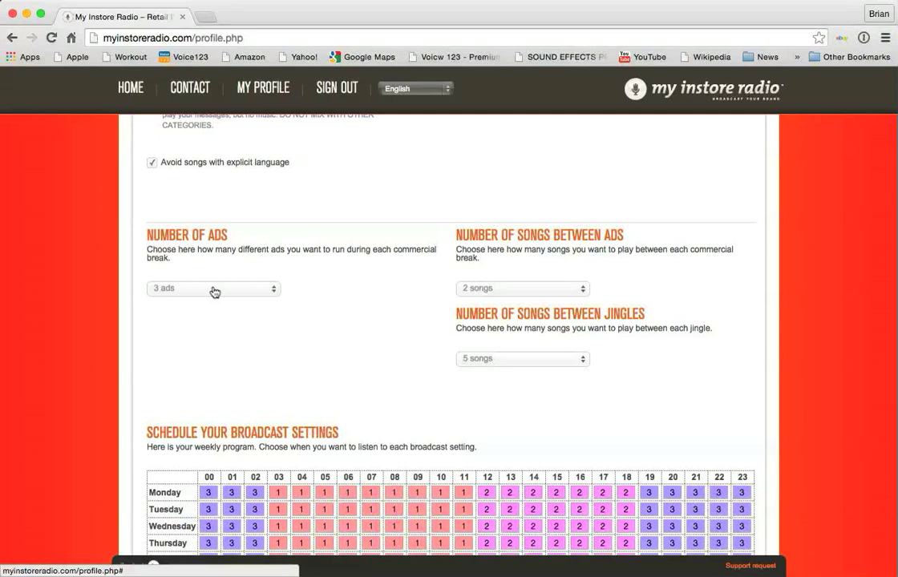
mouse_move(501, 245)
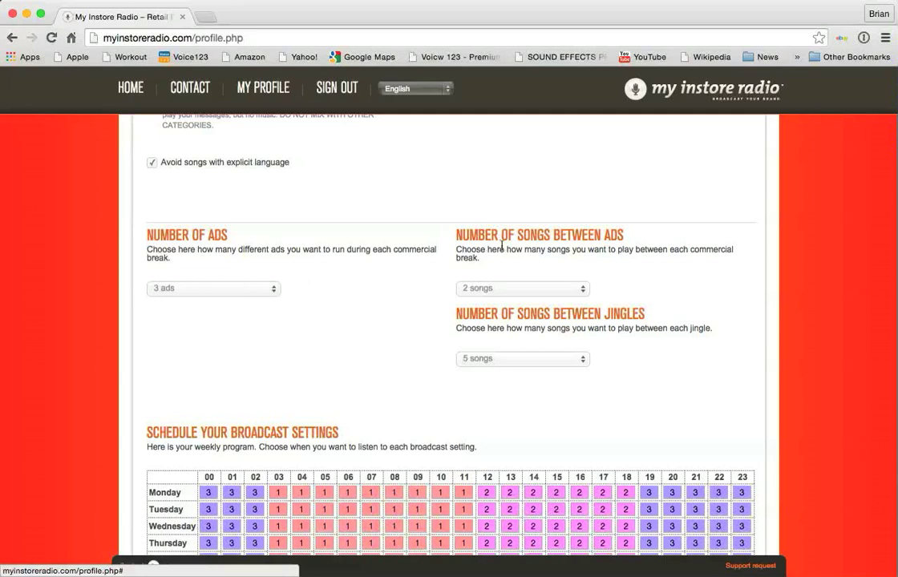
mouse_move(543, 293)
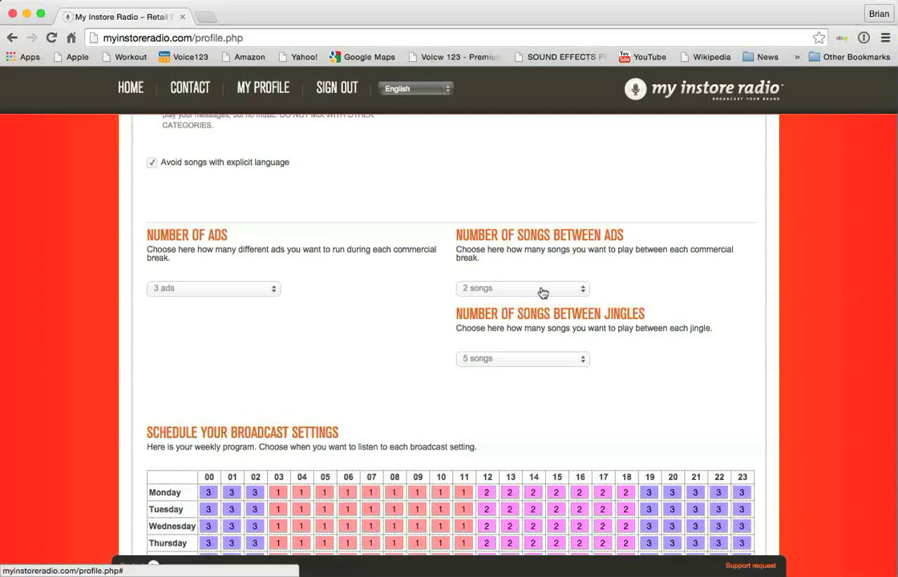
mouse_move(565, 265)
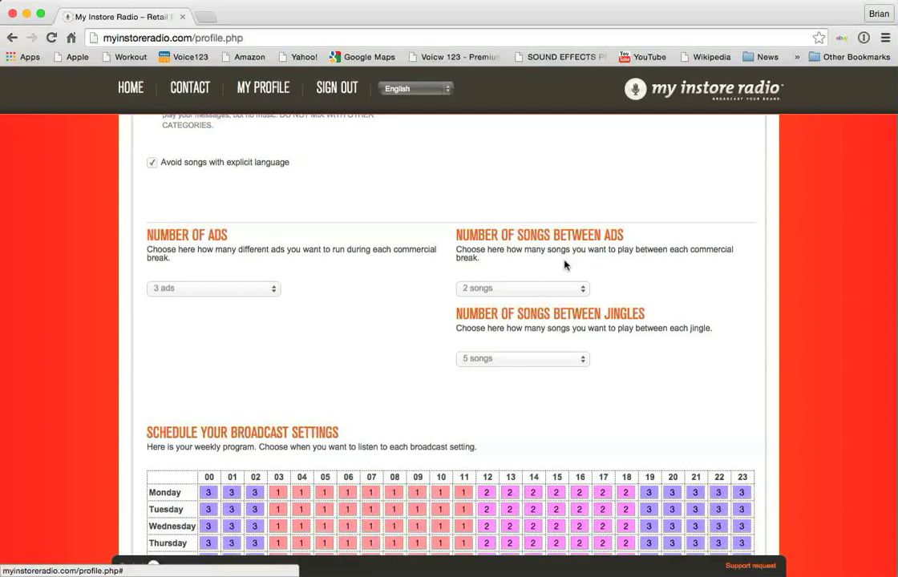
mouse_move(418, 321)
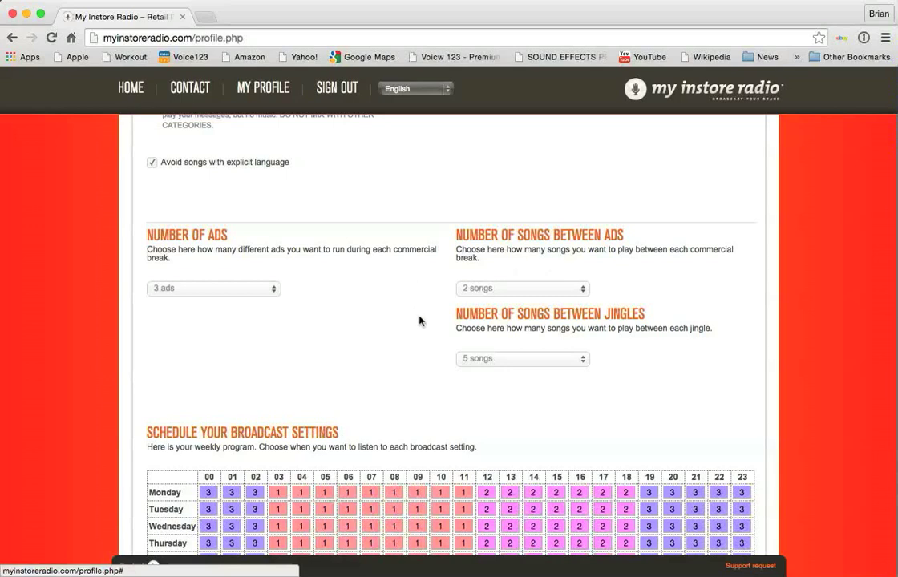
mouse_move(633, 321)
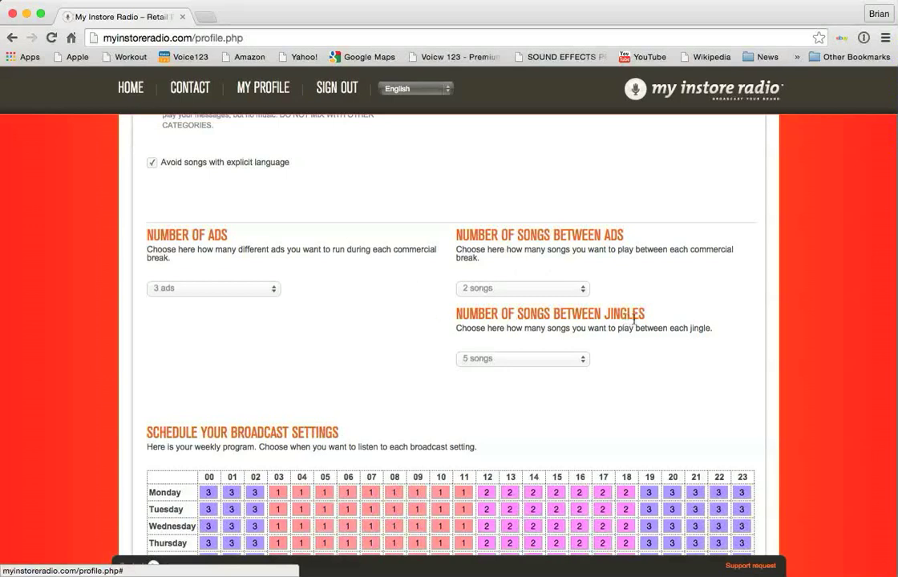
mouse_move(426, 328)
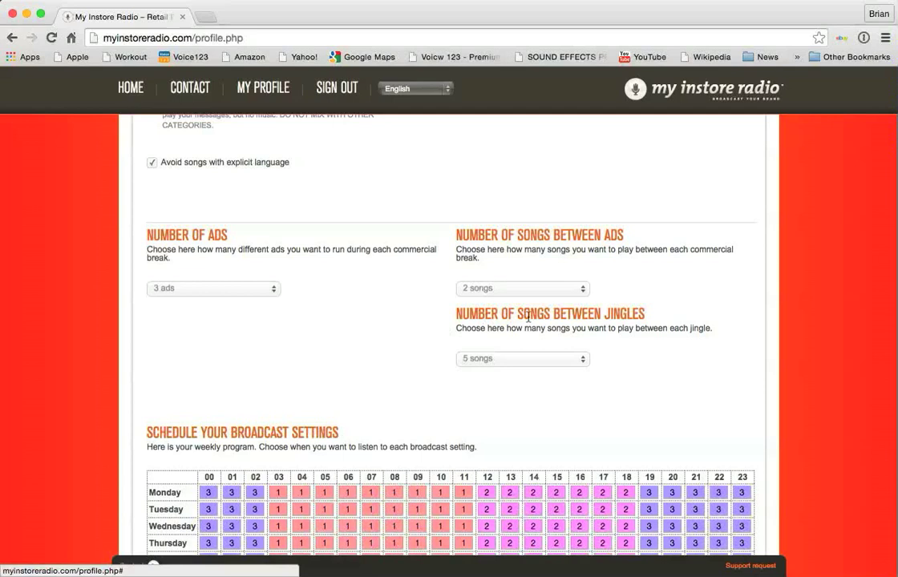
mouse_move(512, 368)
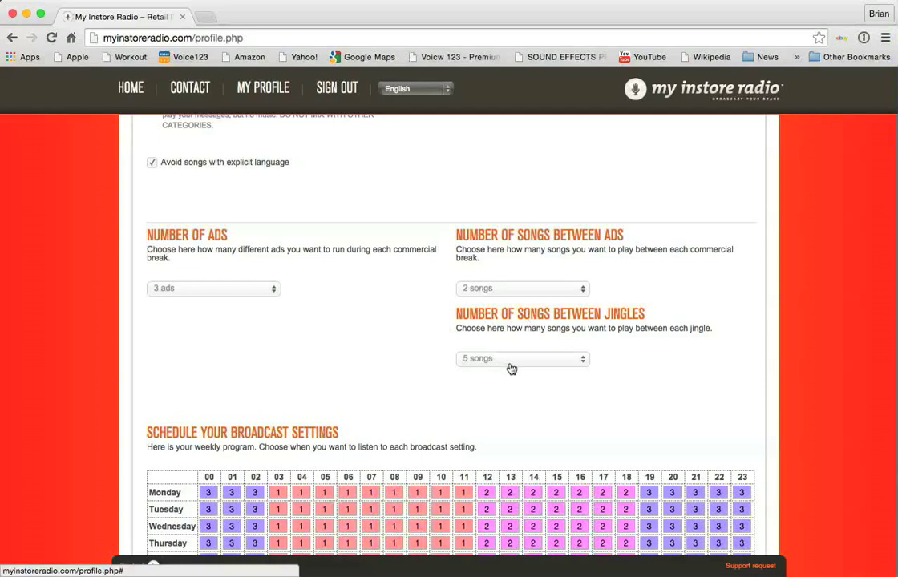
mouse_move(348, 297)
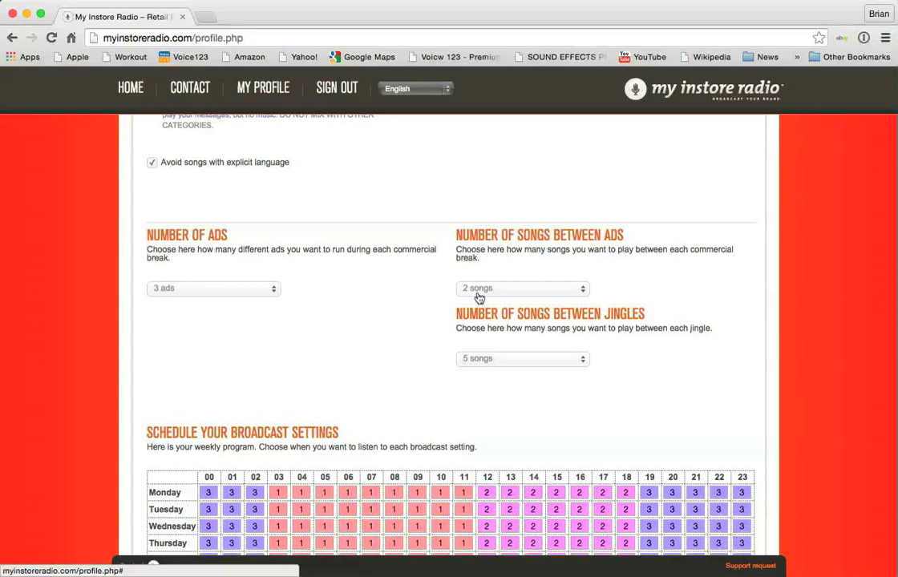
mouse_move(396, 324)
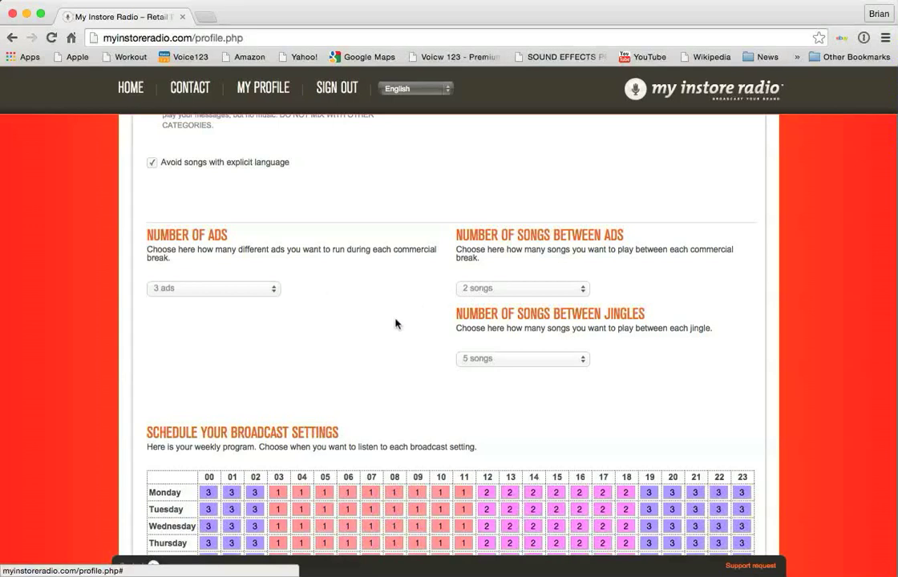
scroll("down", 3)
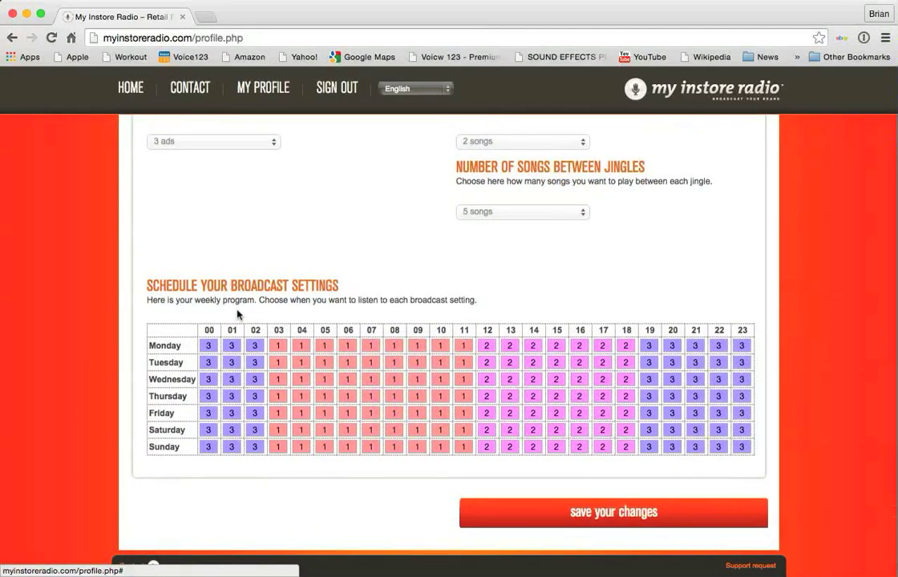
mouse_move(332, 316)
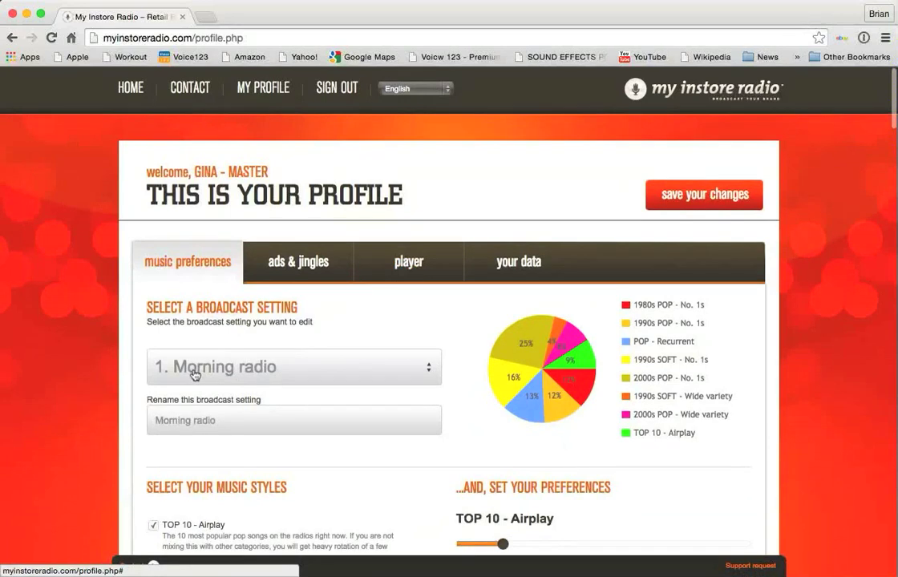
left_click(294, 366)
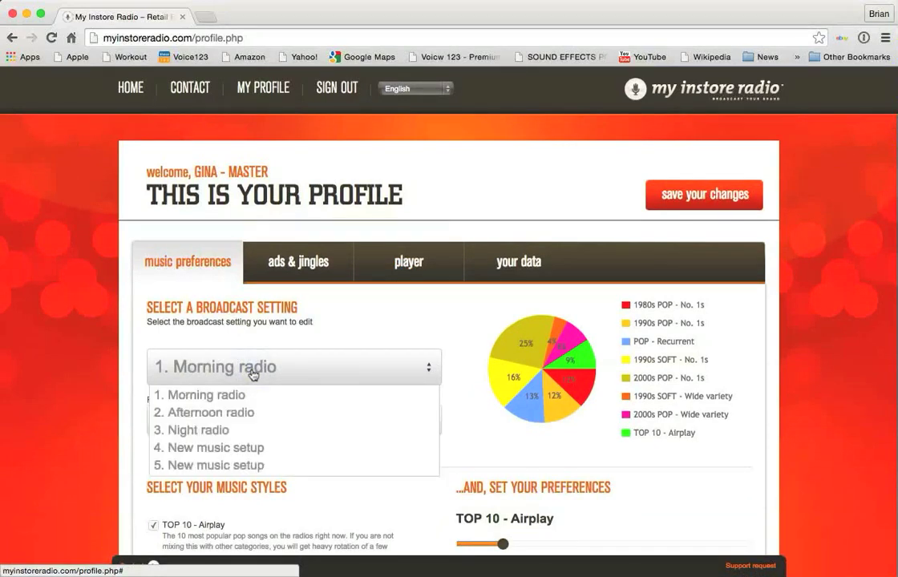
mouse_move(198, 430)
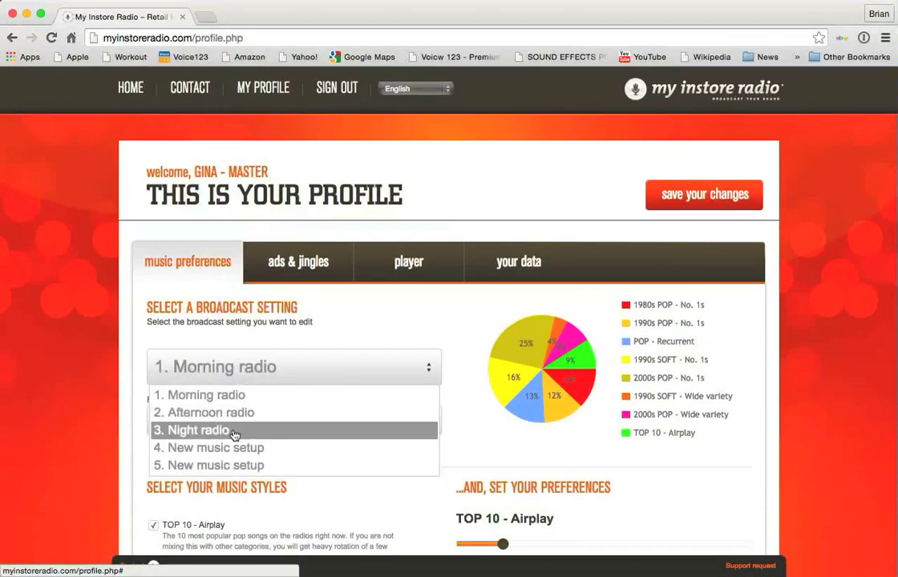
mouse_move(228, 453)
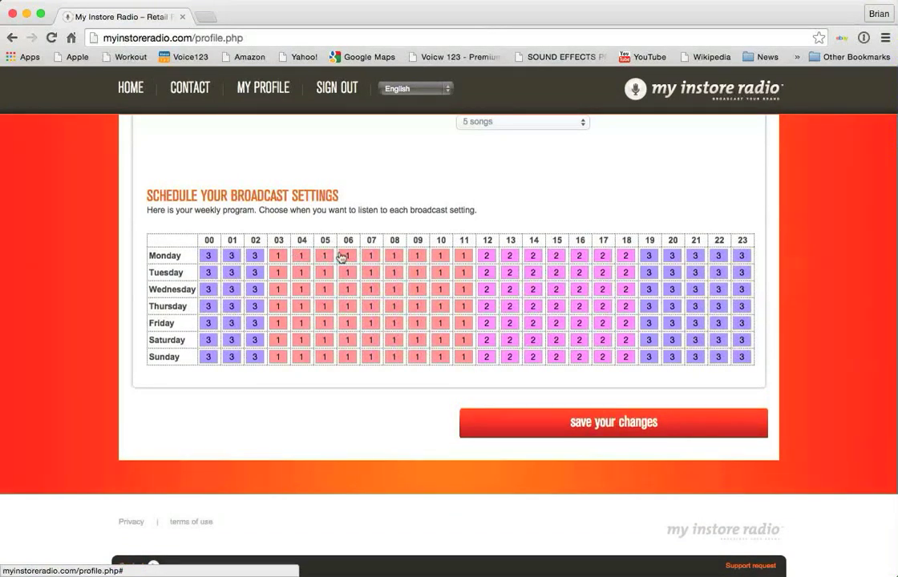
mouse_move(385, 351)
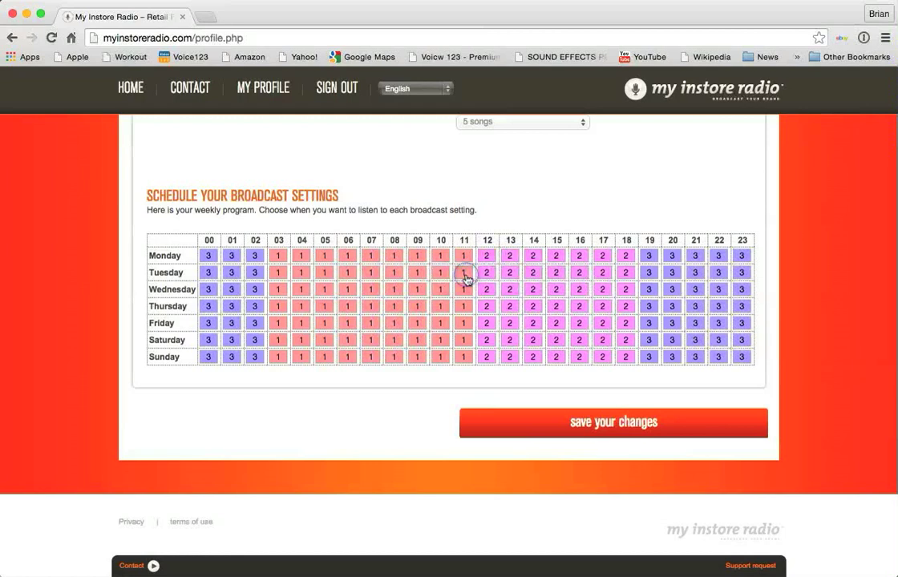
mouse_move(521, 205)
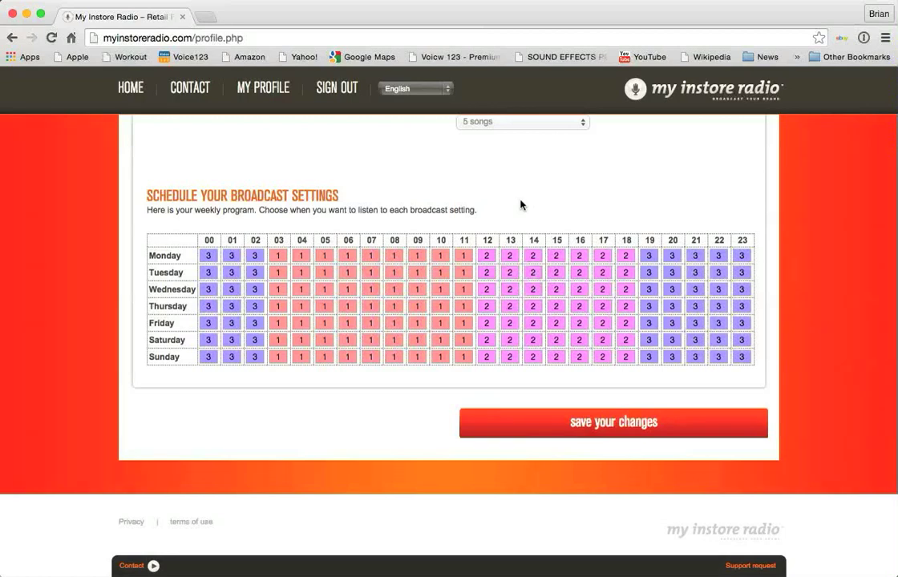
mouse_move(638, 254)
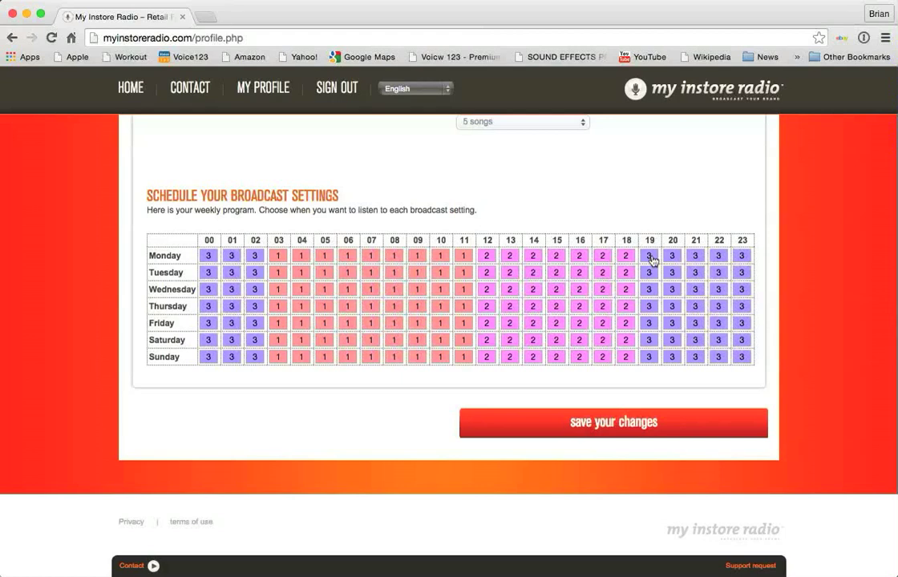
mouse_move(617, 225)
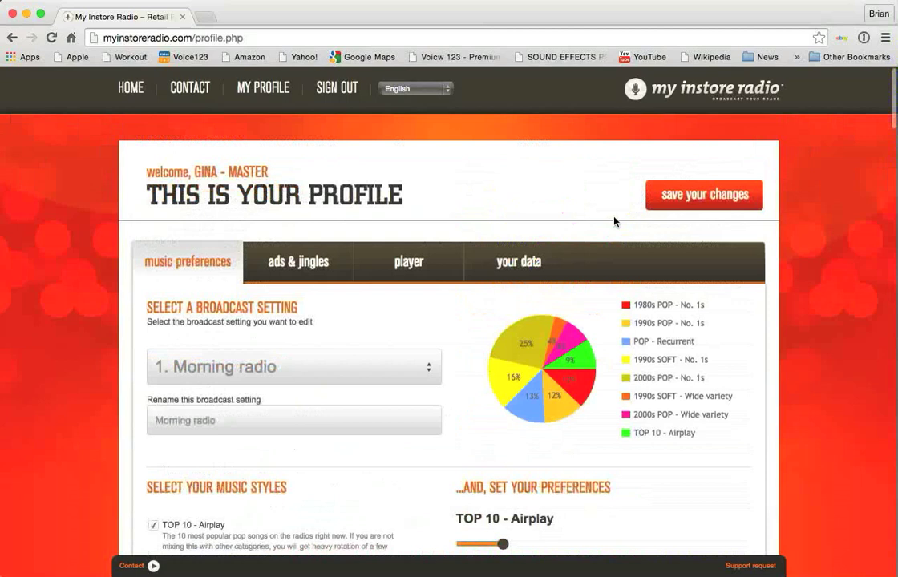
left_click(294, 367)
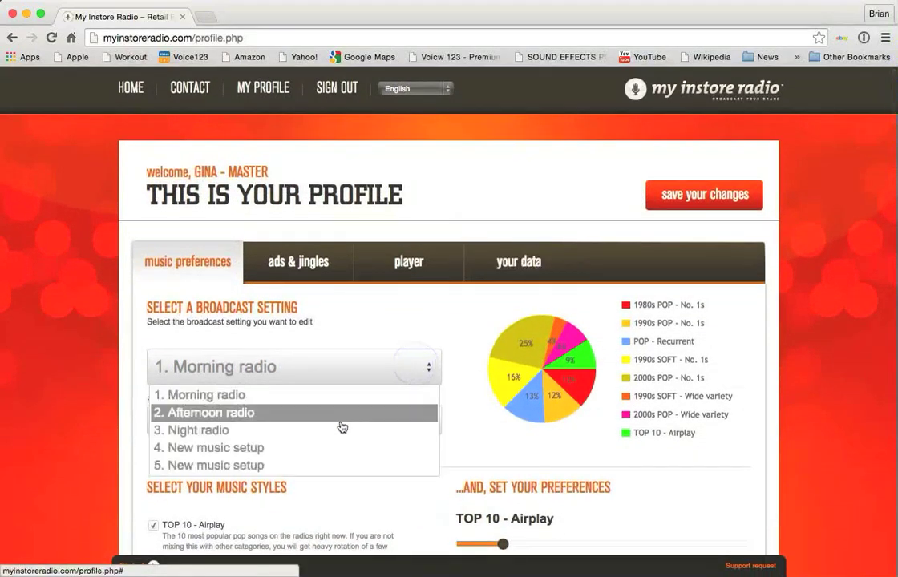
mouse_move(323, 447)
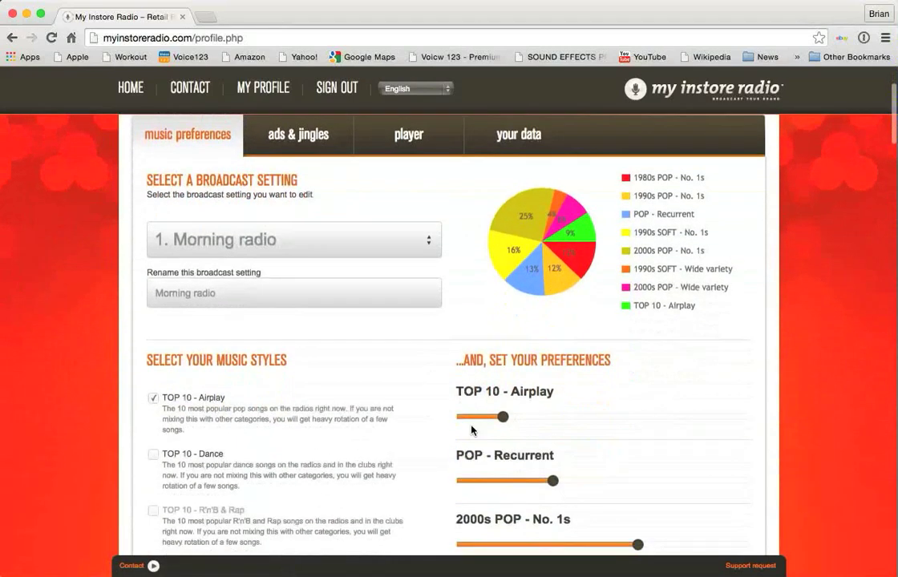
scroll("down", 3)
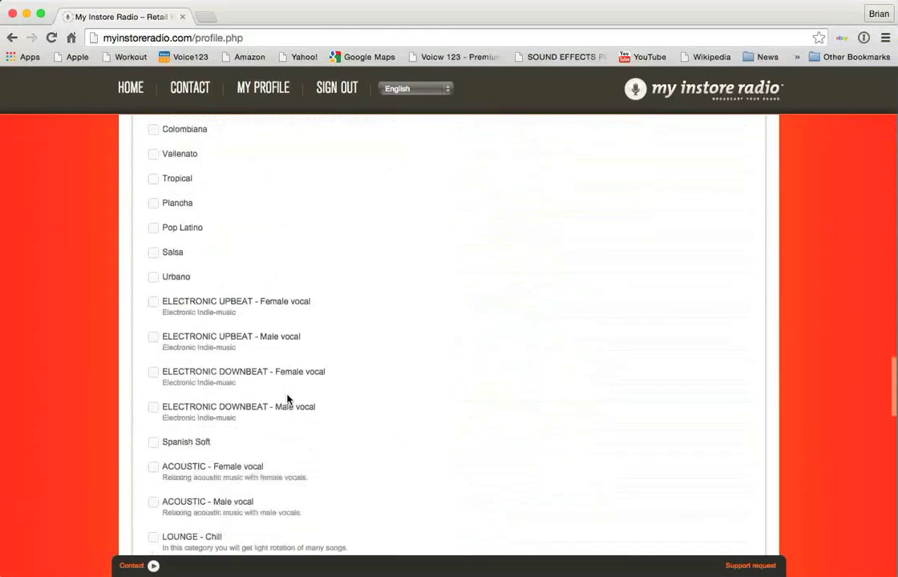
scroll("down", 3)
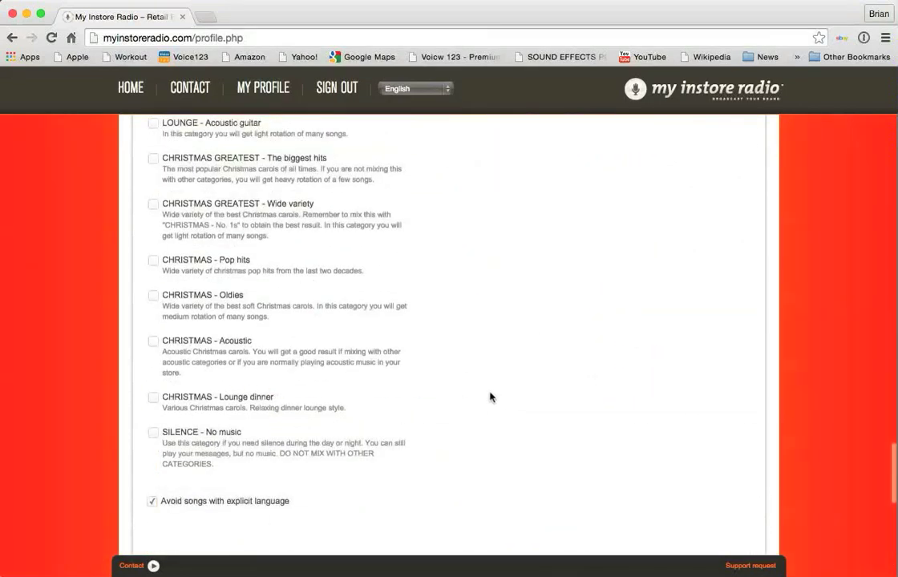
scroll("down", 3)
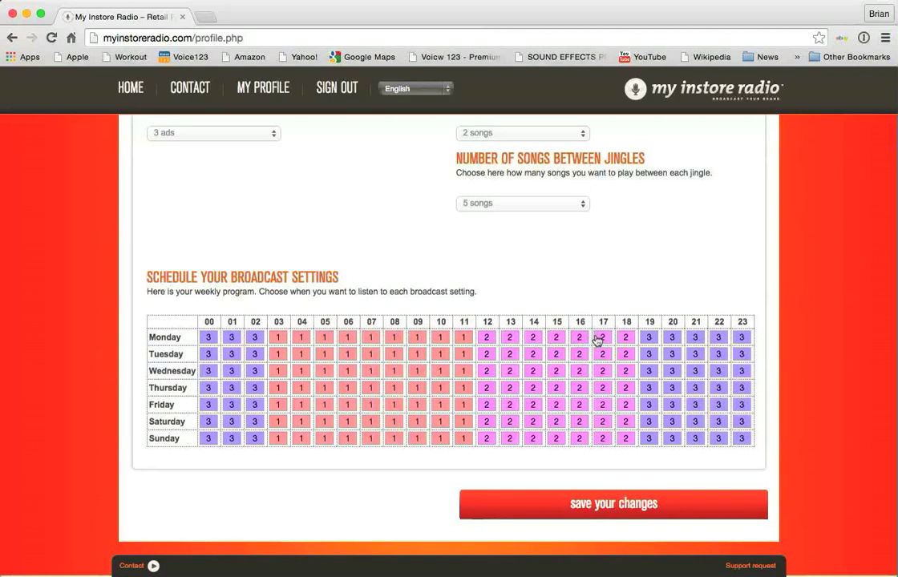
mouse_move(599, 273)
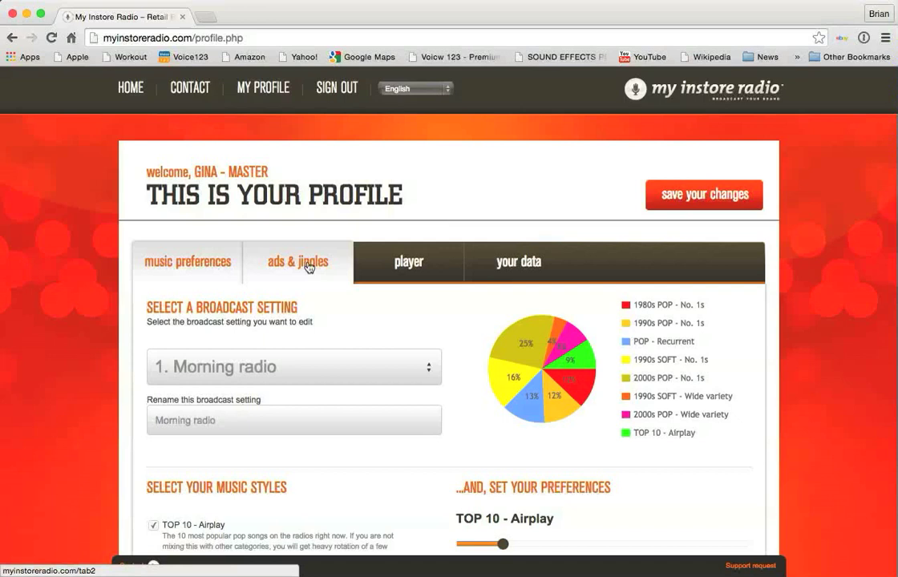
- Switch to the ads & jingles section showing the upload area and Goodwill Radio Tag 1.wav
left_click(297, 261)
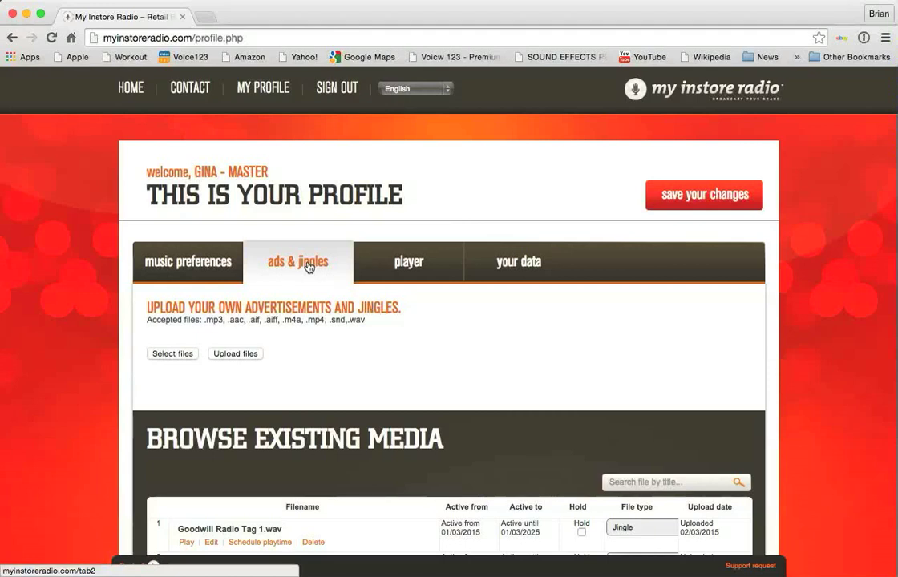
mouse_move(121, 369)
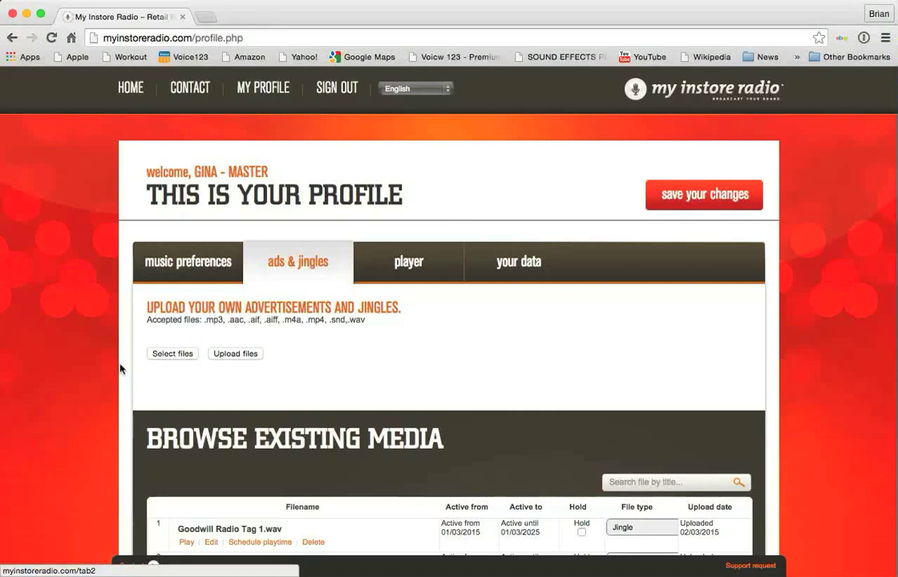
mouse_move(162, 375)
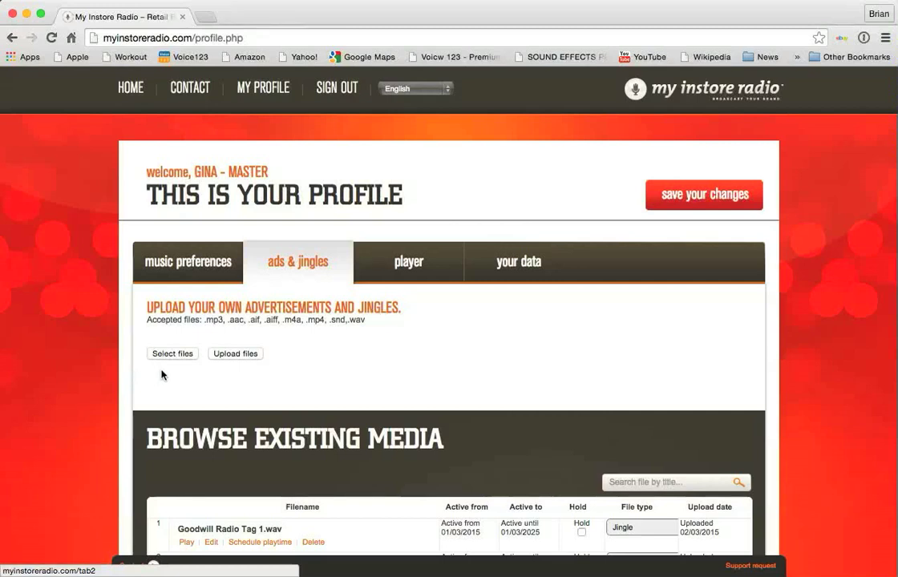
mouse_move(164, 377)
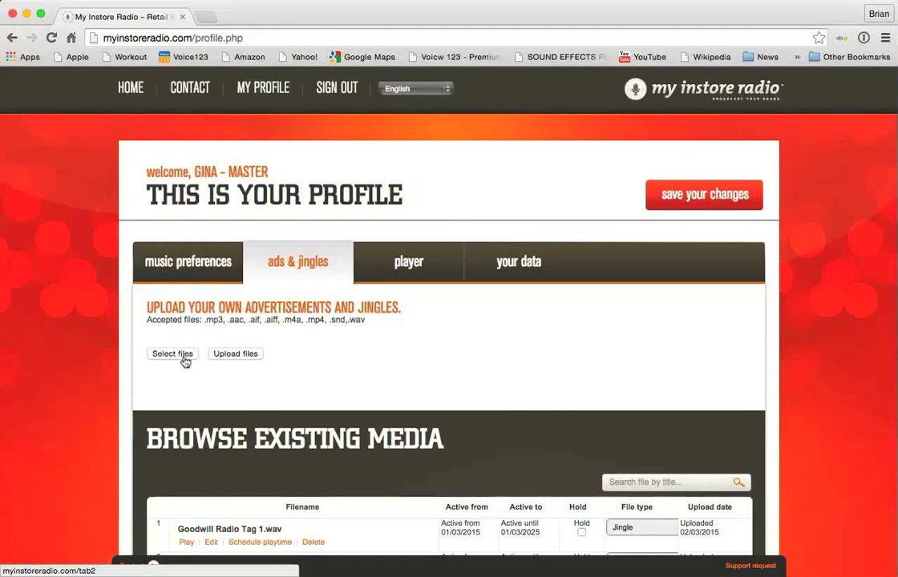
- Queue 05-Flying-Home-For-Christmas.mp3 from Downloads for upload via Select files
left_click(173, 353)
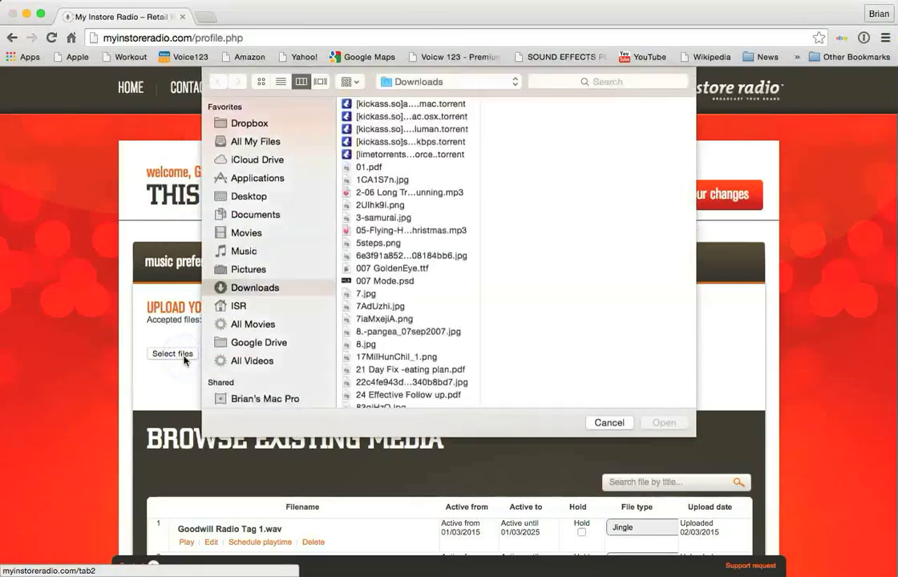
mouse_move(388, 229)
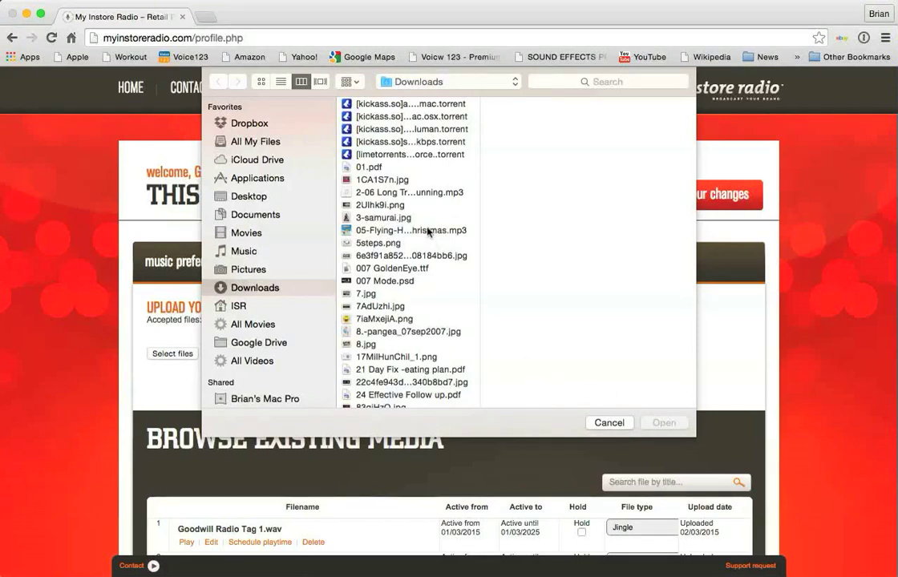
left_click(411, 231)
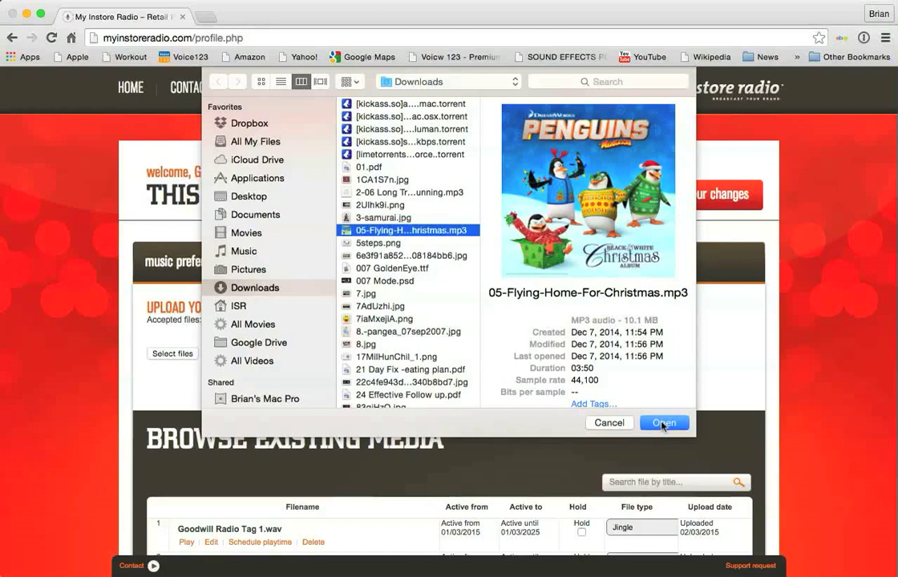
left_click(664, 422)
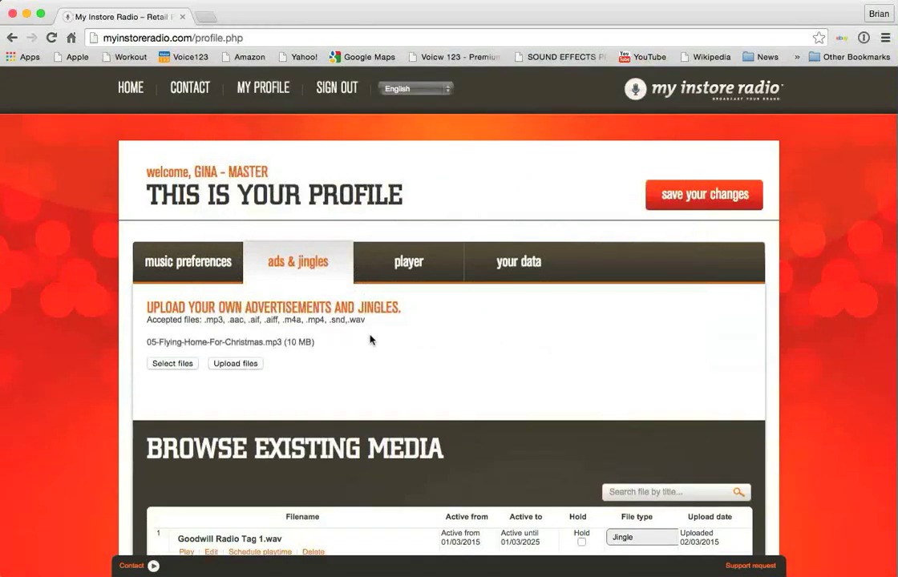
mouse_move(321, 346)
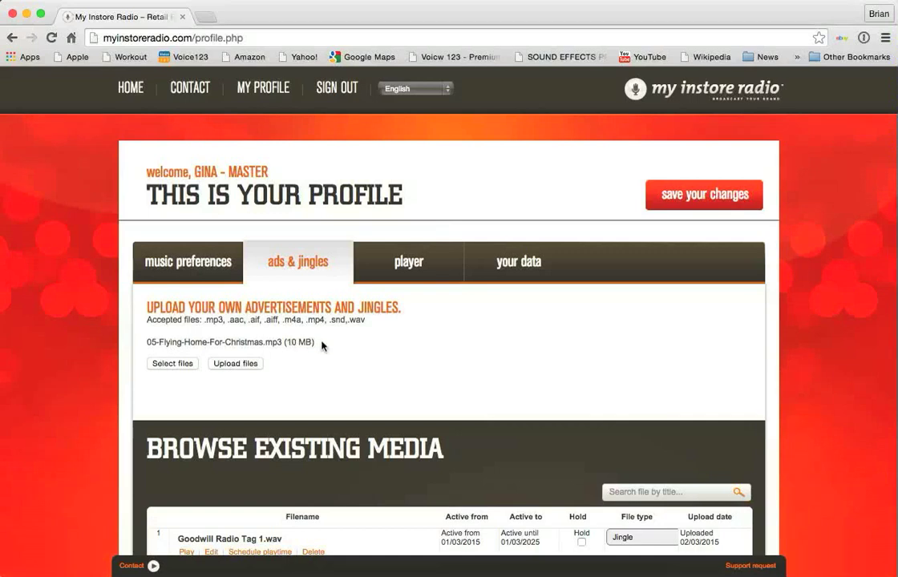
mouse_move(172, 364)
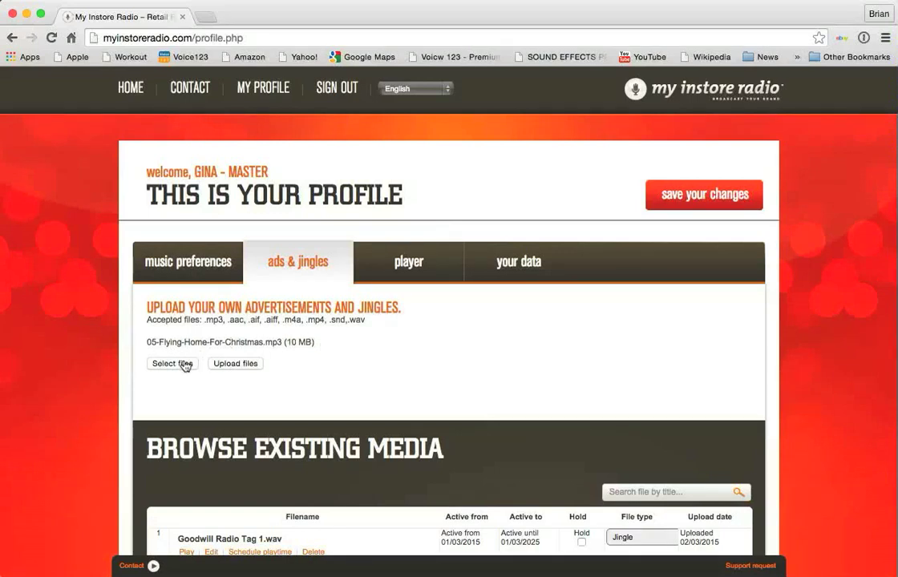
left_click(171, 363)
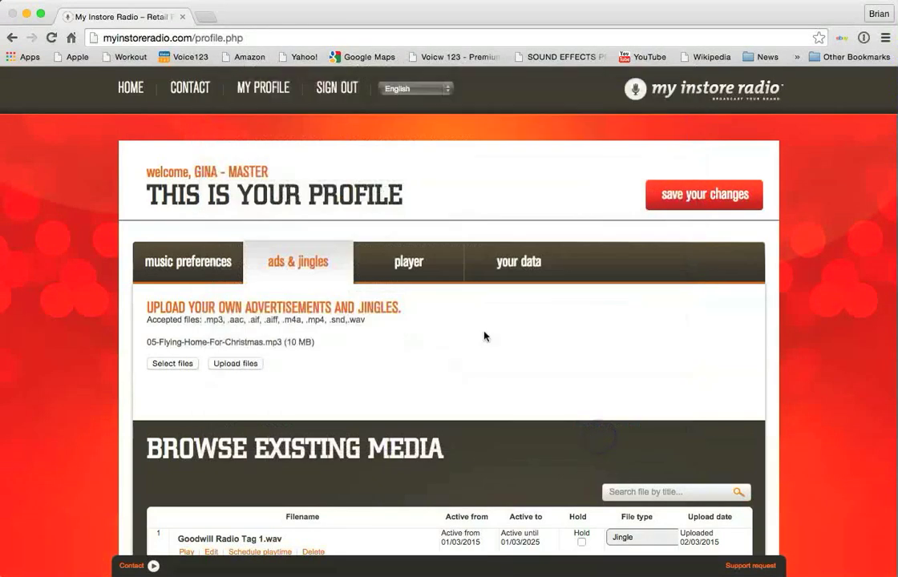
mouse_move(433, 425)
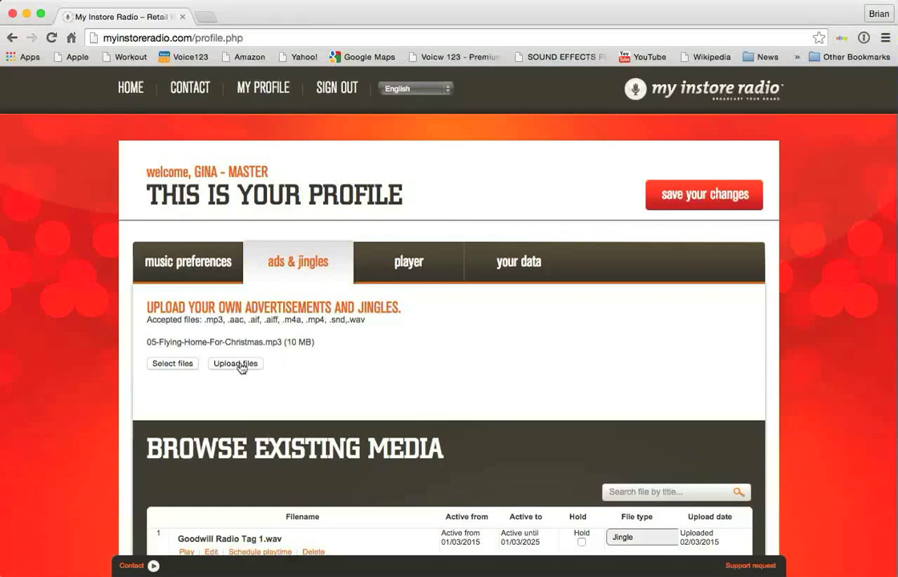
- Upload the Flying Home For Christmas MP3 until 'Files uploaded successfully' appears
left_click(235, 363)
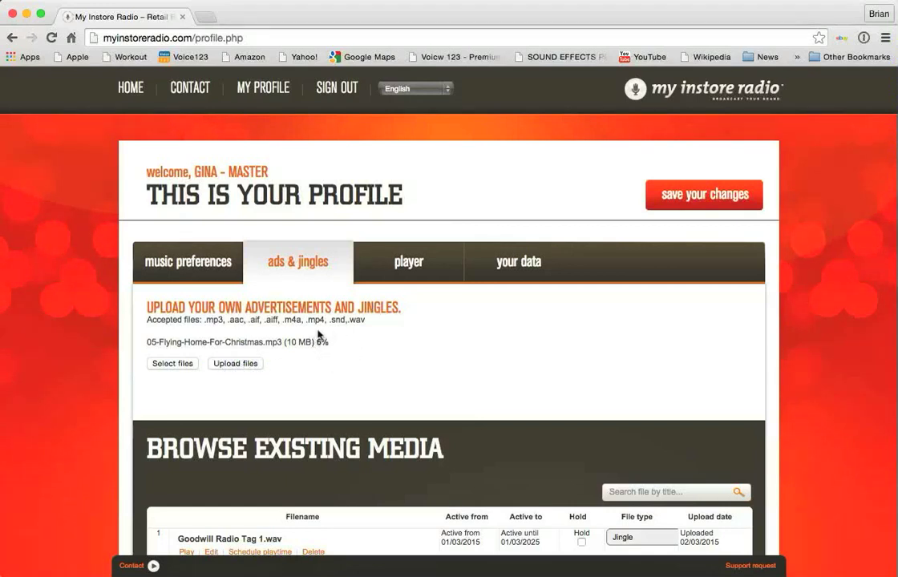
mouse_move(348, 367)
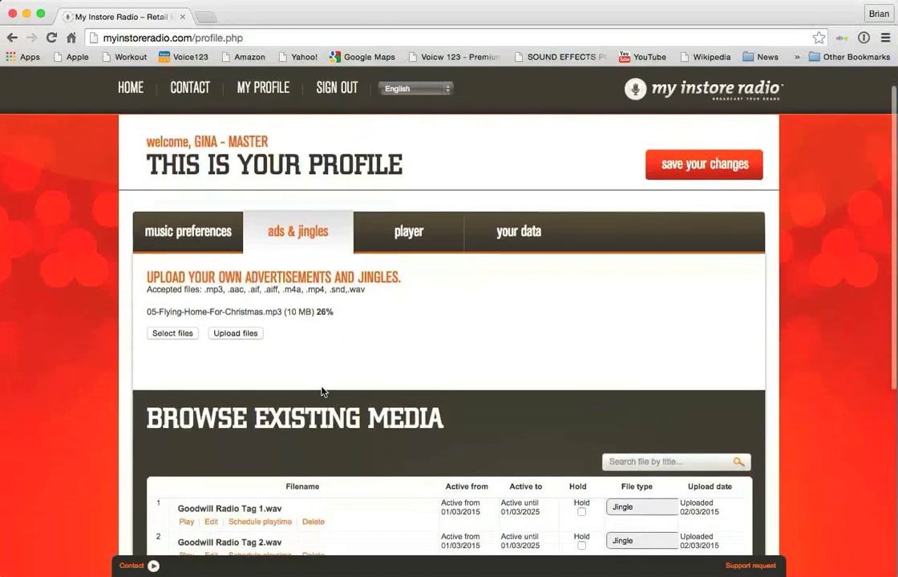
scroll("down", 3)
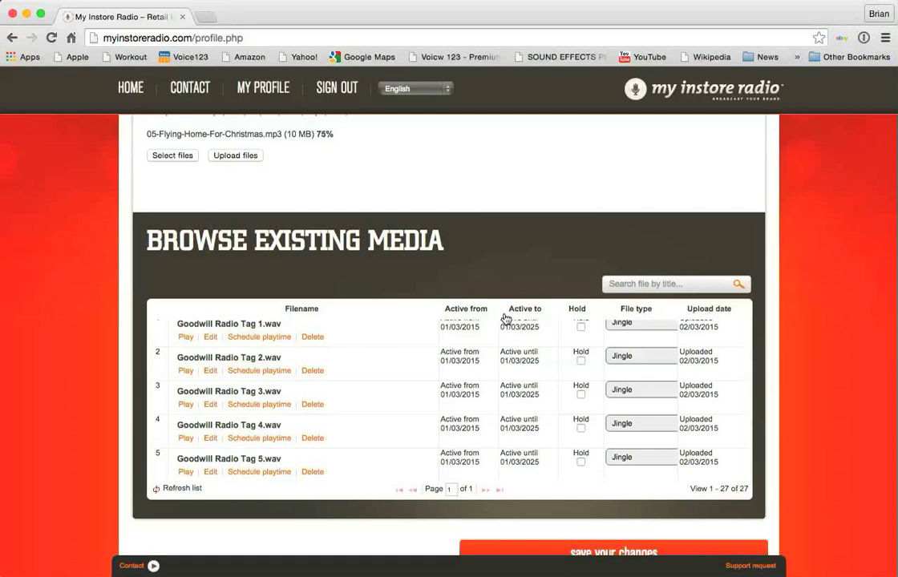
mouse_move(565, 329)
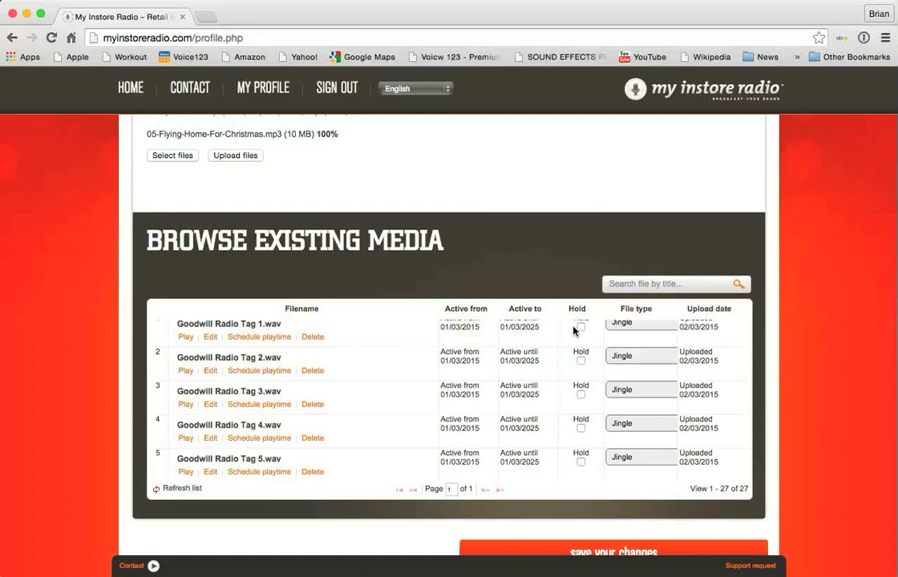
left_click(235, 155)
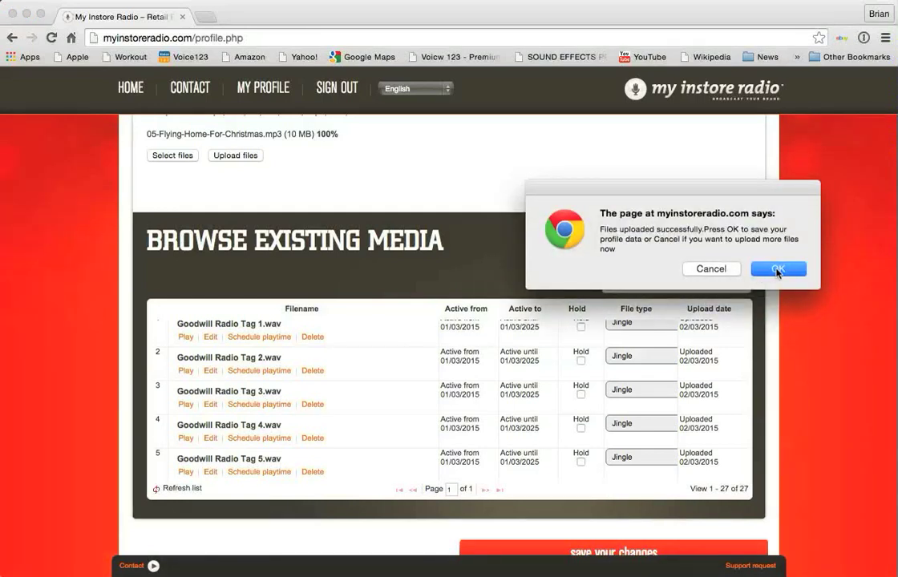
- Accept the upload confirmation, then return to the ads & jingles tab
left_click(777, 269)
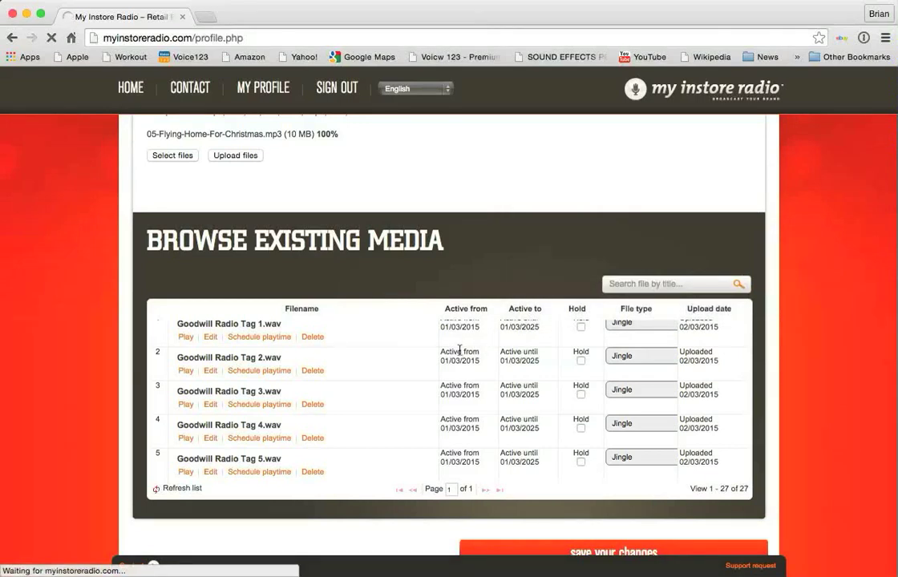
mouse_move(459, 356)
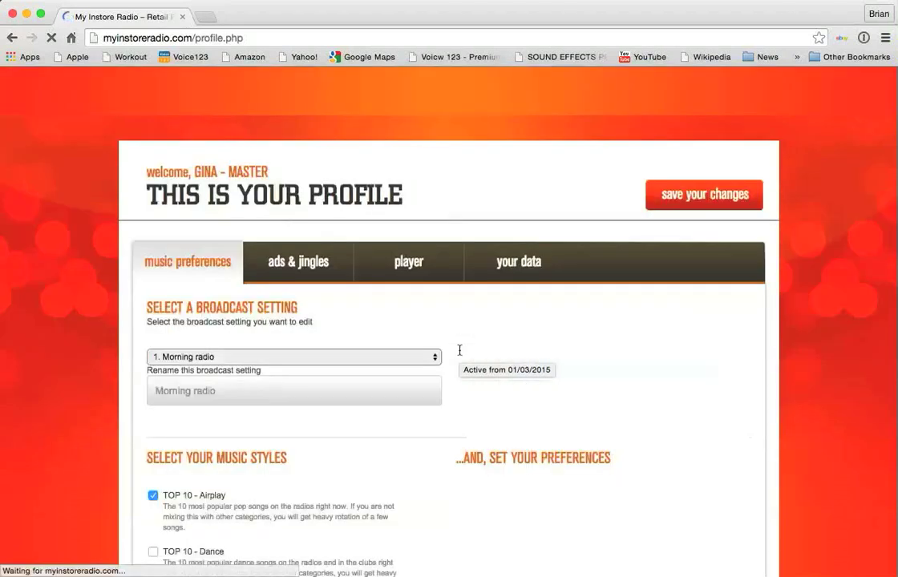
left_click(704, 195)
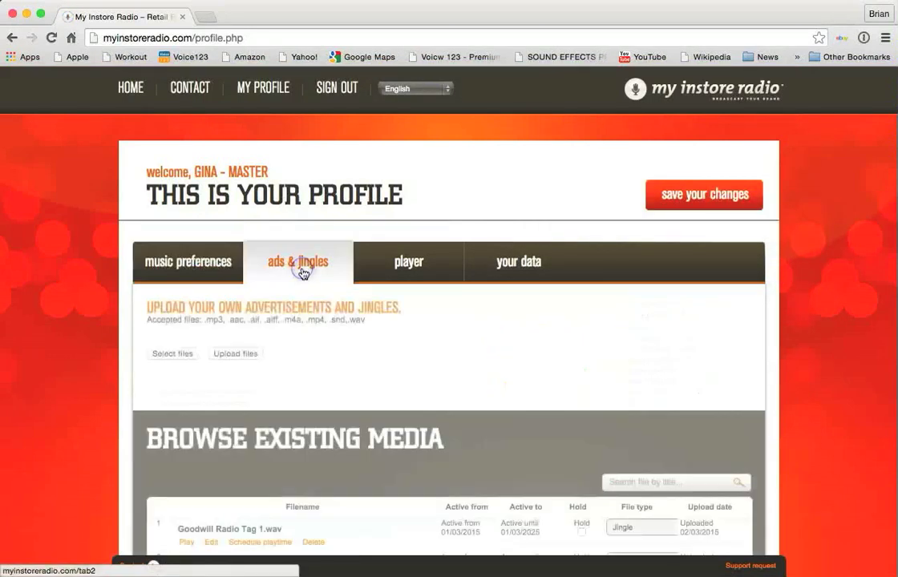
scroll("down", 3)
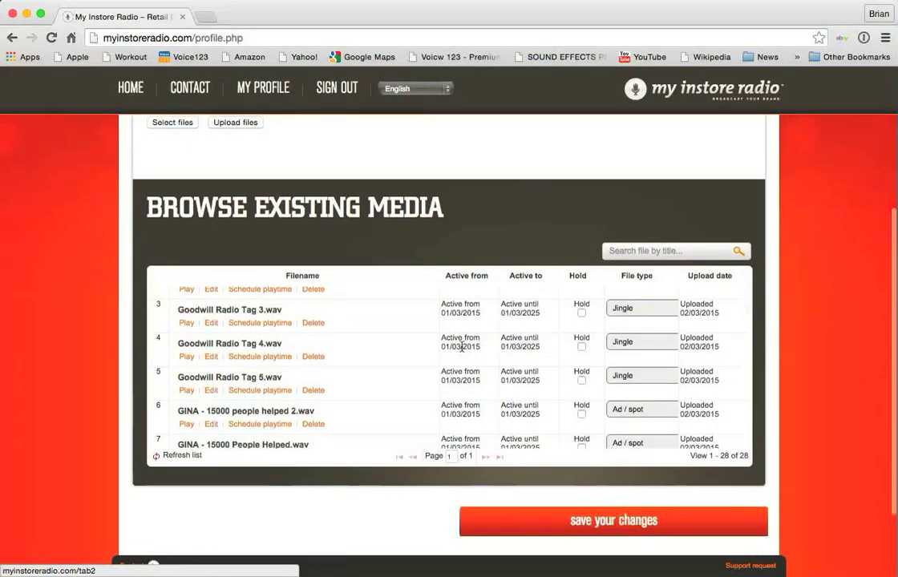
mouse_move(460, 347)
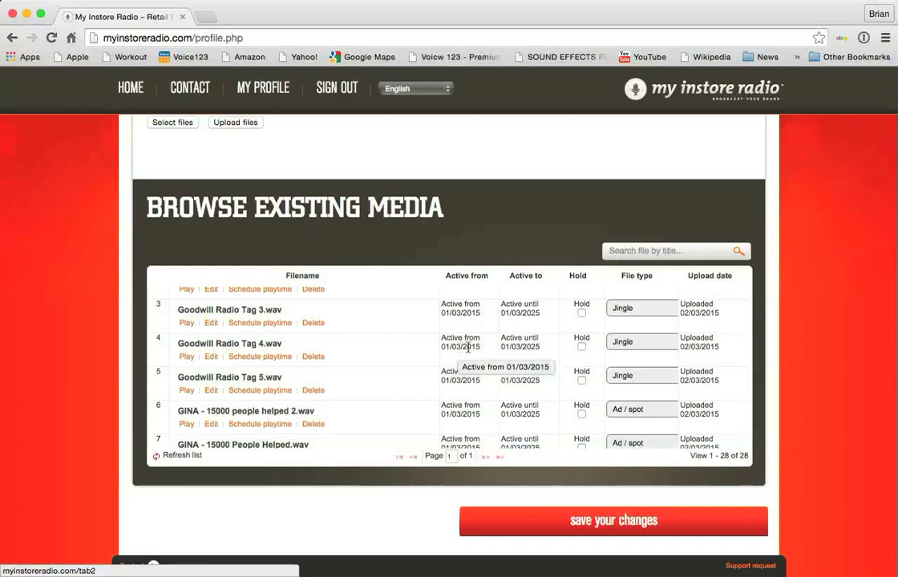
mouse_move(513, 360)
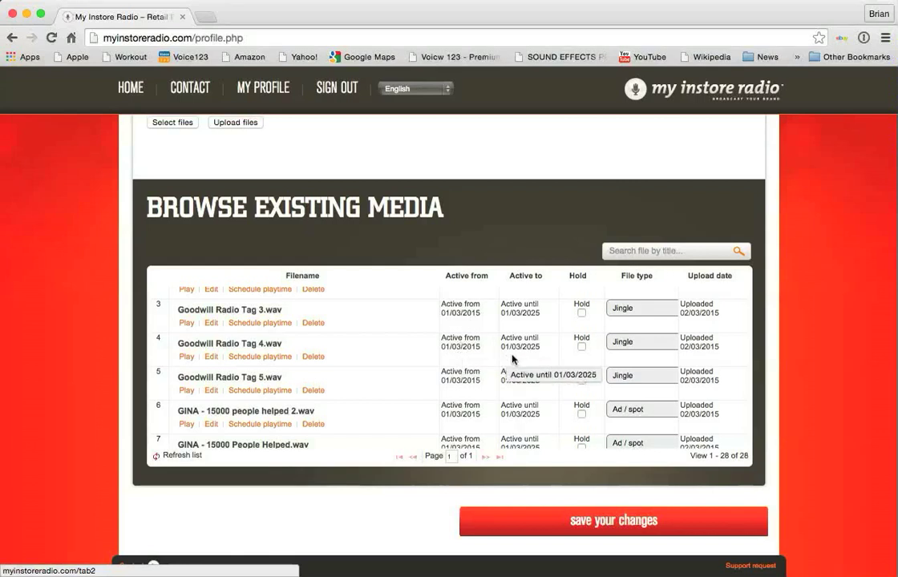
mouse_move(521, 356)
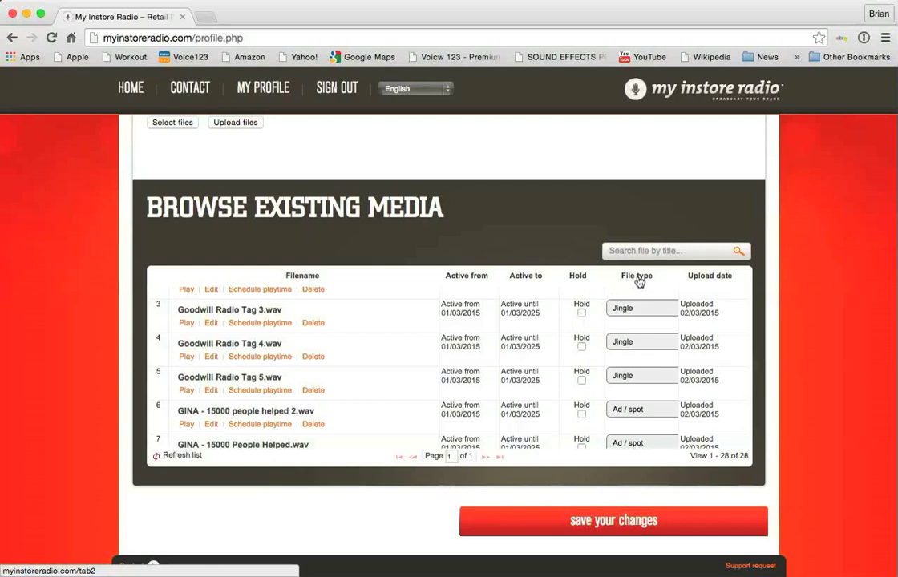
mouse_move(712, 281)
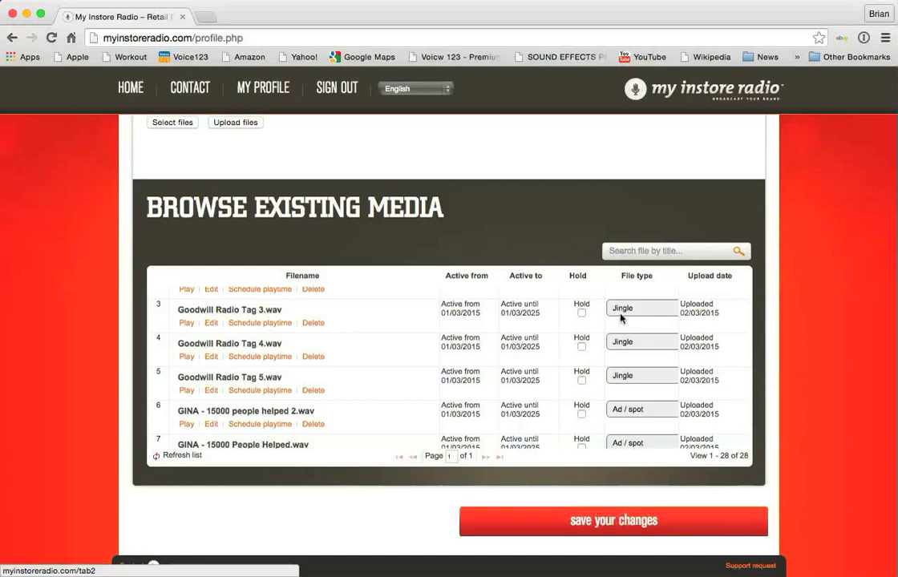
mouse_move(536, 357)
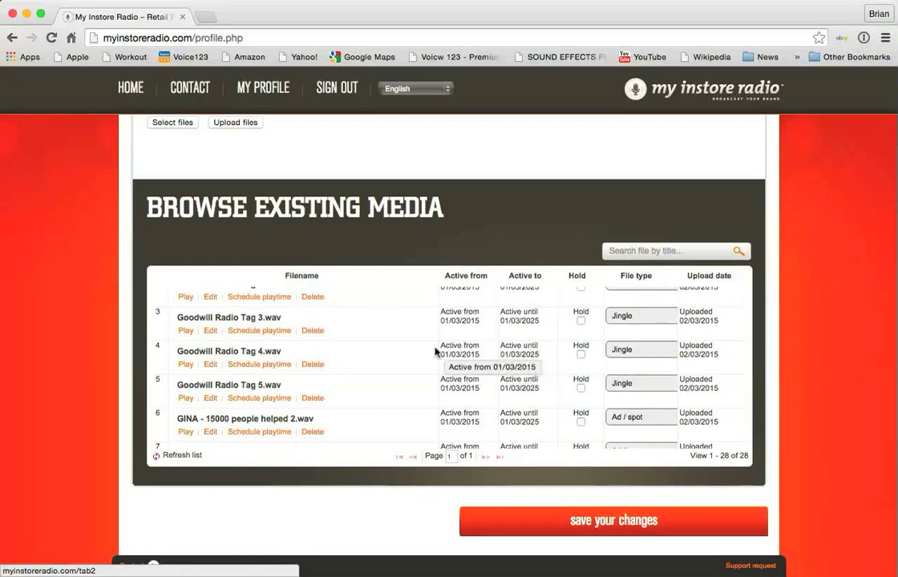
scroll("down", 3)
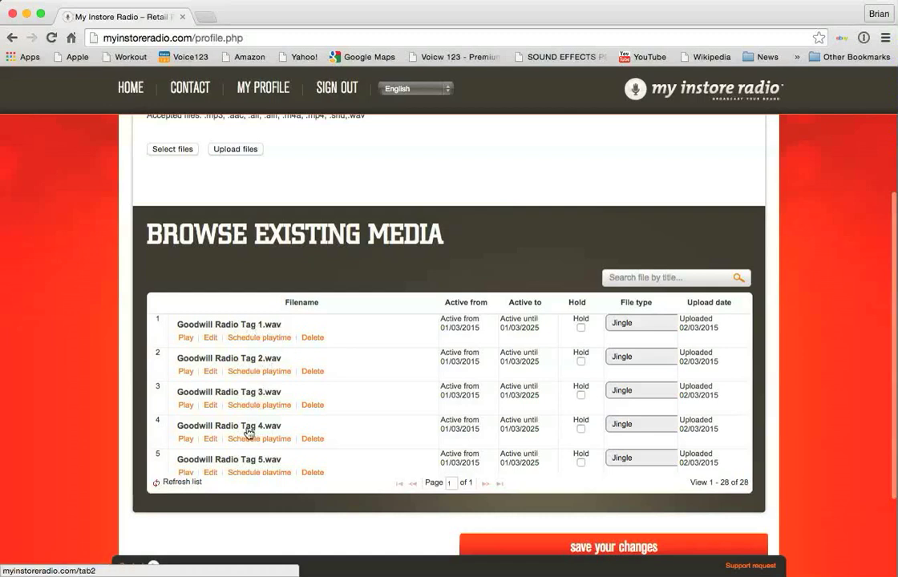
mouse_move(353, 451)
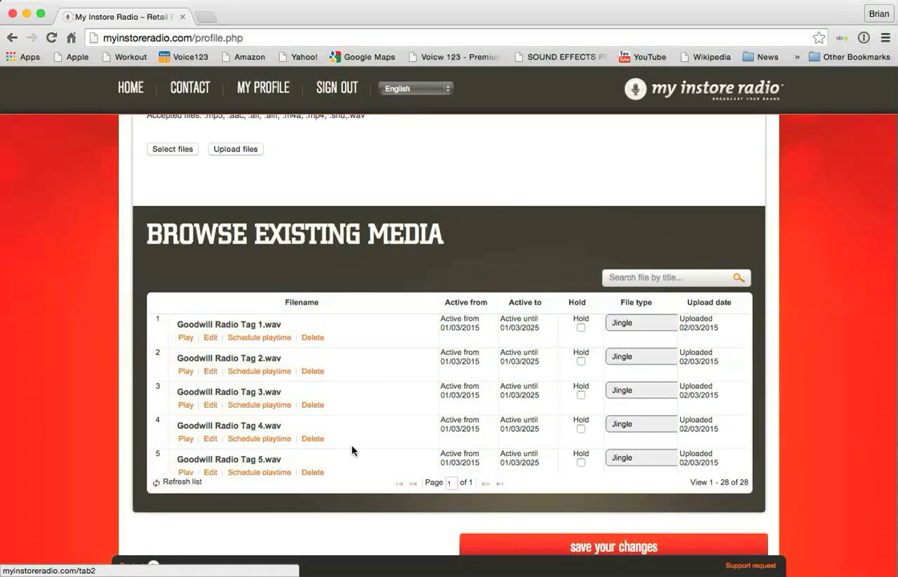
mouse_move(641, 321)
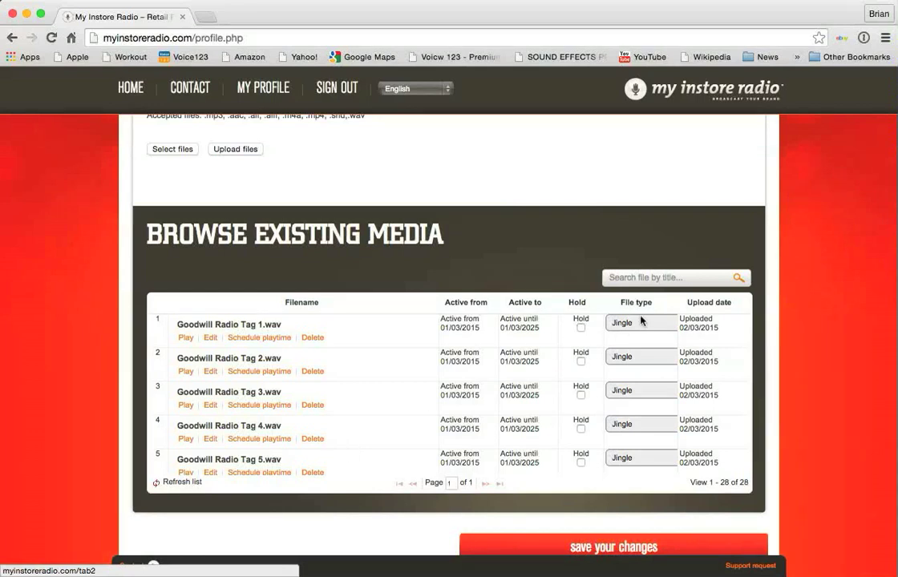
left_click(636, 322)
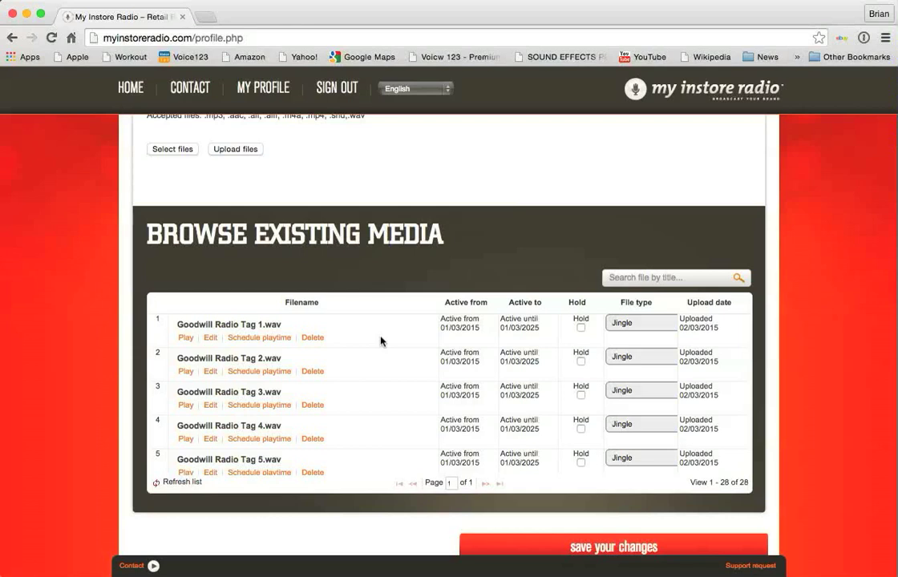
mouse_move(359, 396)
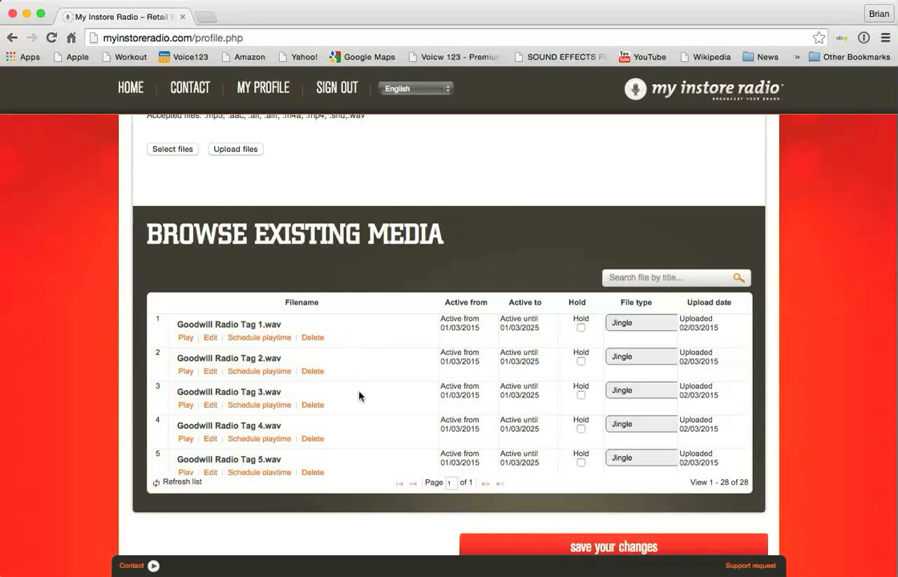
mouse_move(408, 399)
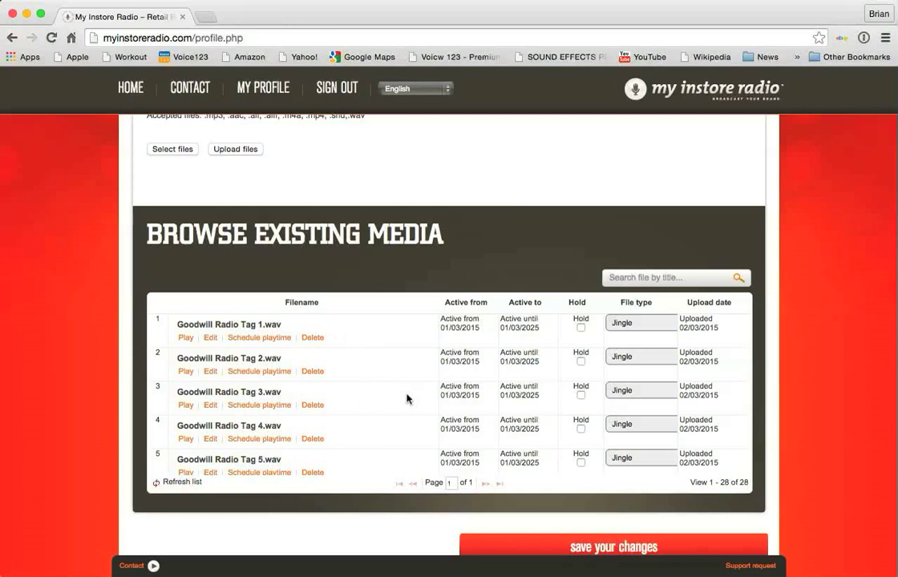
scroll("down", 3)
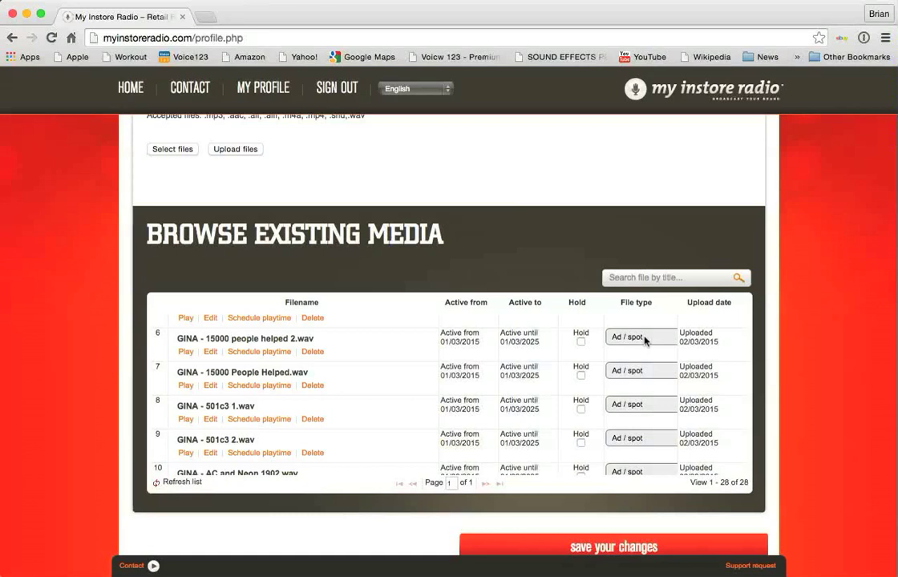
left_click(640, 336)
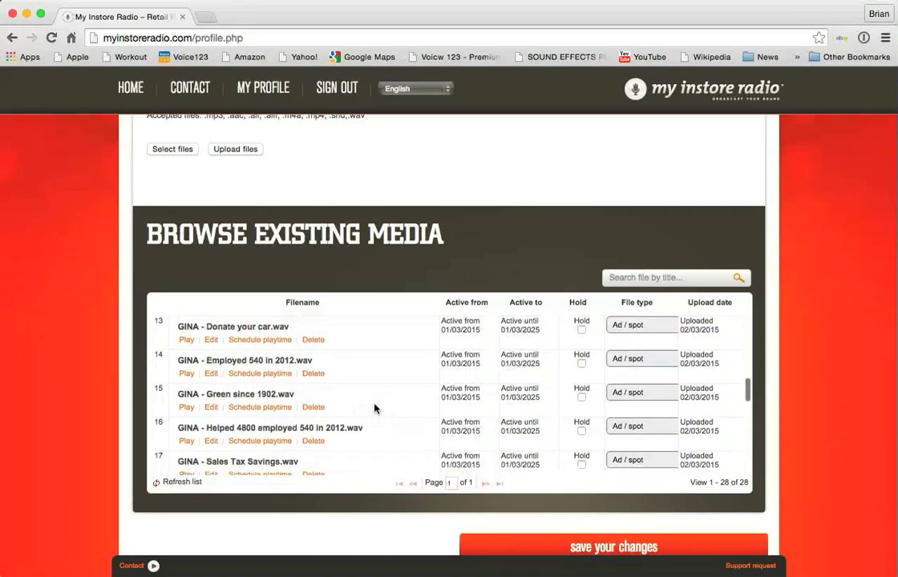
- Delete 05-Flying-Home-For-Christmas.mp3 from row 28 of the existing media
scroll("down", 3)
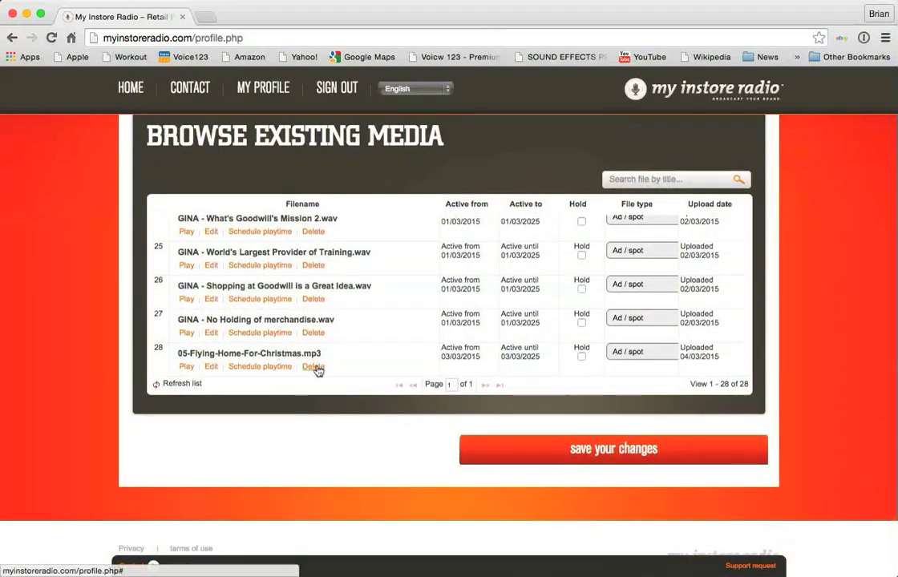
left_click(313, 366)
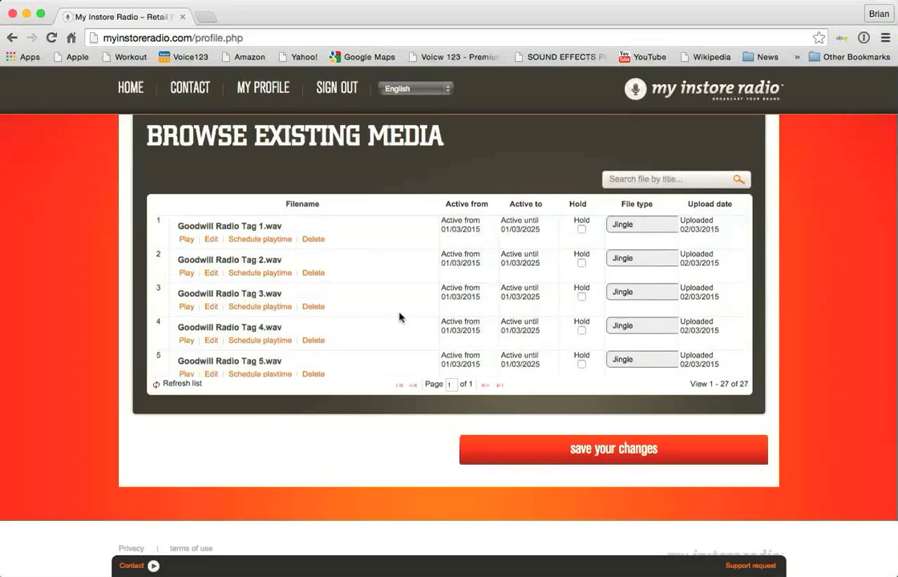
scroll("down", 3)
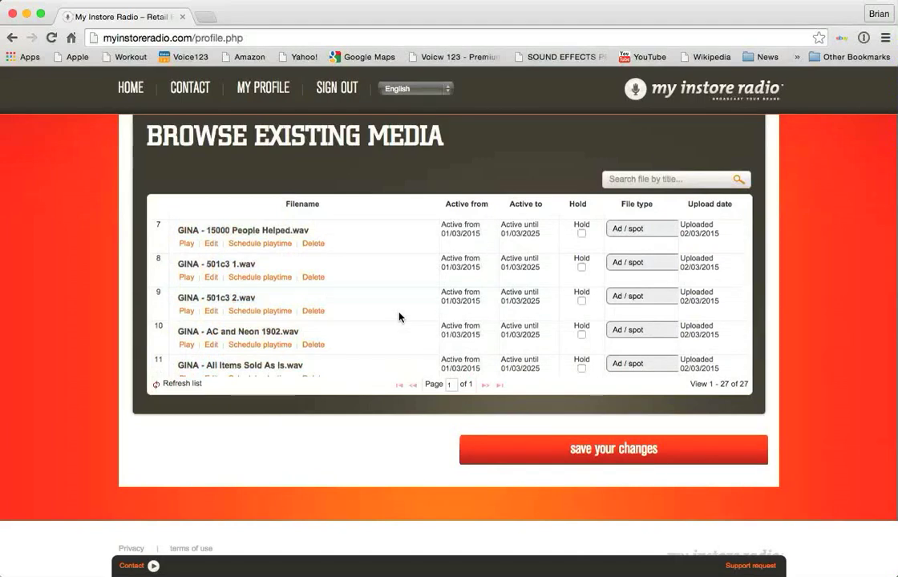
scroll("down", 3)
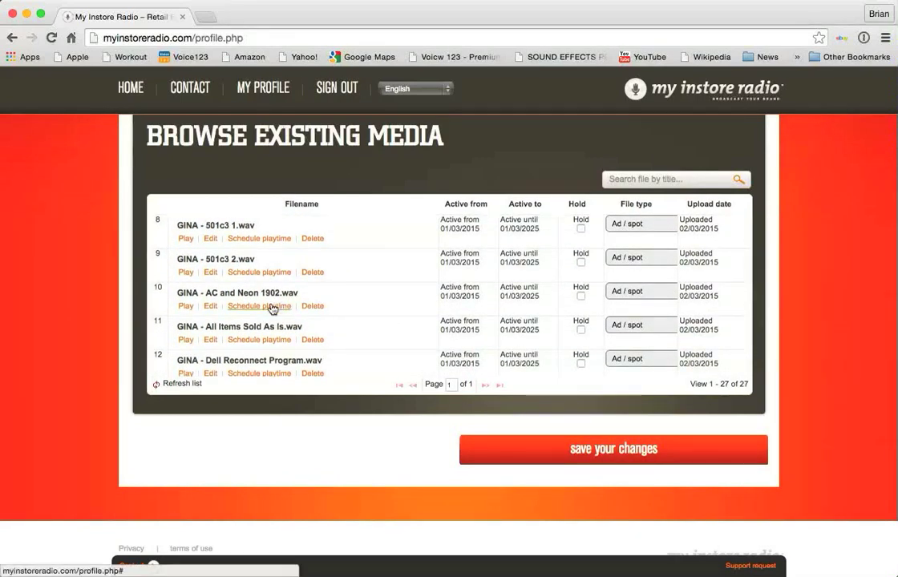
- Review GINA - AC and Neon 1902.wav's schedule: 2015–2025 dates and weekday rows
left_click(259, 306)
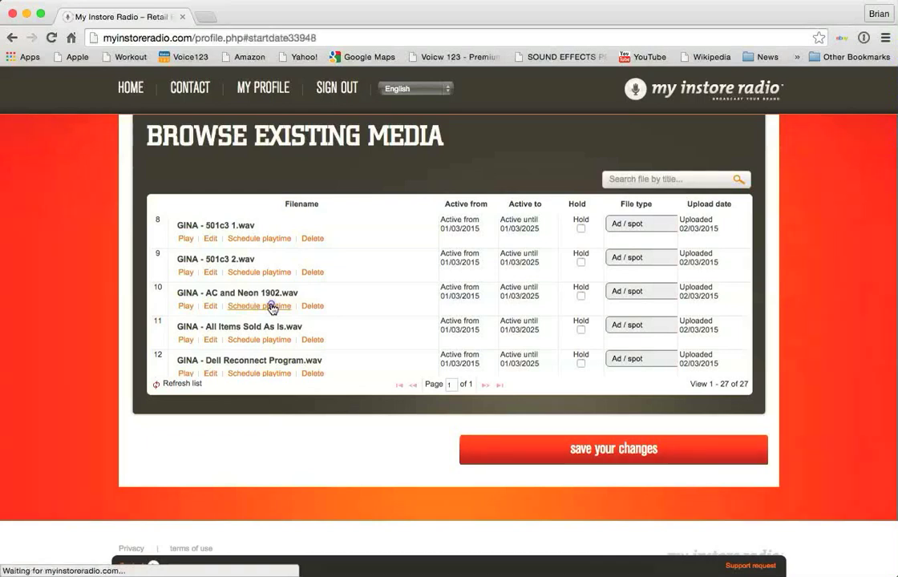
left_click(259, 306)
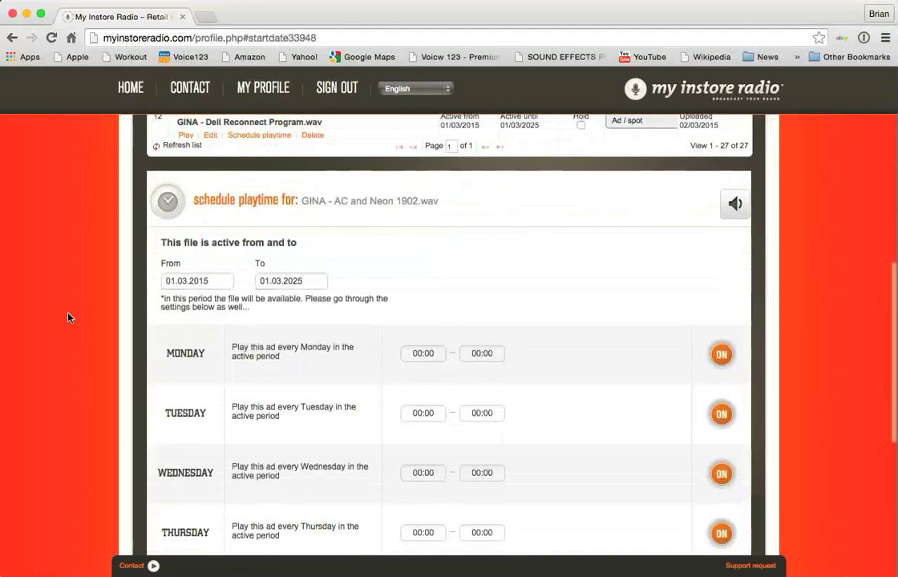
scroll("down", 3)
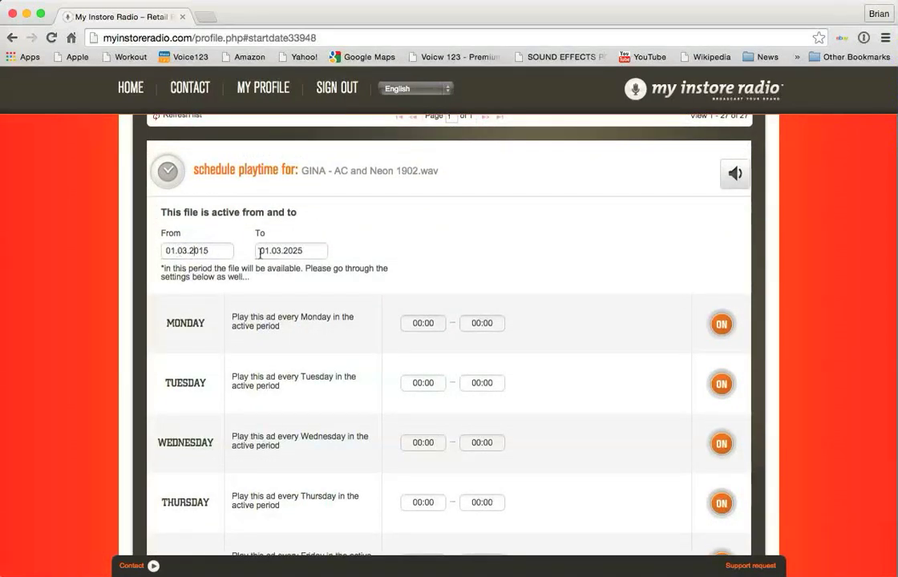
scroll("down", 3)
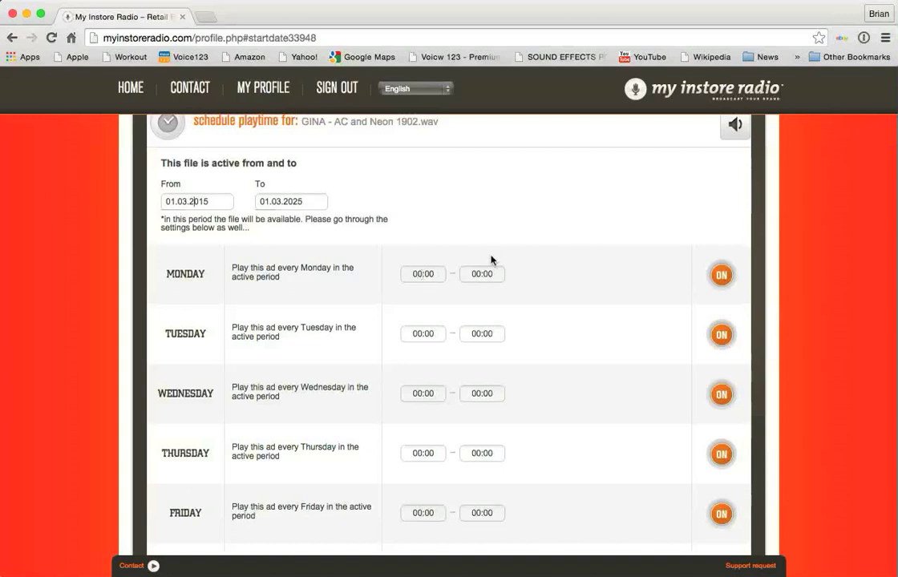
scroll("down", 3)
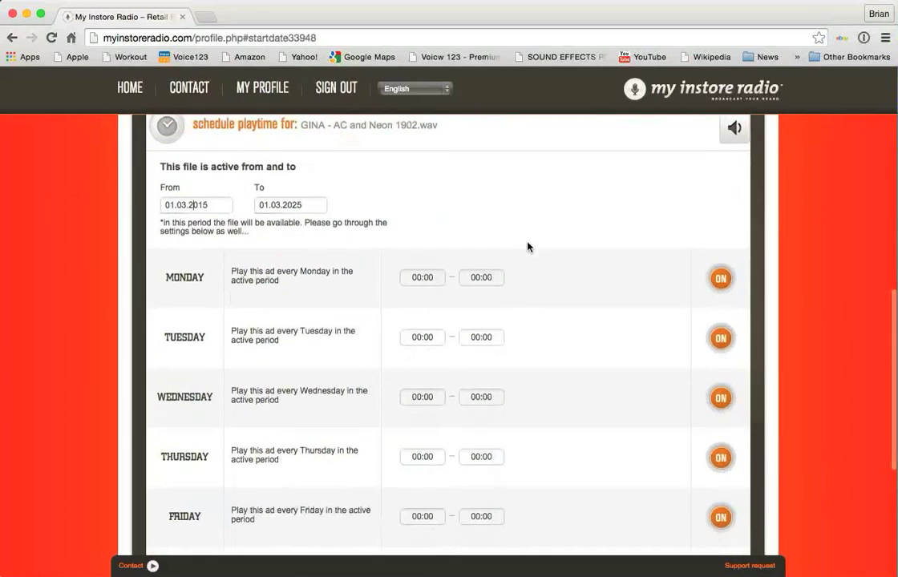
scroll("down", 3)
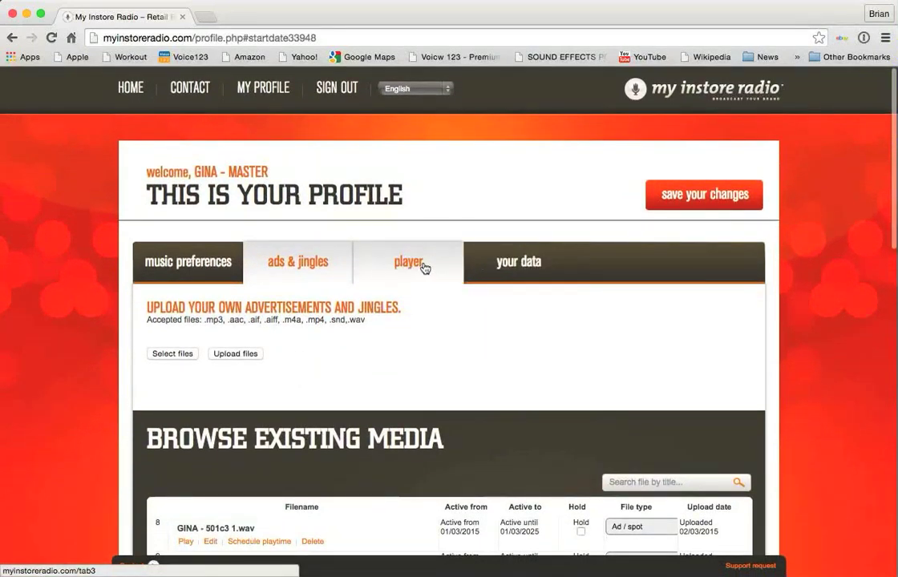
left_click(298, 262)
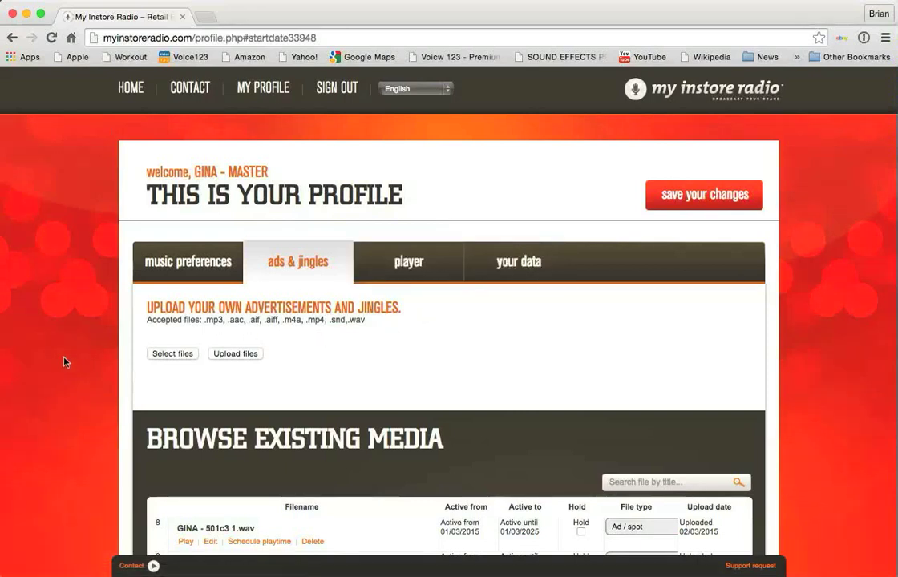
mouse_move(338, 366)
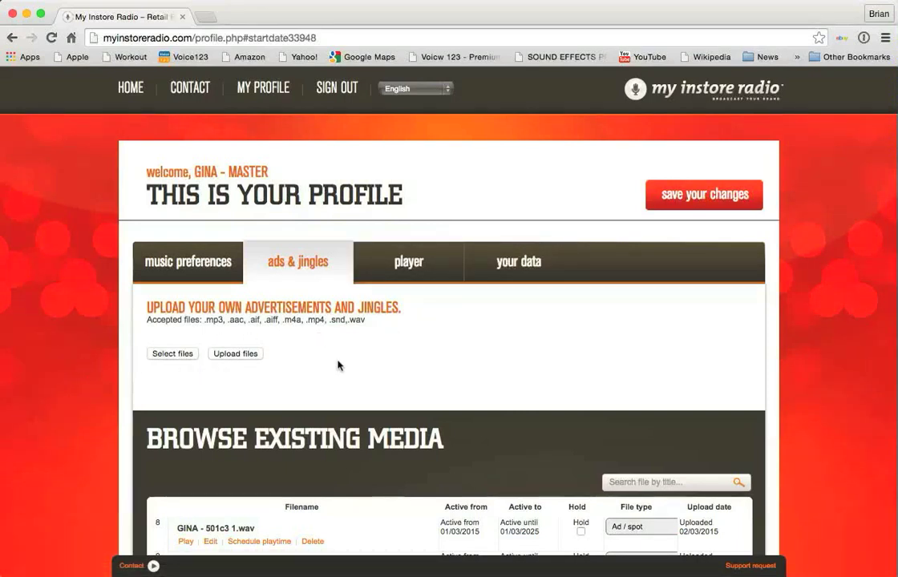
mouse_move(343, 363)
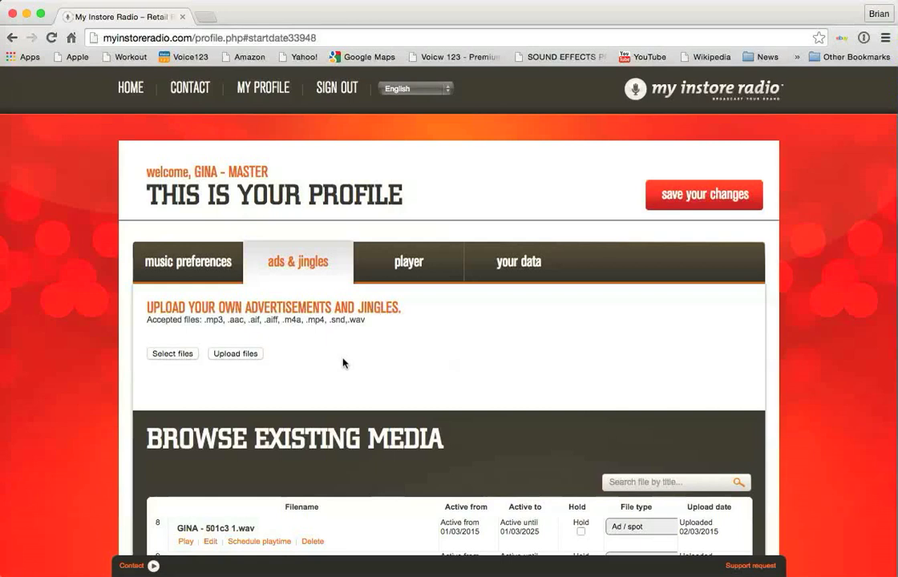
mouse_move(187, 273)
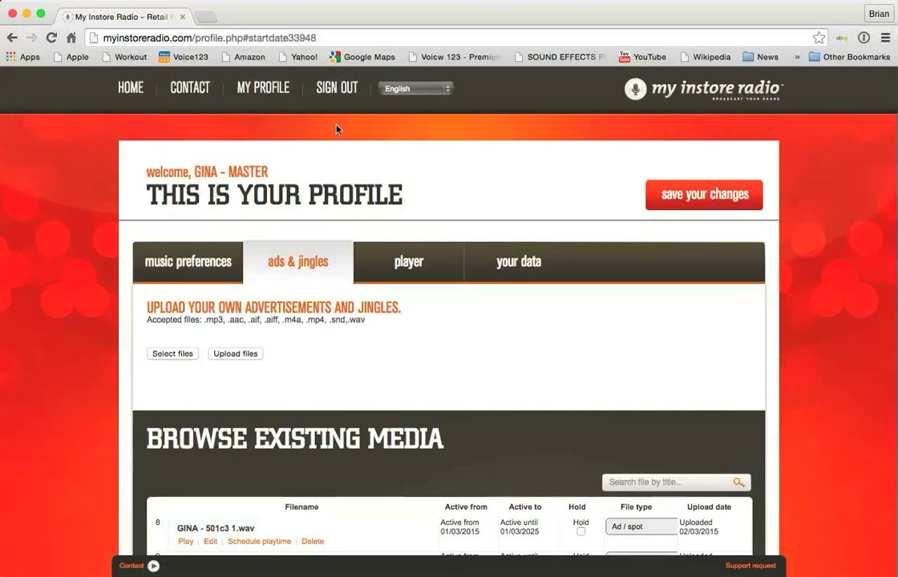
- Sign out and log in to the Flagstaff West store account with username 'gina'
left_click(337, 87)
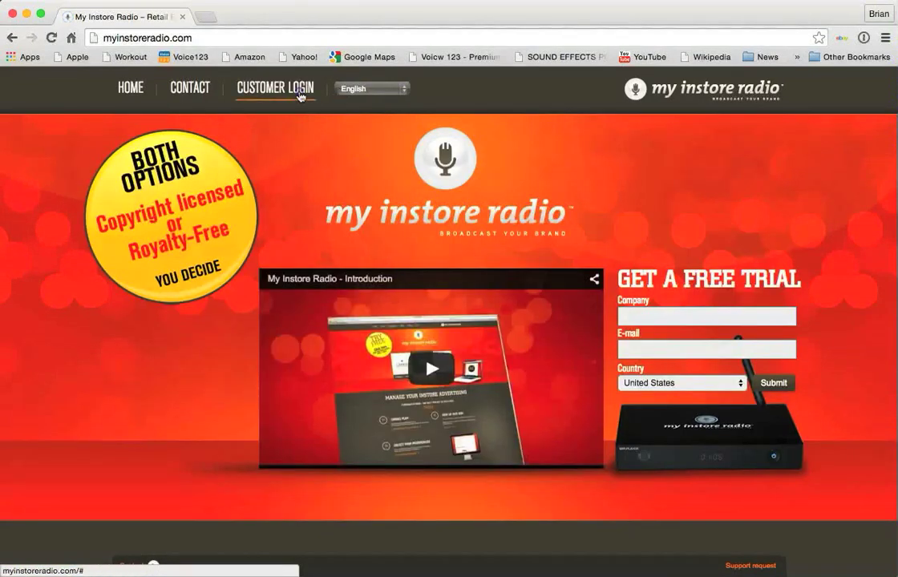
left_click(275, 88)
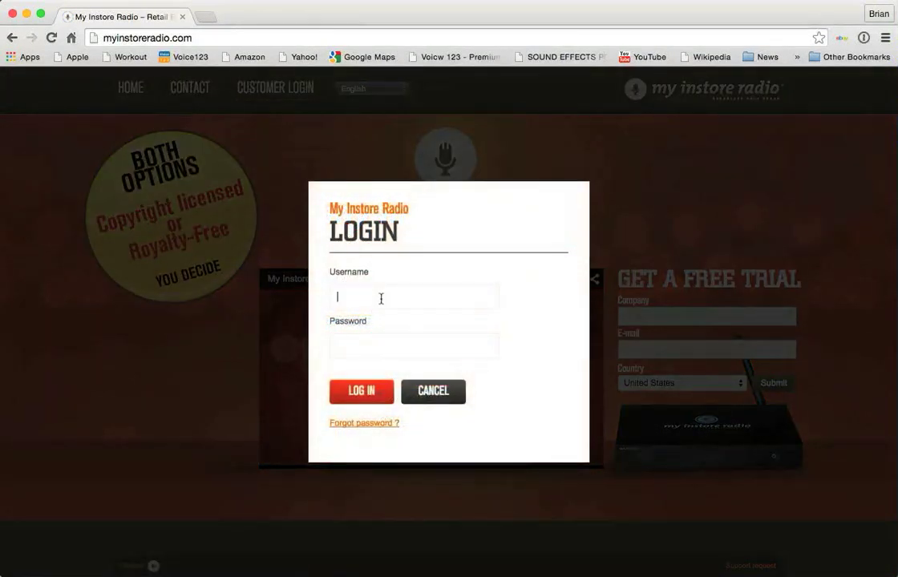
type("gina")
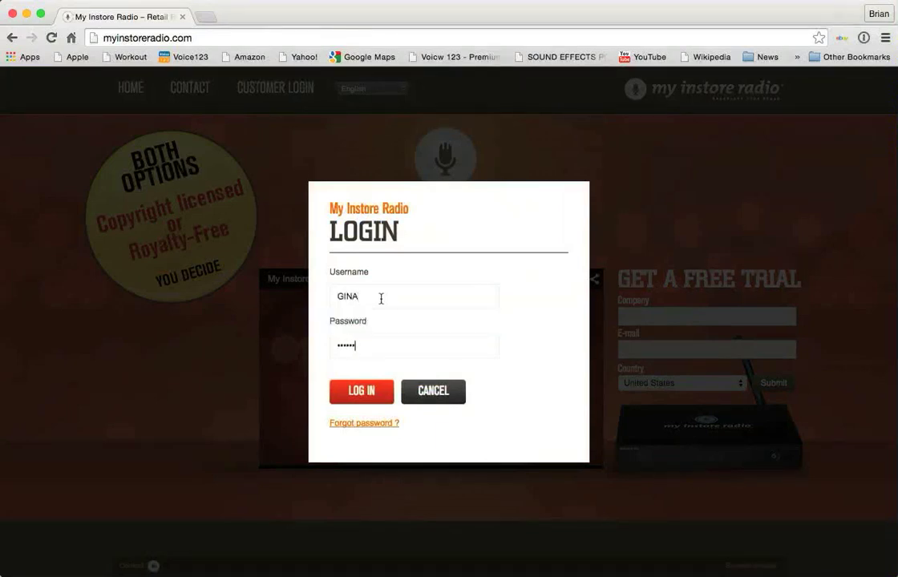
type("x")
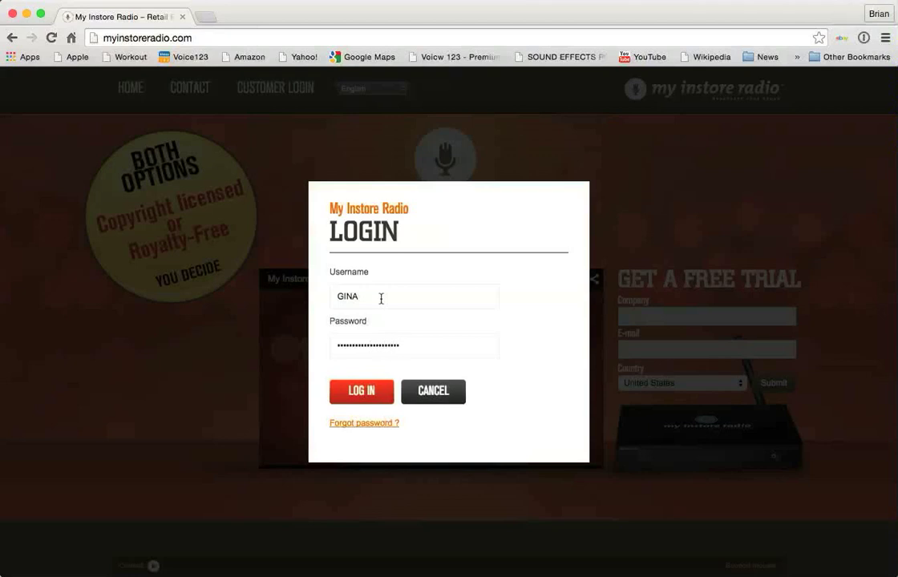
left_click(361, 392)
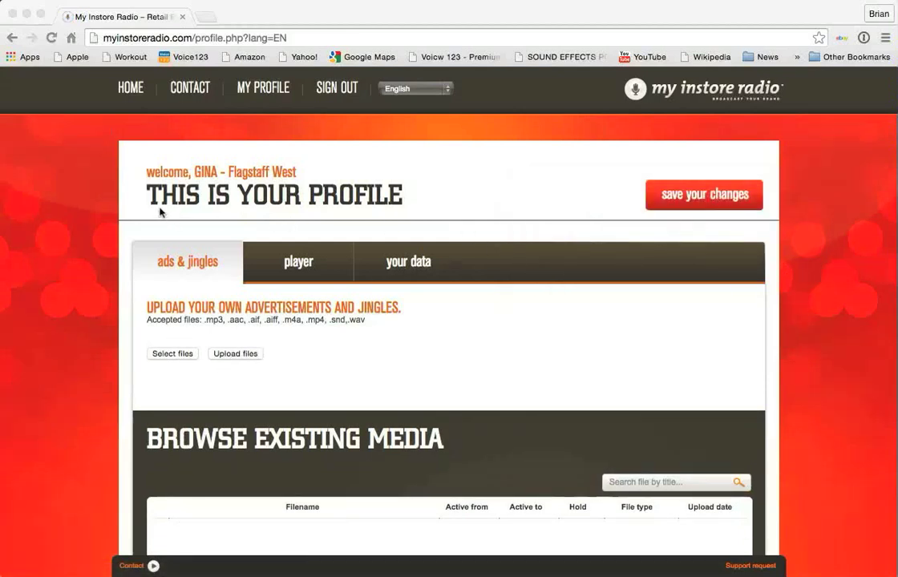
mouse_move(299, 174)
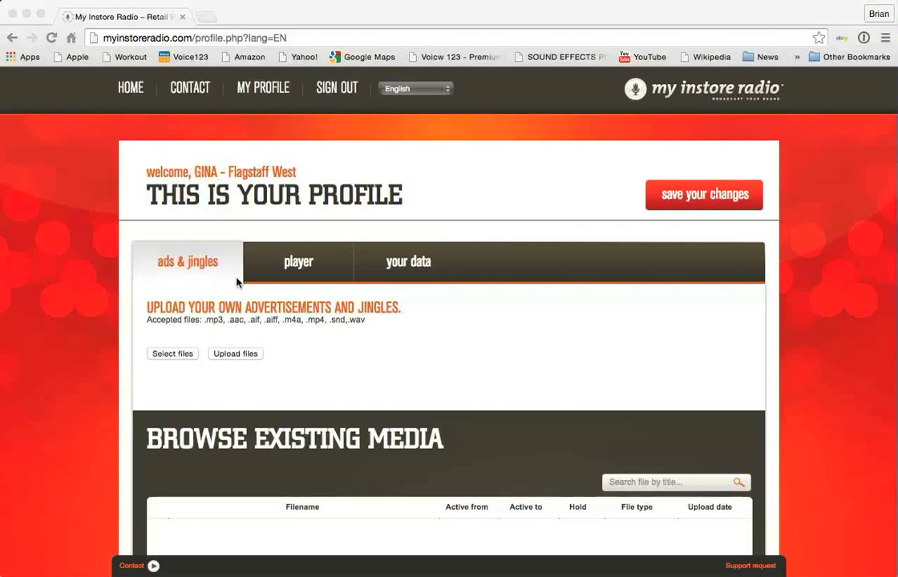
mouse_move(298, 262)
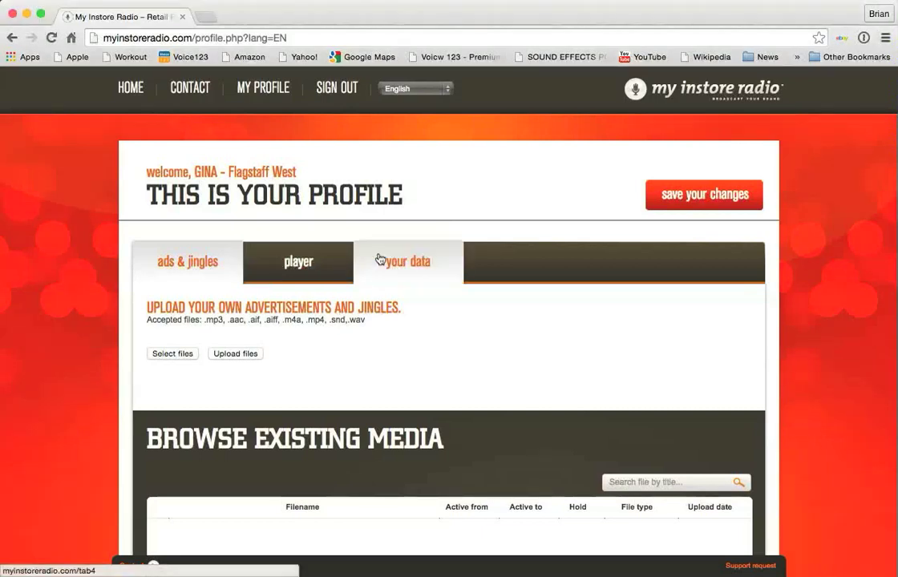
left_click(408, 262)
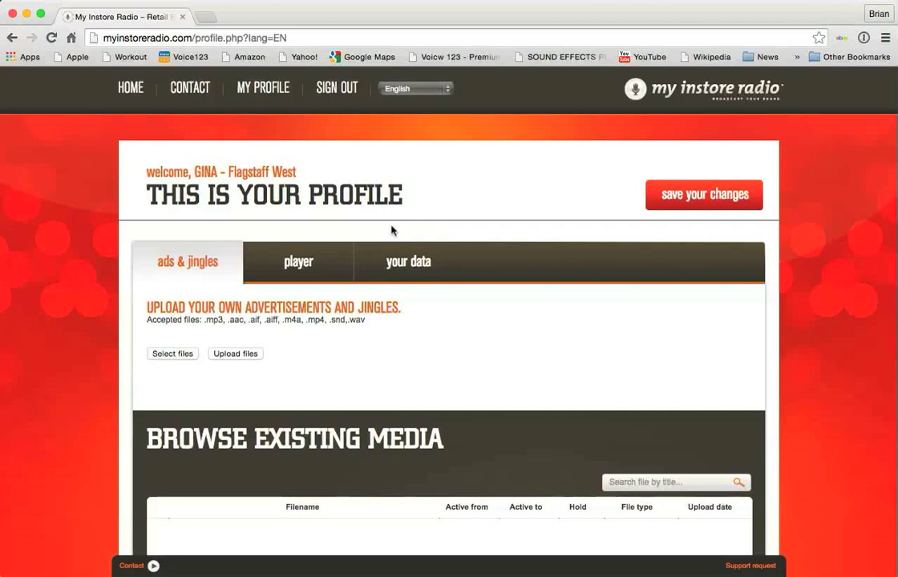
- Browse Flagstaff West's company, address, city, zip, e-mail and password fields under 'your data'
left_click(408, 261)
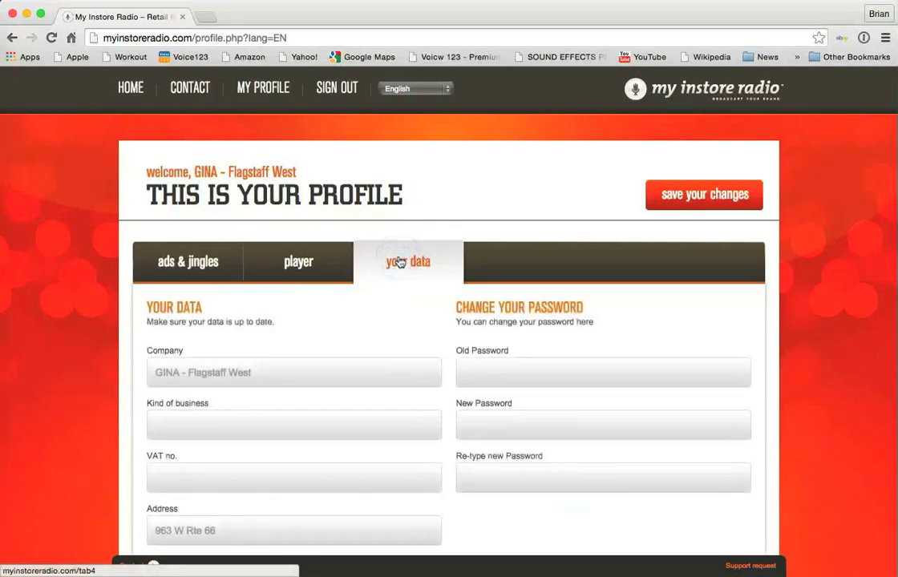
scroll("down", 3)
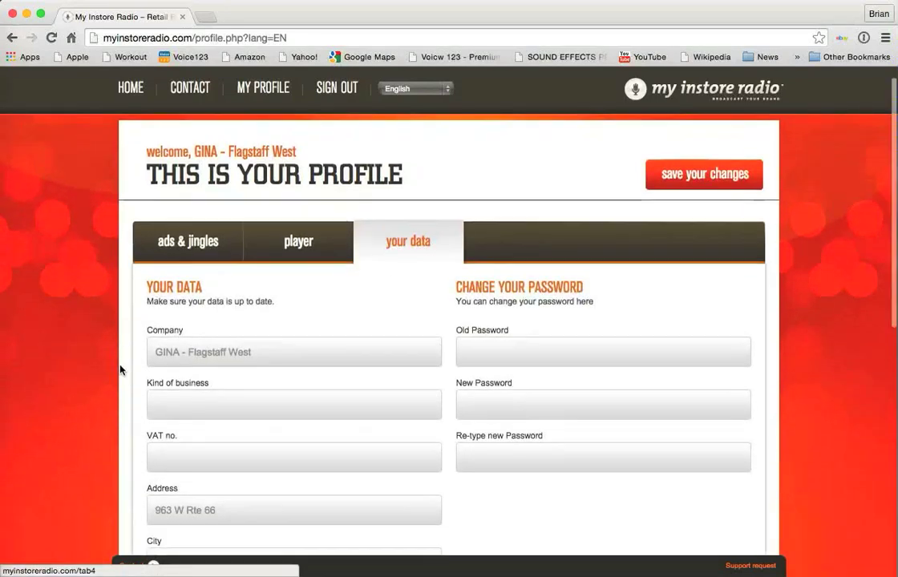
scroll("down", 3)
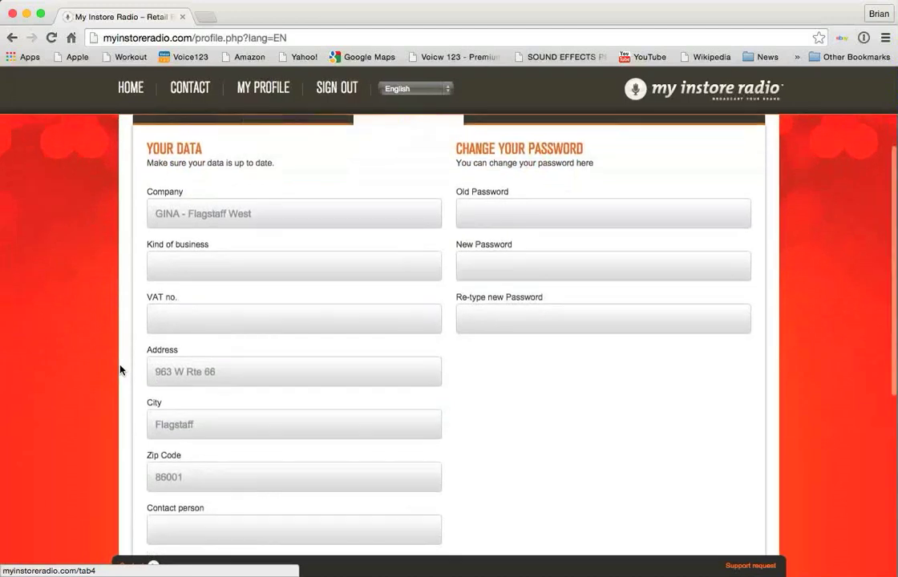
scroll("down", 3)
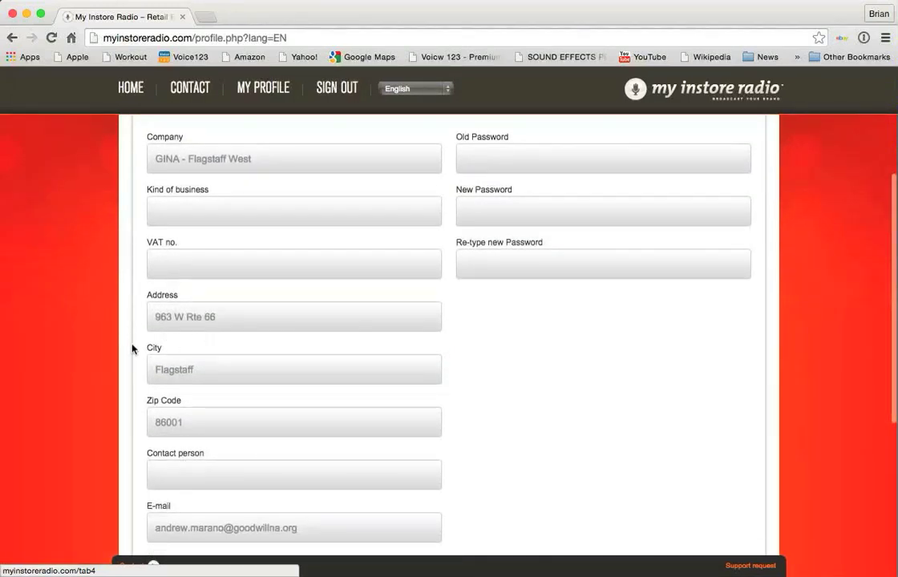
scroll("down", 3)
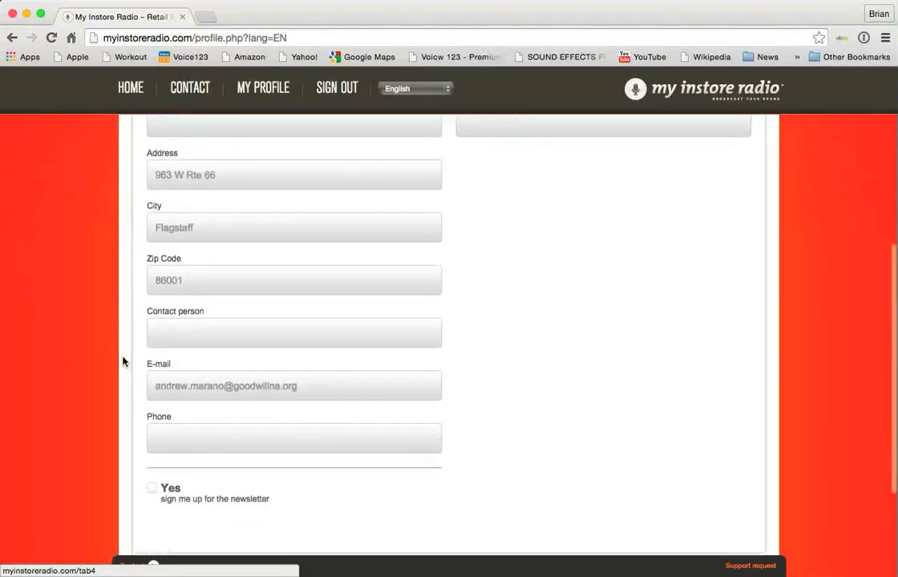
scroll("down", 3)
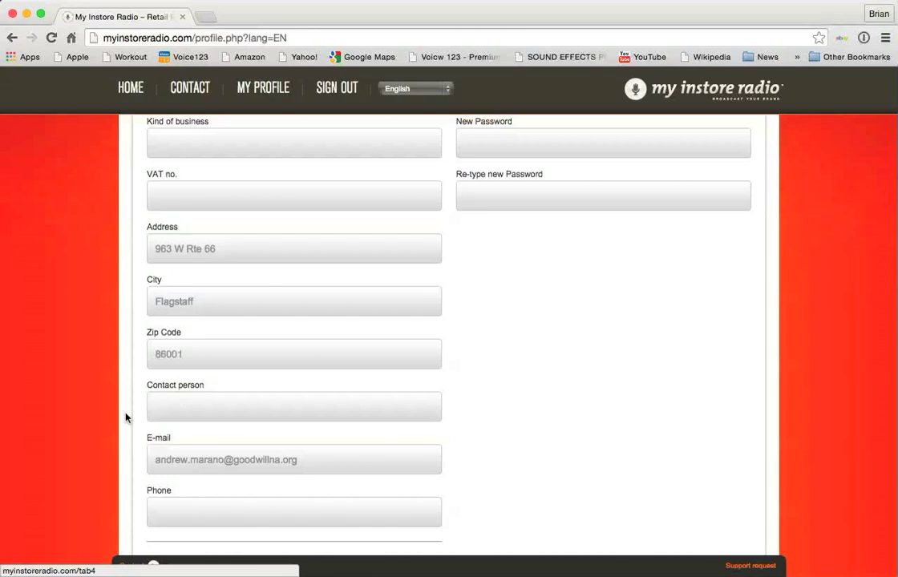
scroll("down", 3)
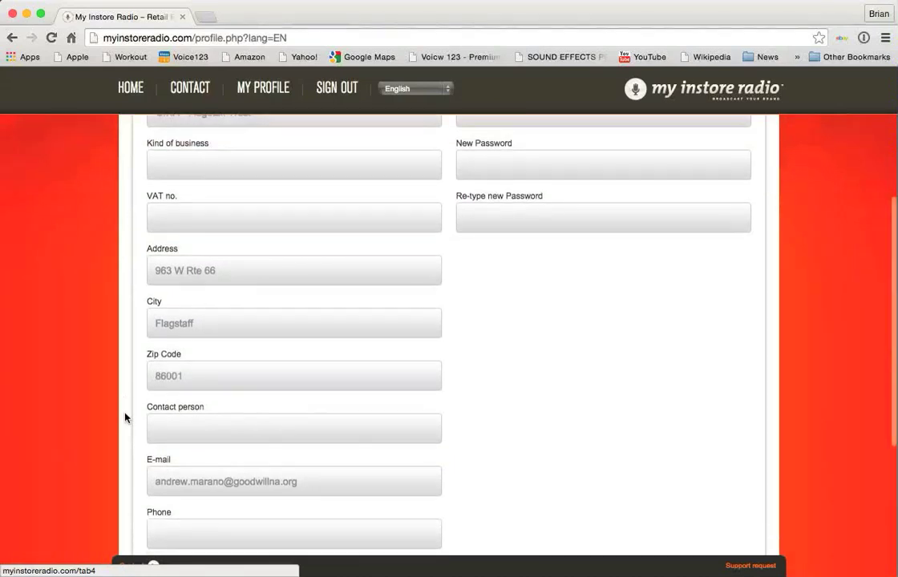
scroll("down", 3)
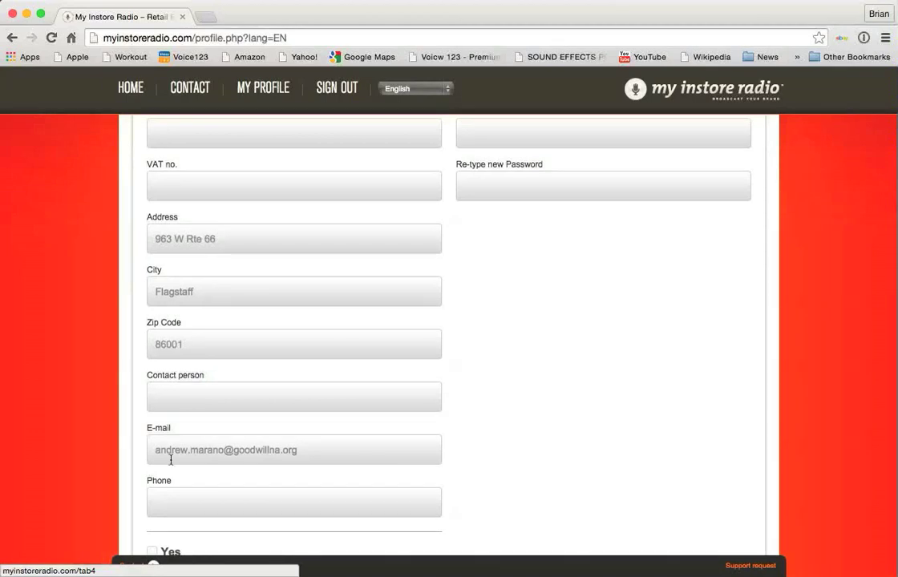
mouse_move(170, 504)
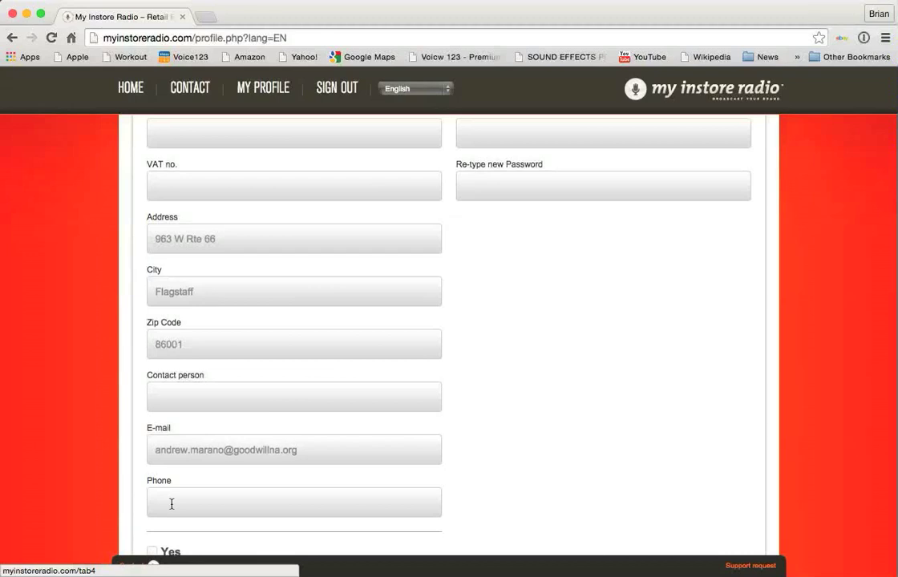
mouse_move(459, 405)
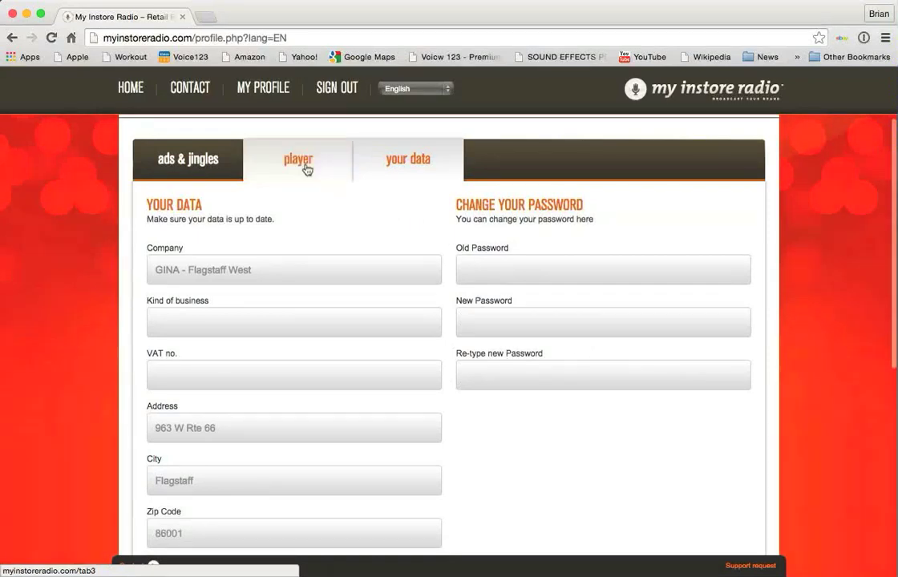
- Read the MIR-PLAYER hardware description in the store's player tab
left_click(298, 159)
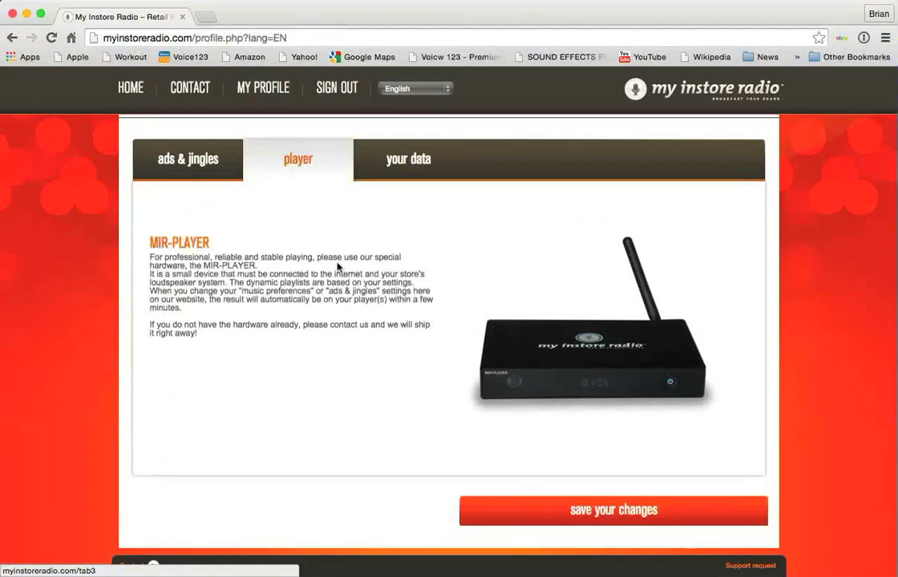
scroll("down", 3)
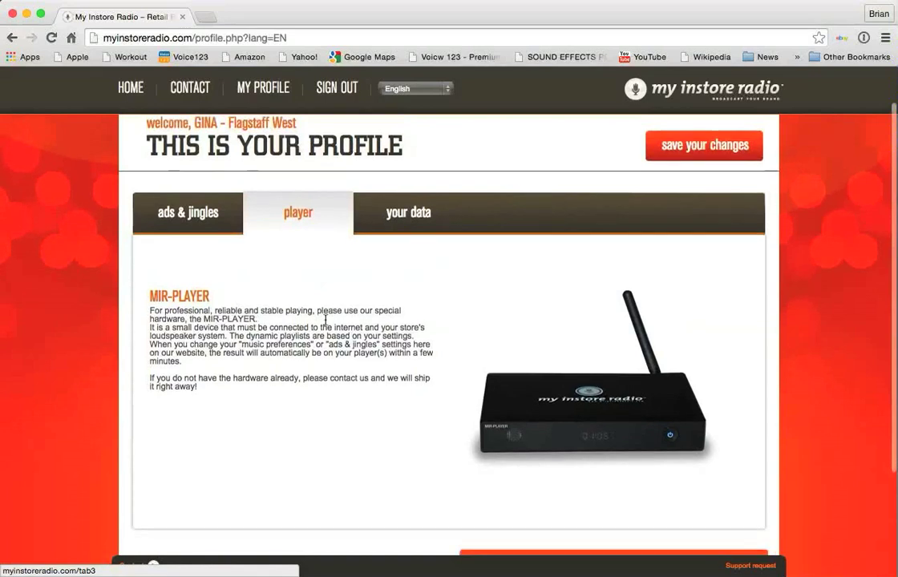
scroll("down", 3)
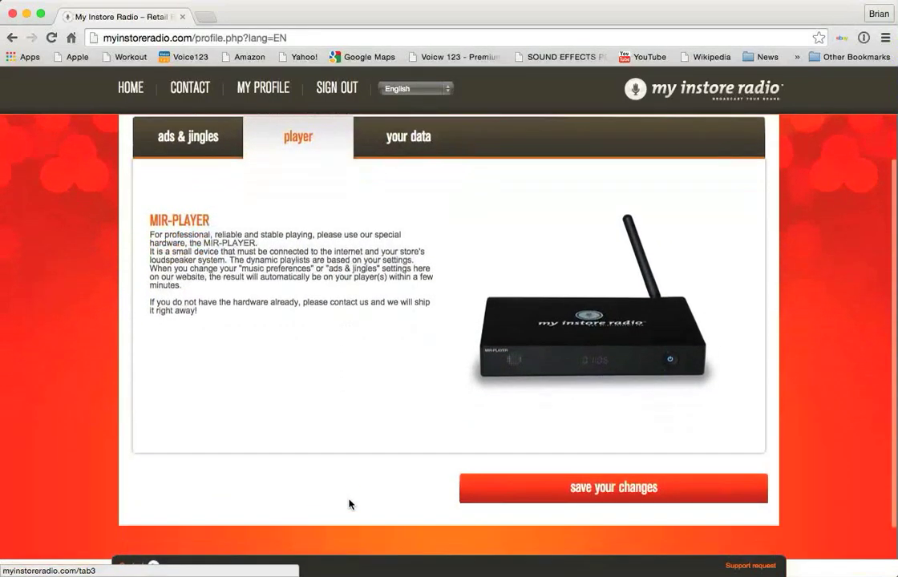
mouse_move(355, 522)
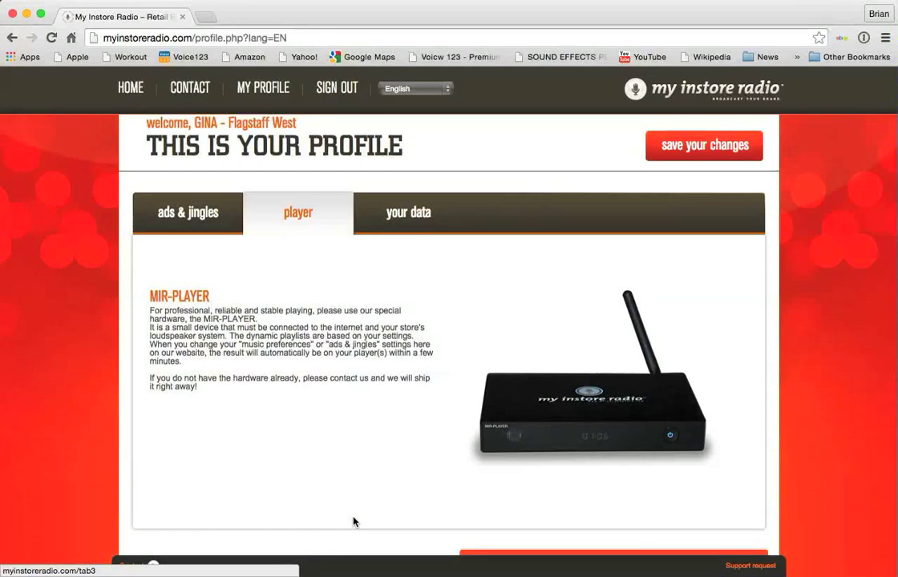
scroll("down", 3)
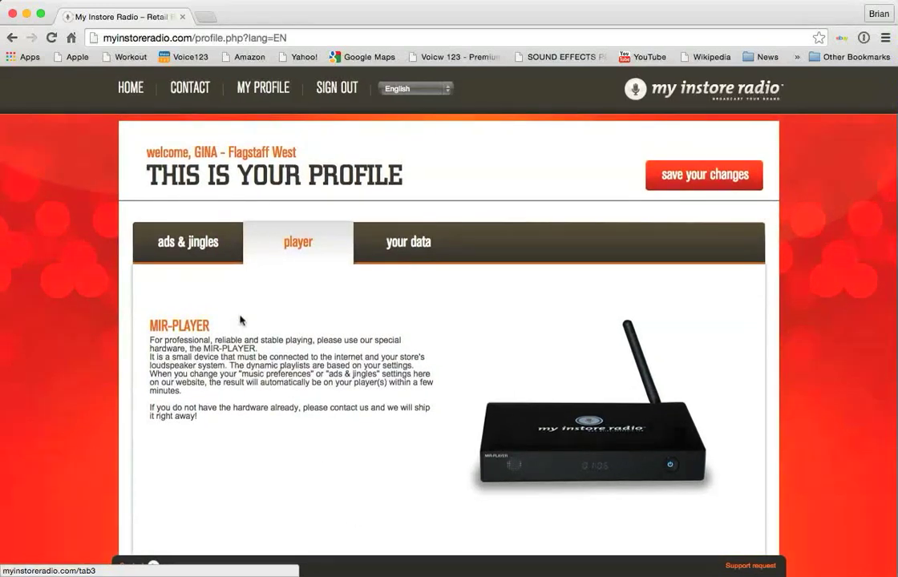
- Reopen ads & jingles and scroll to the empty Browse Existing Media table
left_click(187, 243)
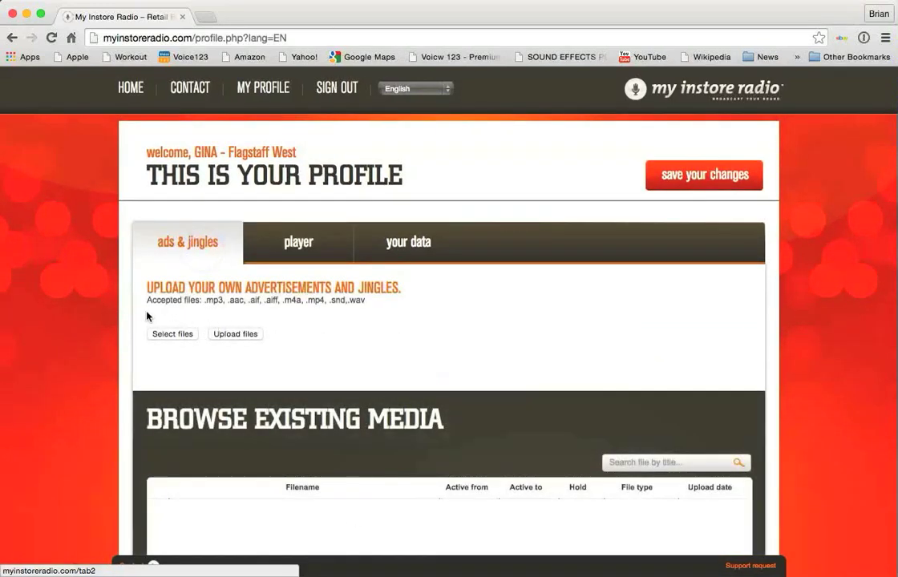
mouse_move(315, 325)
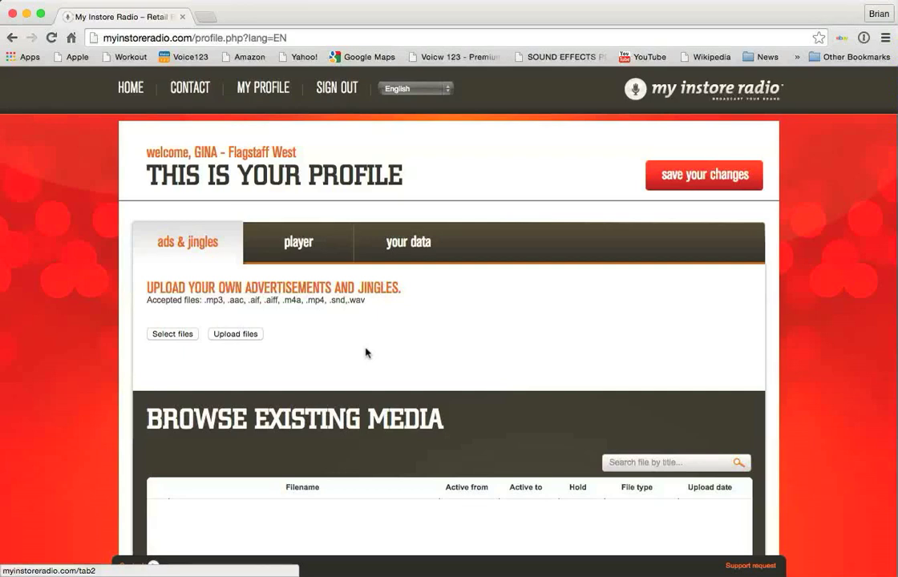
scroll("down", 3)
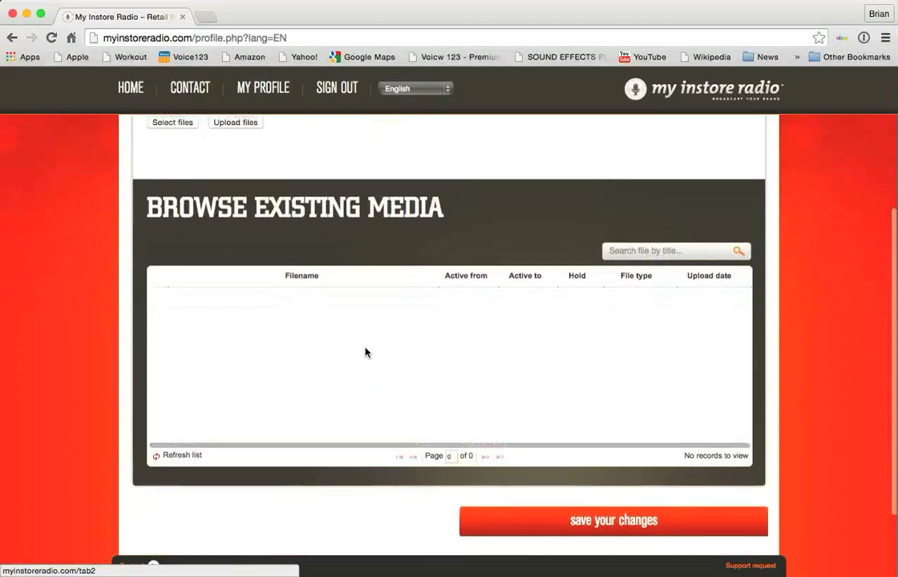